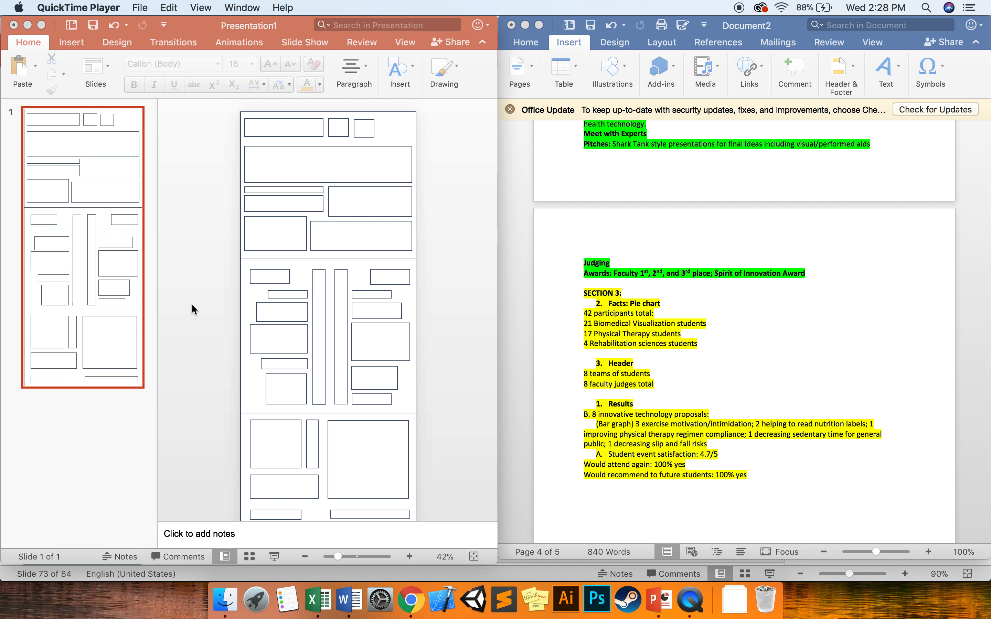
{"action": "mouse_move", "coordinate": [233, 373]}
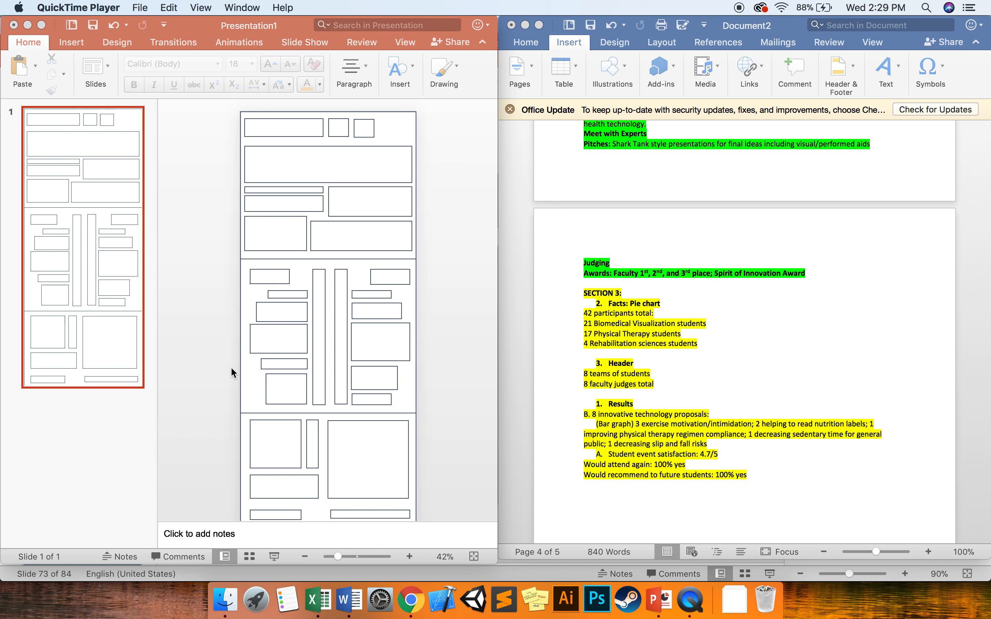
Step: Add a new slide after the wireframe and remove its title and content placeholders
{"action": "scroll", "scroll_direction": "up", "scroll_amount": 3}
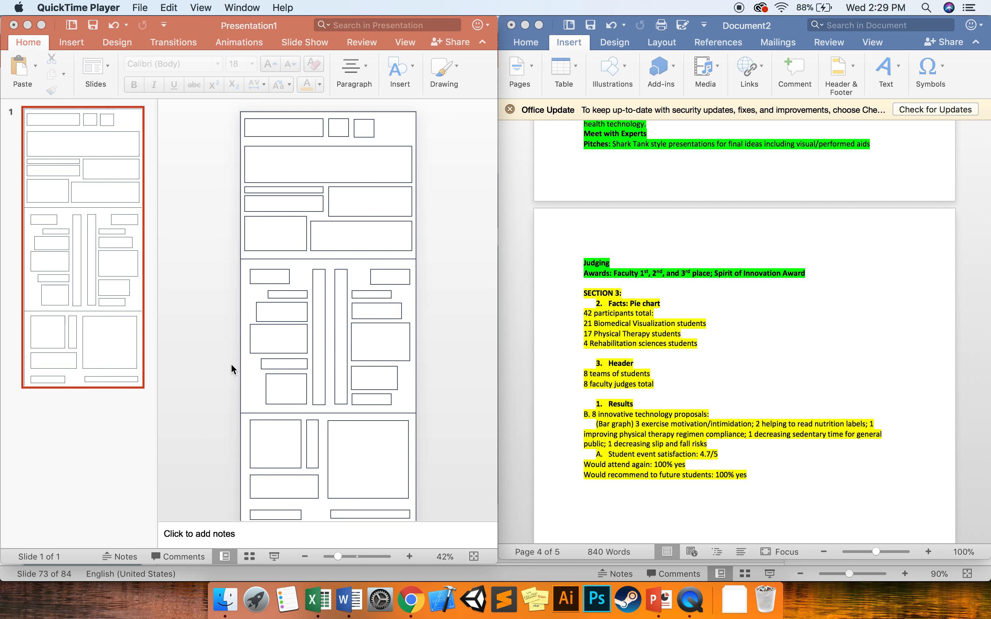
{"action": "left_click", "coordinate": [95, 379]}
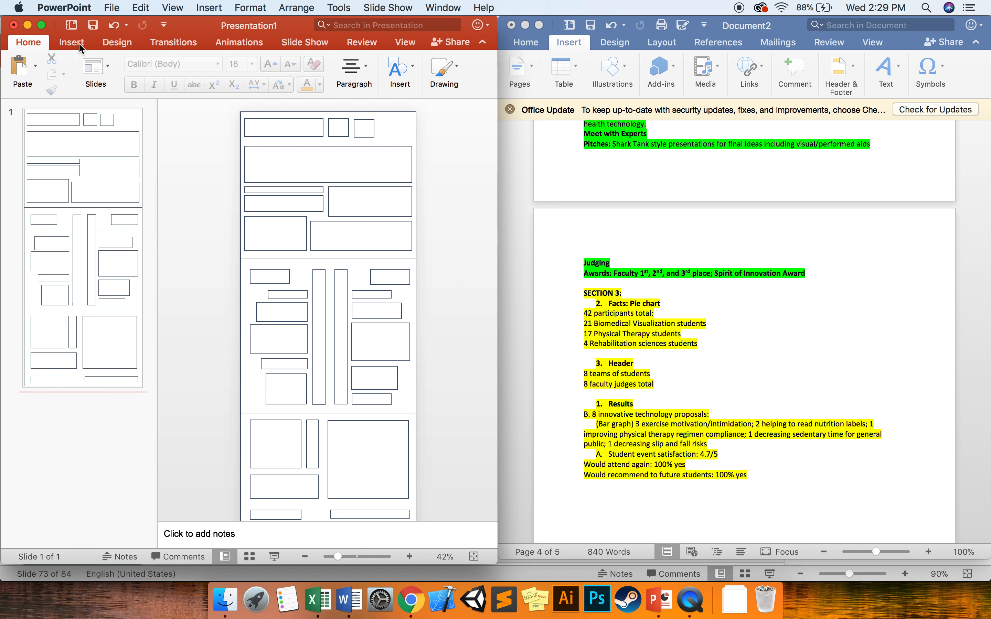
{"action": "left_click", "coordinate": [71, 42]}
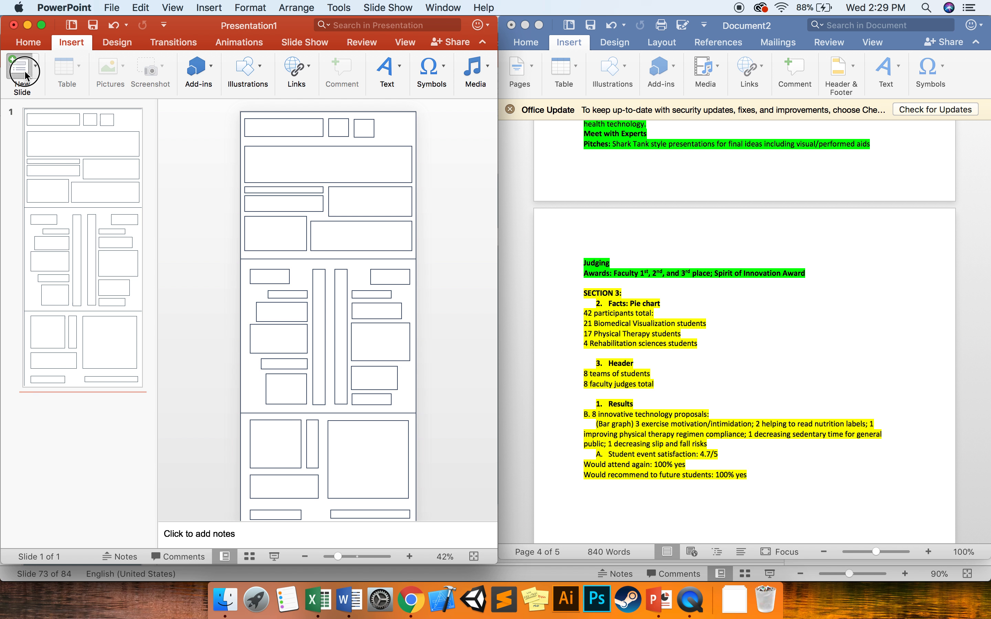
{"action": "left_click", "coordinate": [22, 73]}
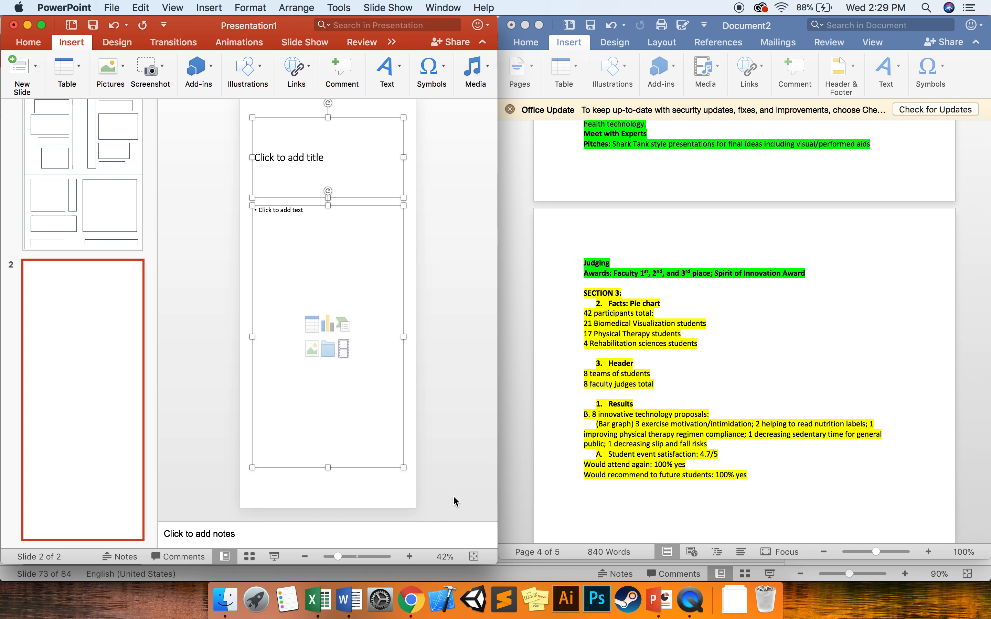
{"action": "left_click", "coordinate": [275, 331]}
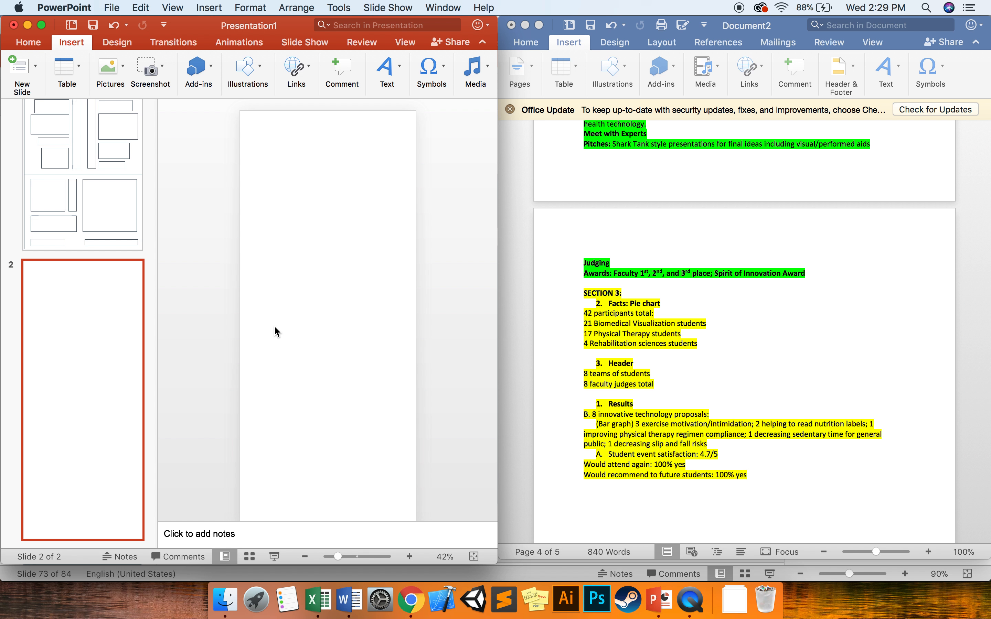
{"action": "scroll", "scroll_direction": "up", "scroll_amount": 3}
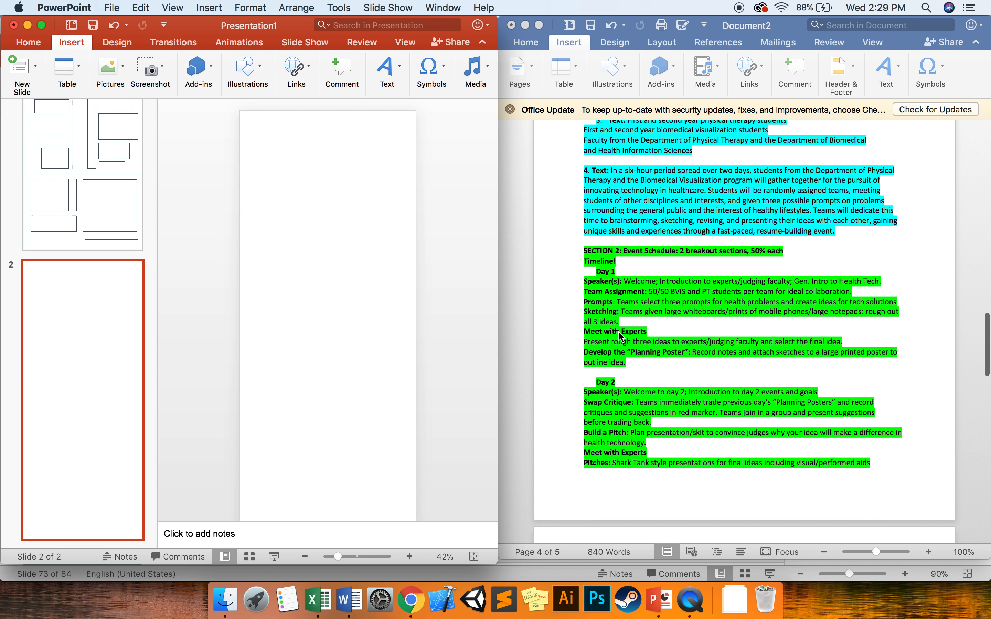
{"action": "scroll", "scroll_direction": "up", "scroll_amount": 3}
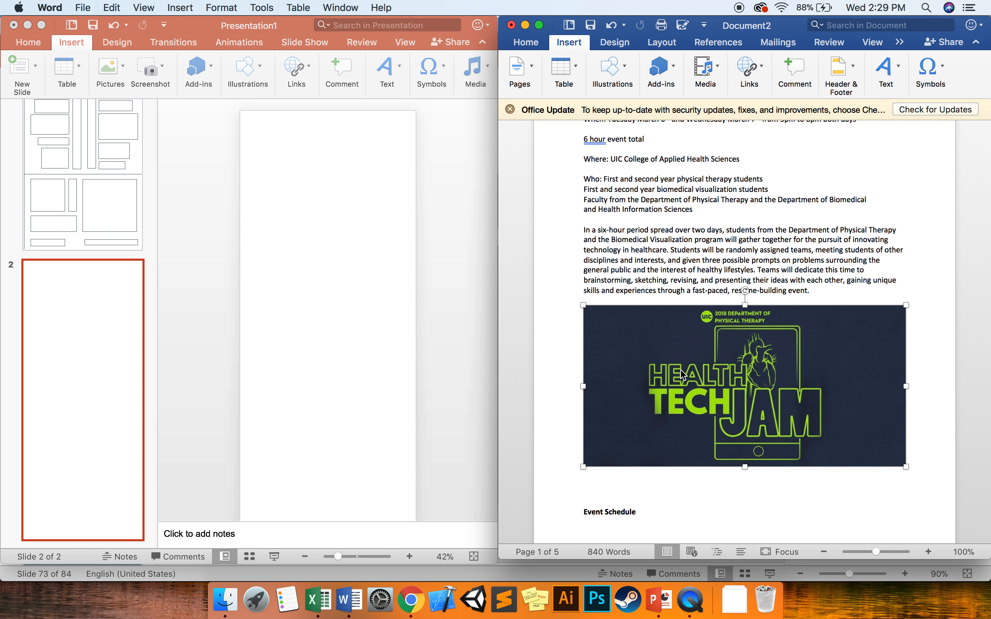
{"action": "mouse_move", "coordinate": [731, 437]}
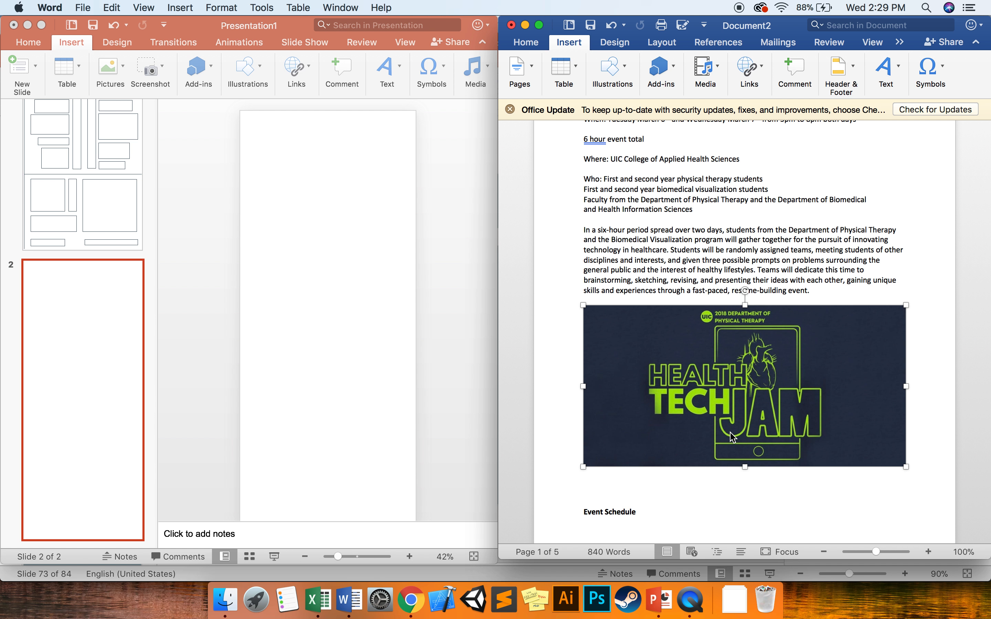
{"action": "mouse_move", "coordinate": [566, 438]}
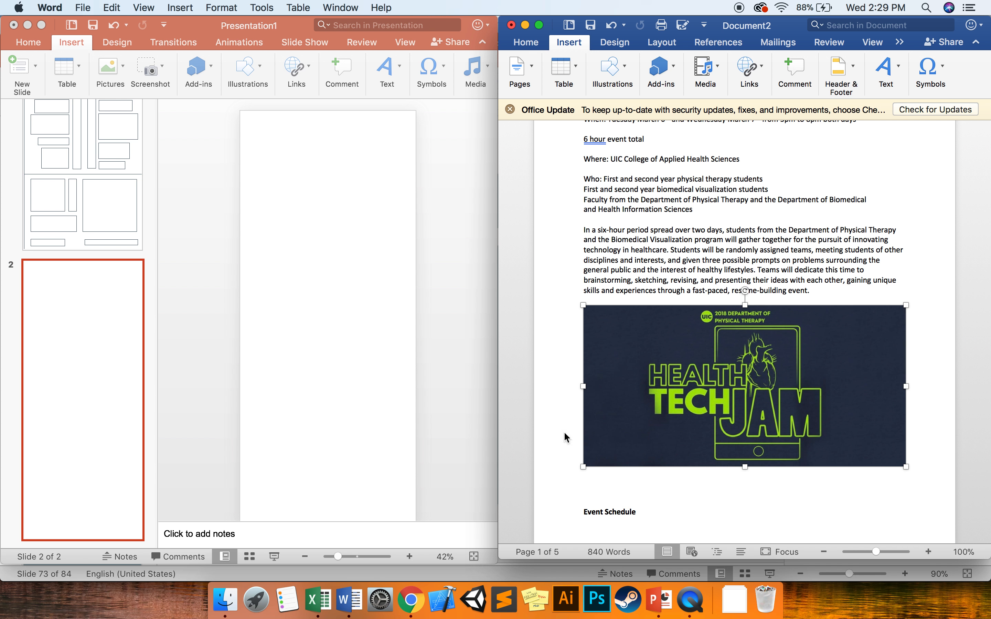
{"action": "mouse_move", "coordinate": [264, 247]}
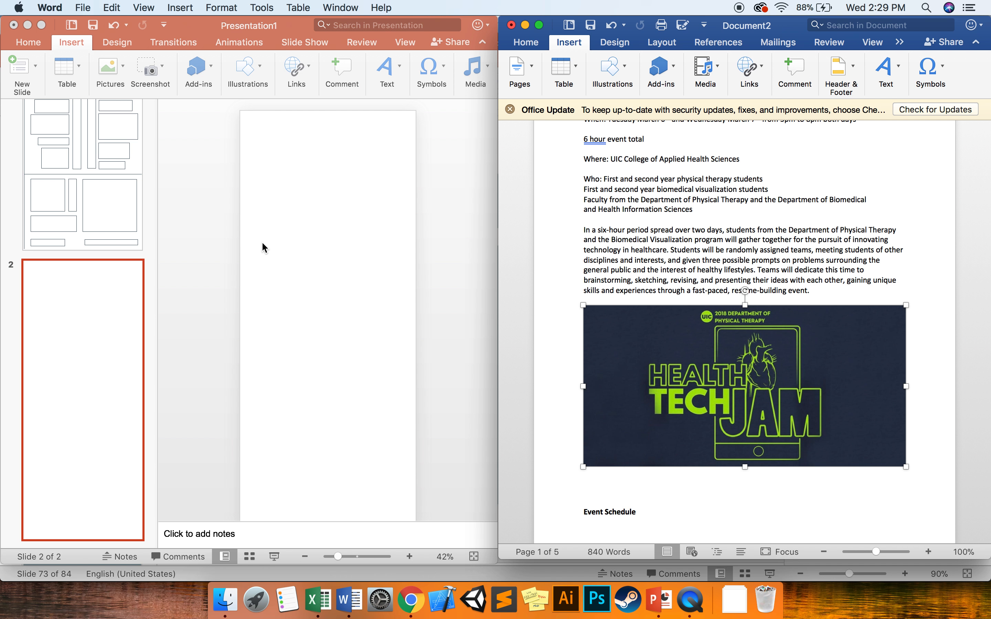
{"action": "mouse_move", "coordinate": [676, 418]}
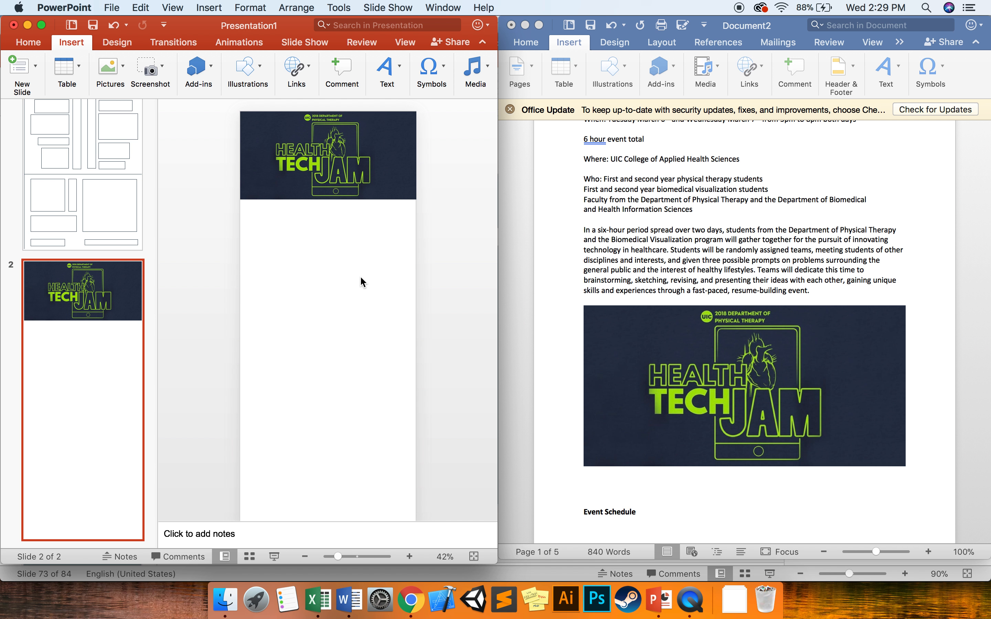
{"action": "mouse_move", "coordinate": [222, 80]}
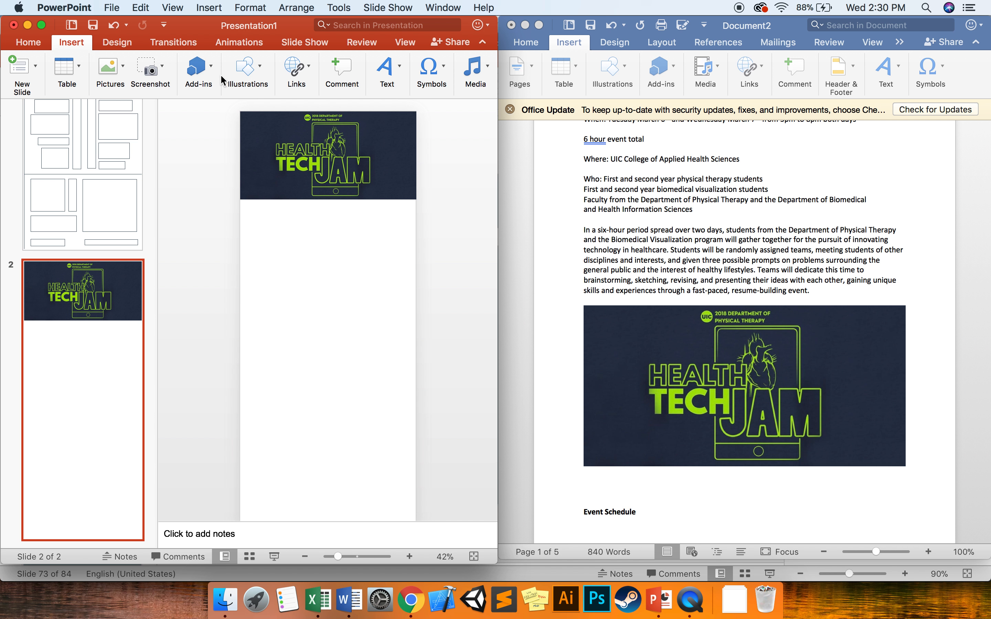
Step: Draw a square swatch and fill it dark navy via More Fill Colors to match the logo
{"action": "left_click", "coordinate": [246, 72]}
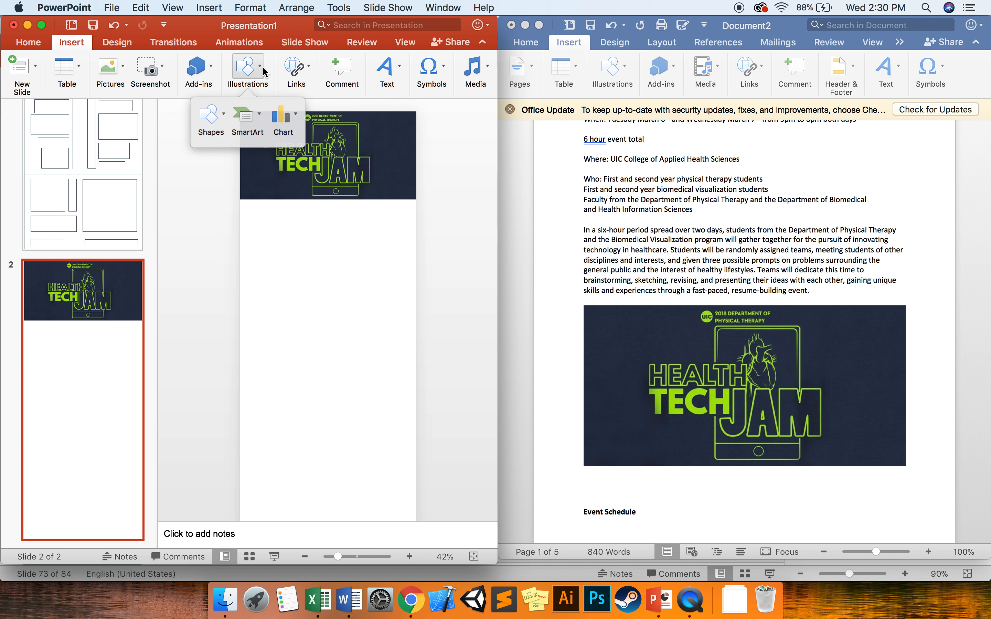
{"action": "left_click", "coordinate": [211, 115]}
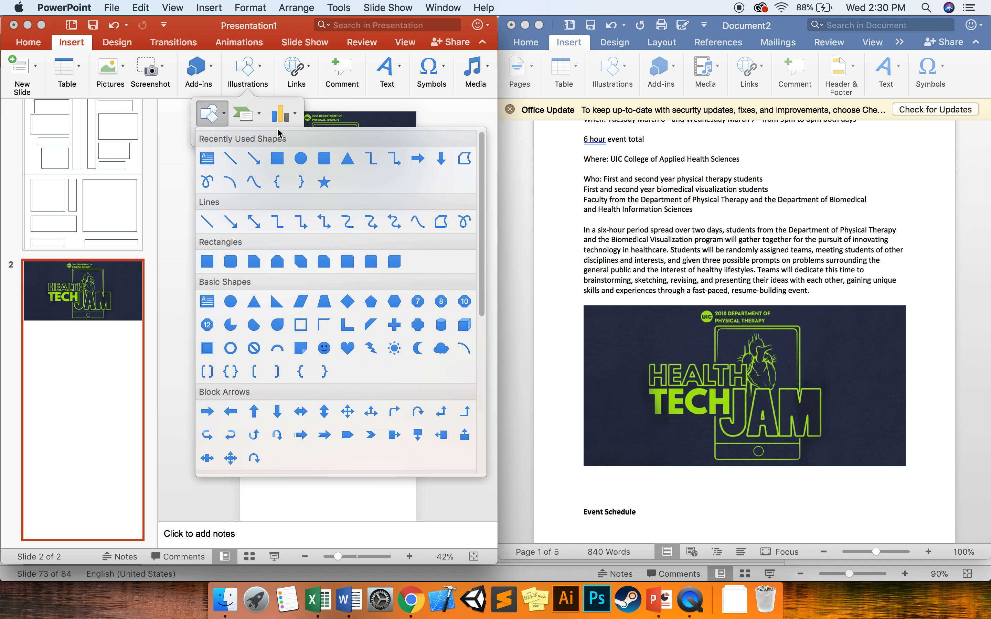
{"action": "mouse_move", "coordinate": [276, 158]}
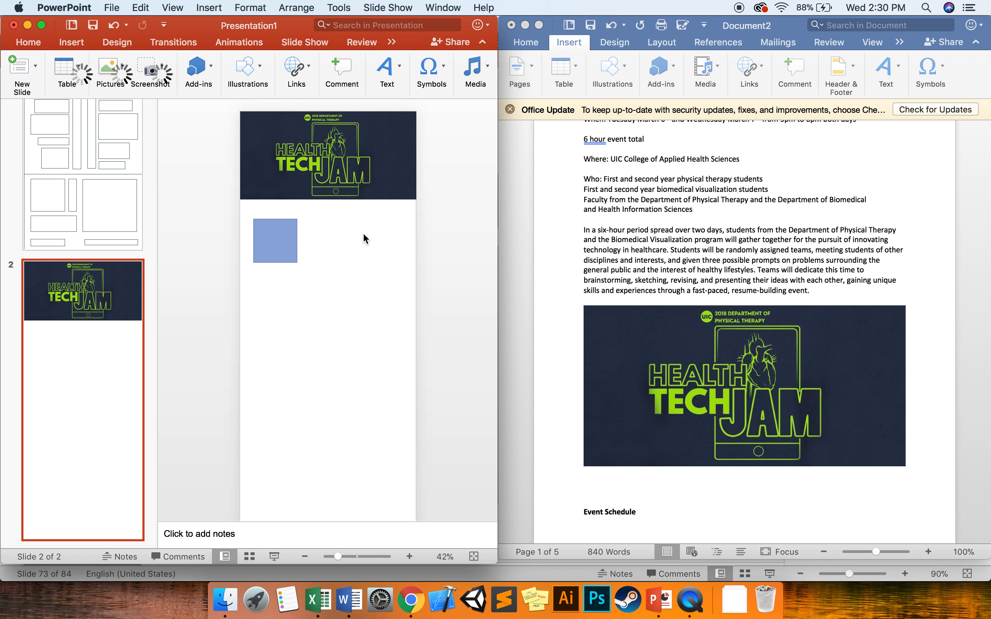
{"action": "left_click", "coordinate": [275, 240]}
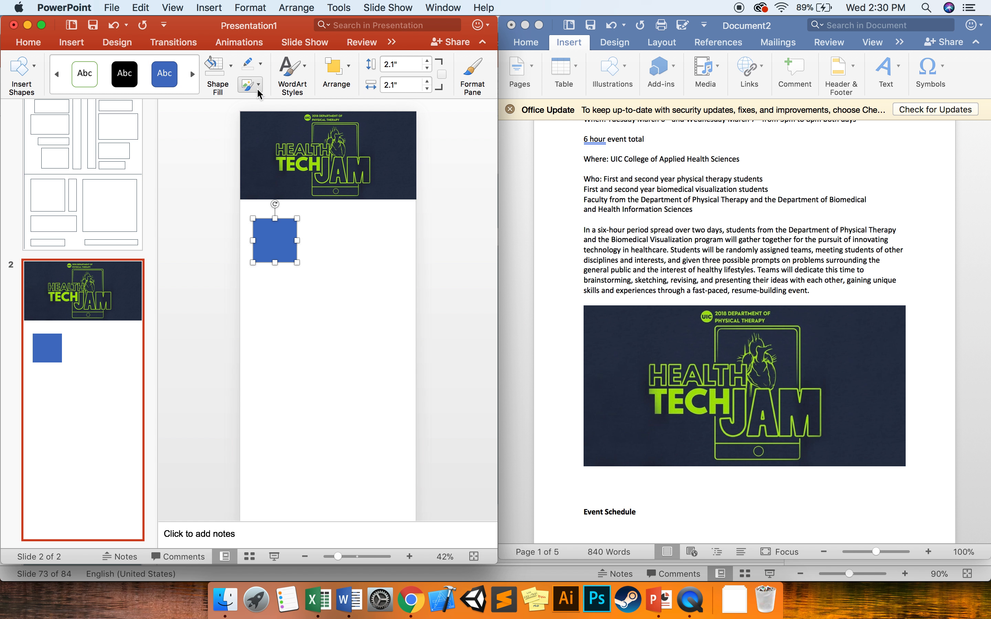
{"action": "left_click", "coordinate": [214, 65]}
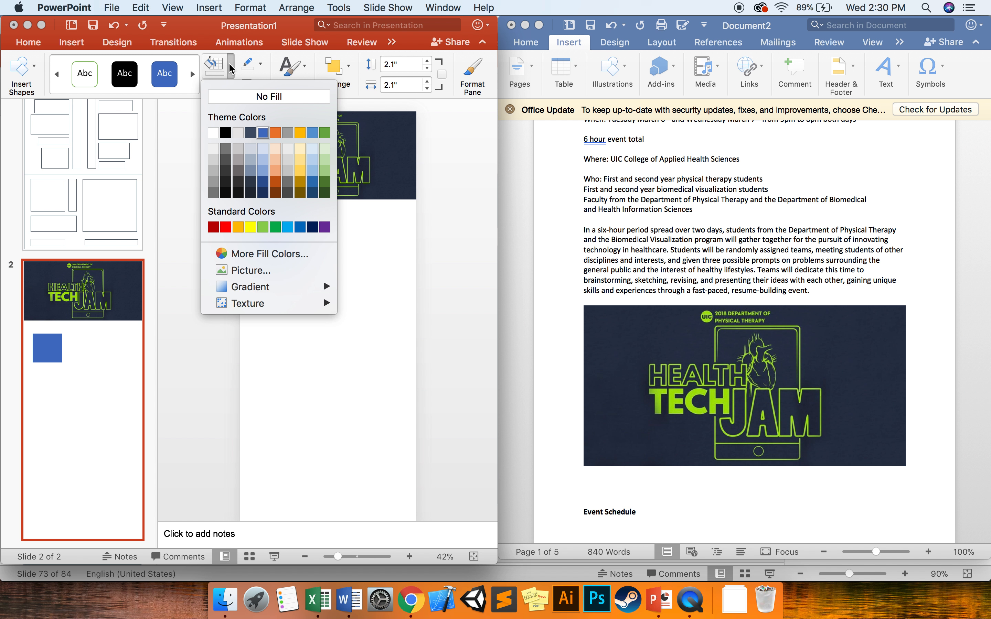
{"action": "left_click", "coordinate": [270, 254]}
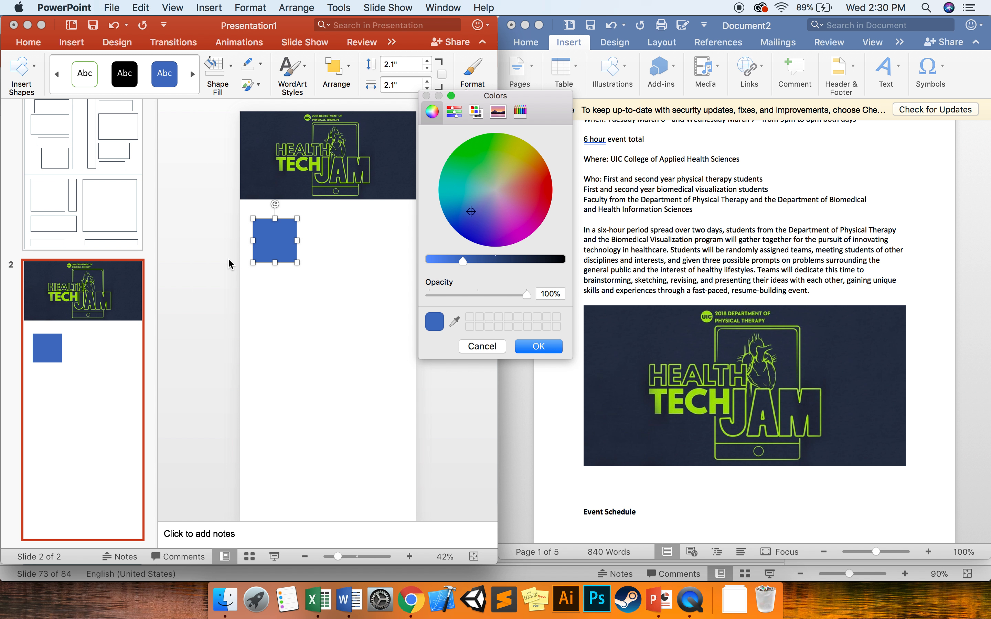
{"action": "mouse_move", "coordinate": [418, 323]}
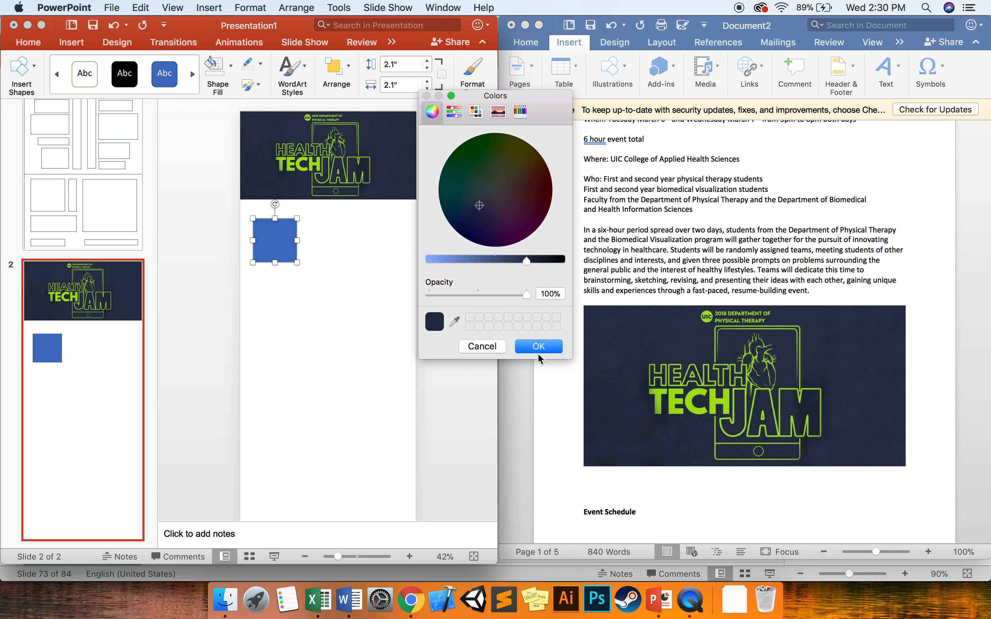
{"action": "left_click", "coordinate": [537, 346]}
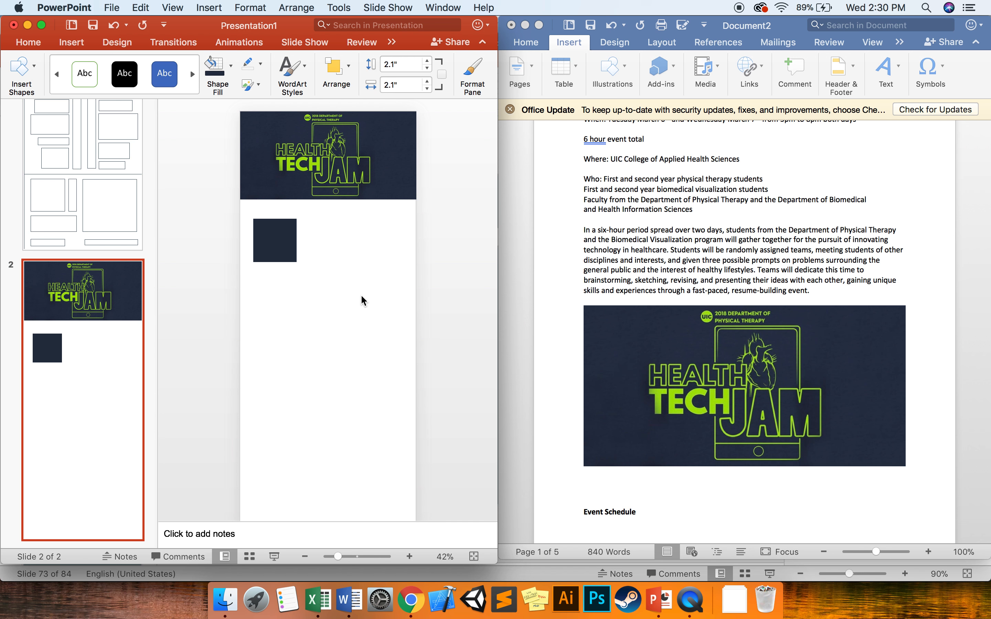
{"action": "left_click", "coordinate": [274, 240]}
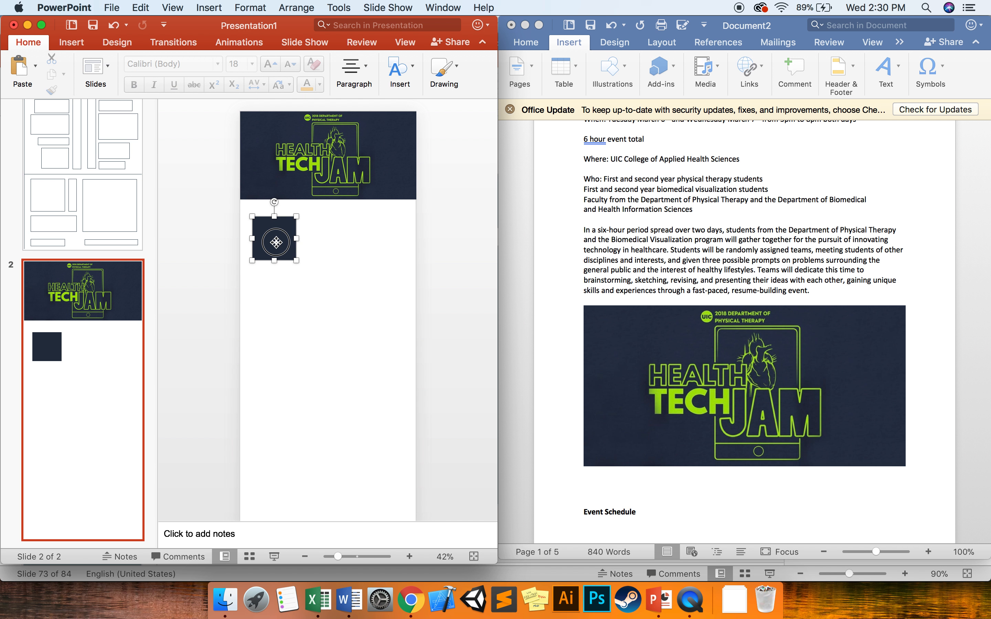
Step: Reposition the navy square slightly below the logo and reselect it
{"action": "left_click", "coordinate": [273, 238]}
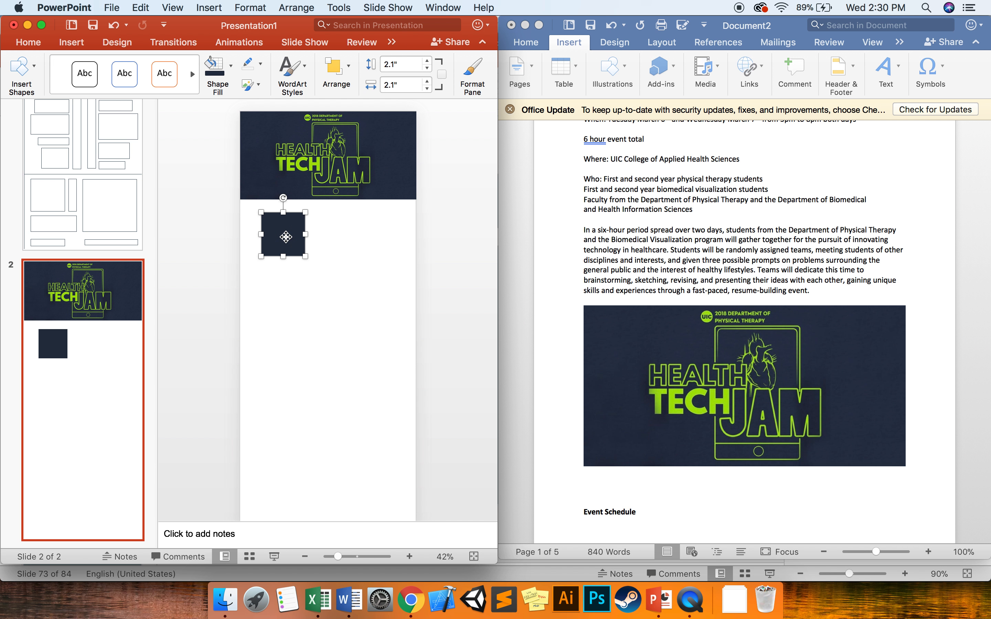
{"action": "left_click", "coordinate": [291, 353]}
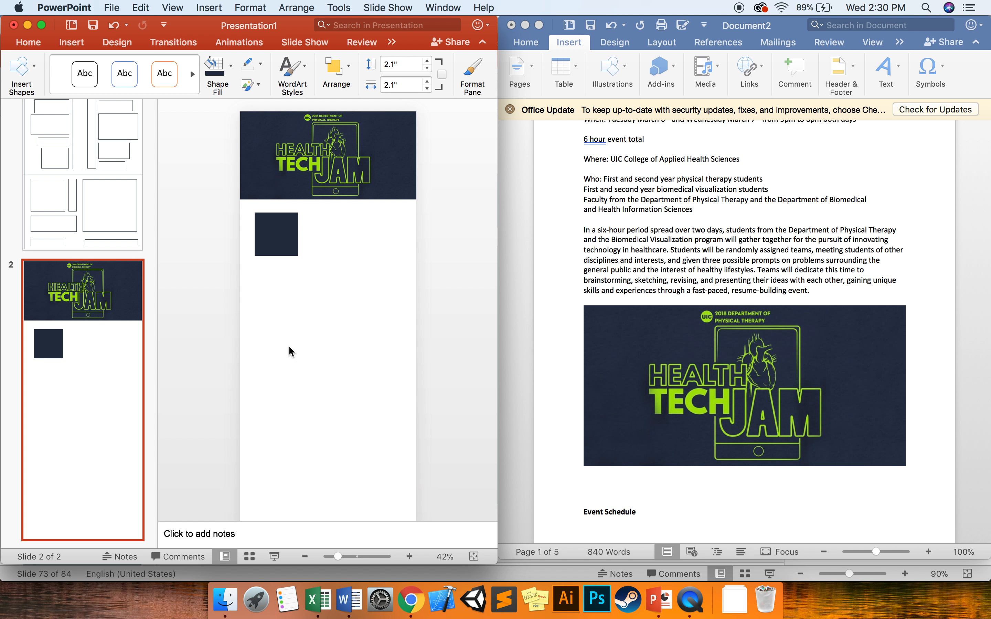
{"action": "left_click", "coordinate": [26, 42]}
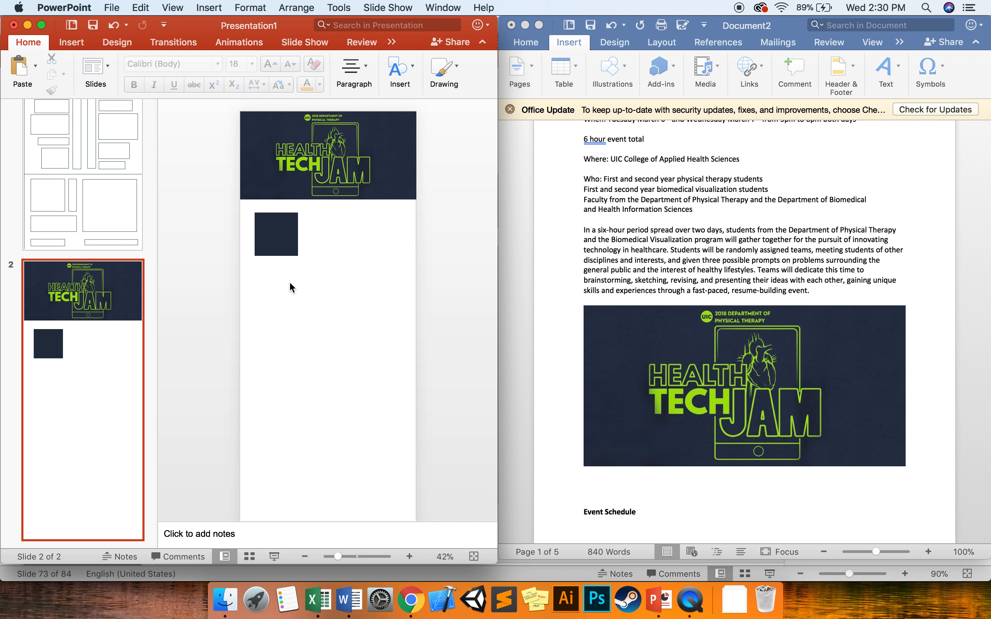
{"action": "left_click", "coordinate": [275, 234]}
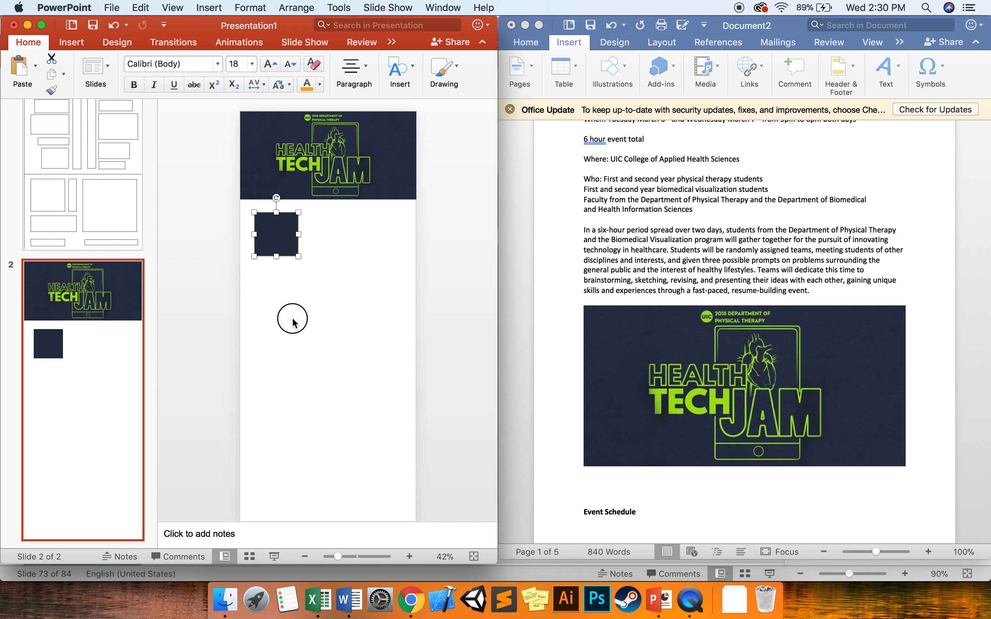
{"action": "left_click", "coordinate": [71, 42]}
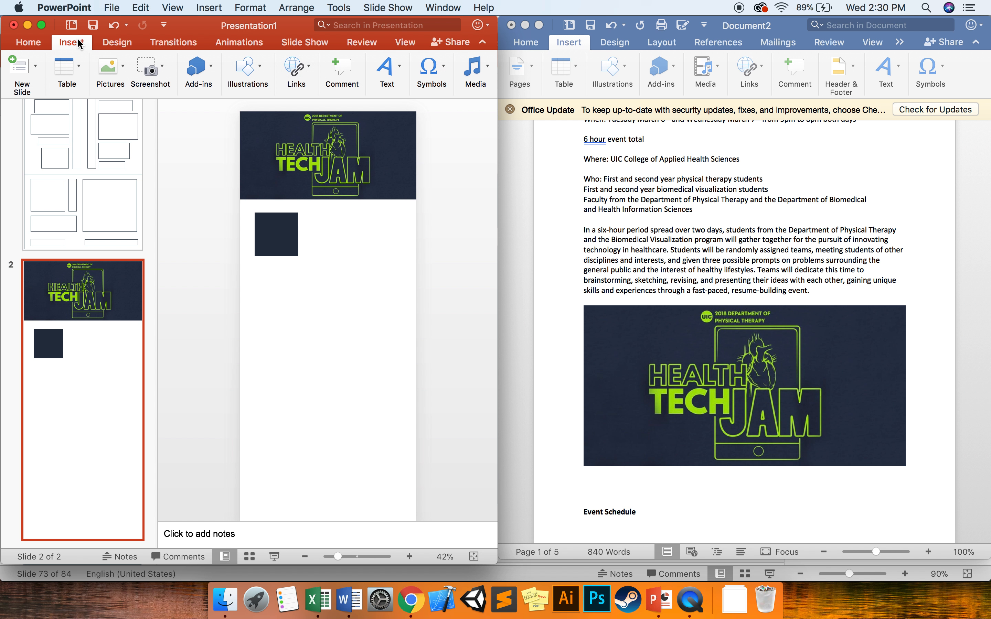
Step: Caption the navy swatch 'Blue hue, Dark tone, Low Saturation' and select it for duplication
{"action": "left_click", "coordinate": [386, 73]}
{"action": "type", "text": "Blue hue"}
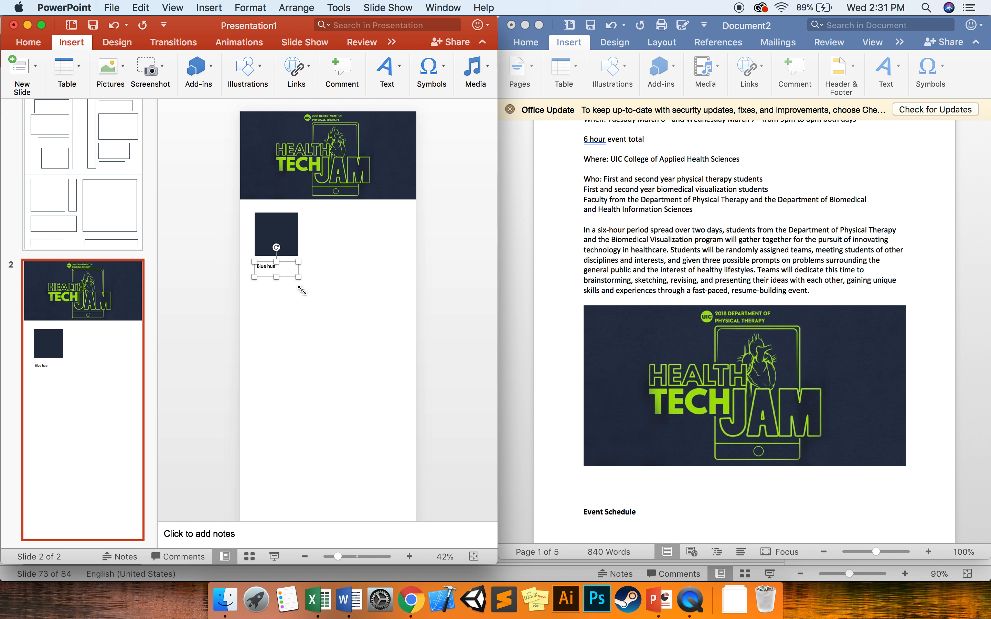
{"action": "type", "text": "Dark tone"}
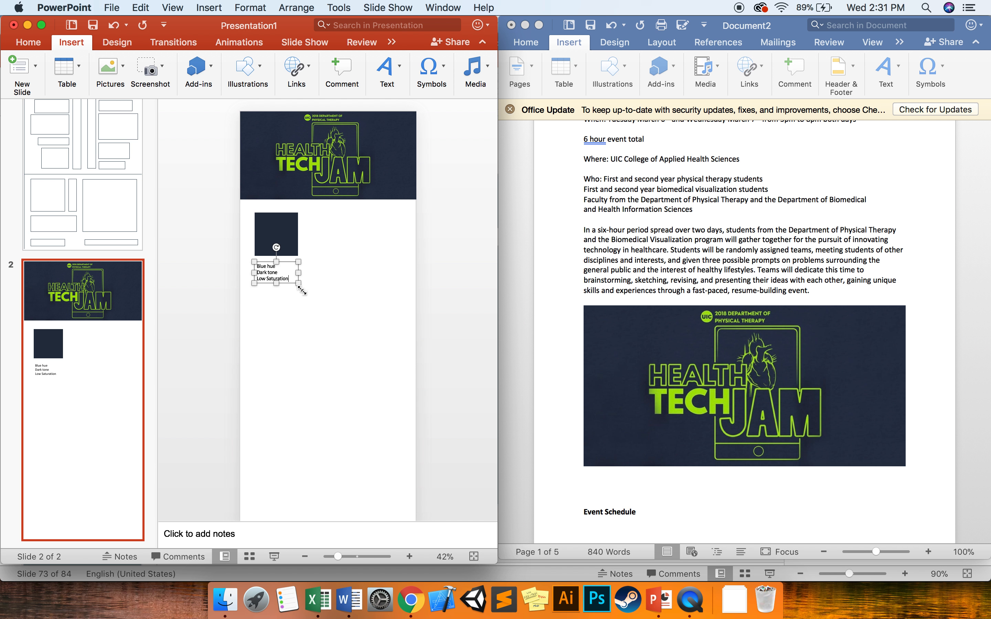
{"action": "left_click", "coordinate": [292, 383]}
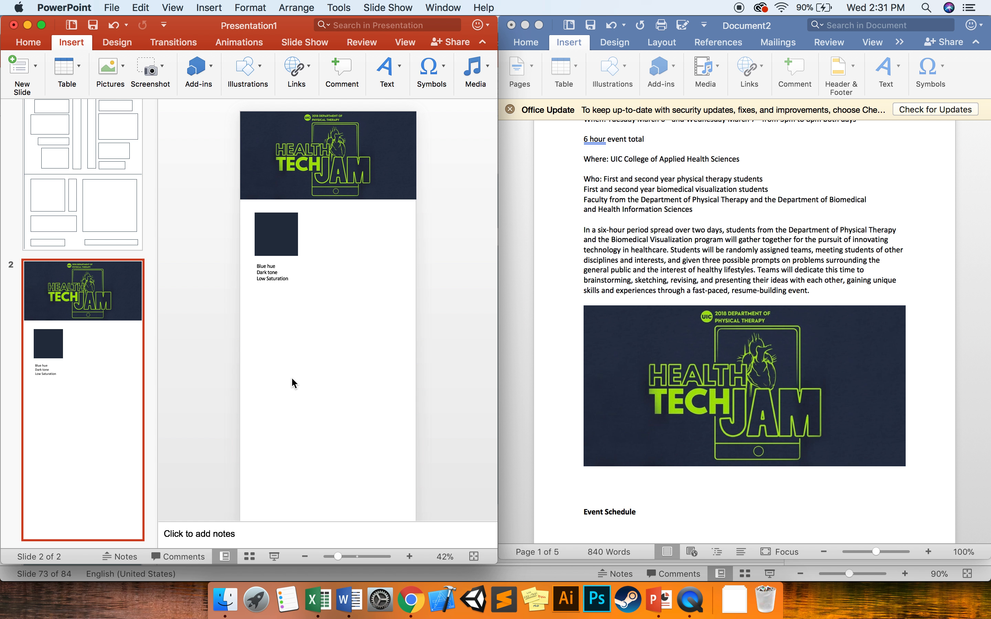
{"action": "left_click", "coordinate": [275, 234]}
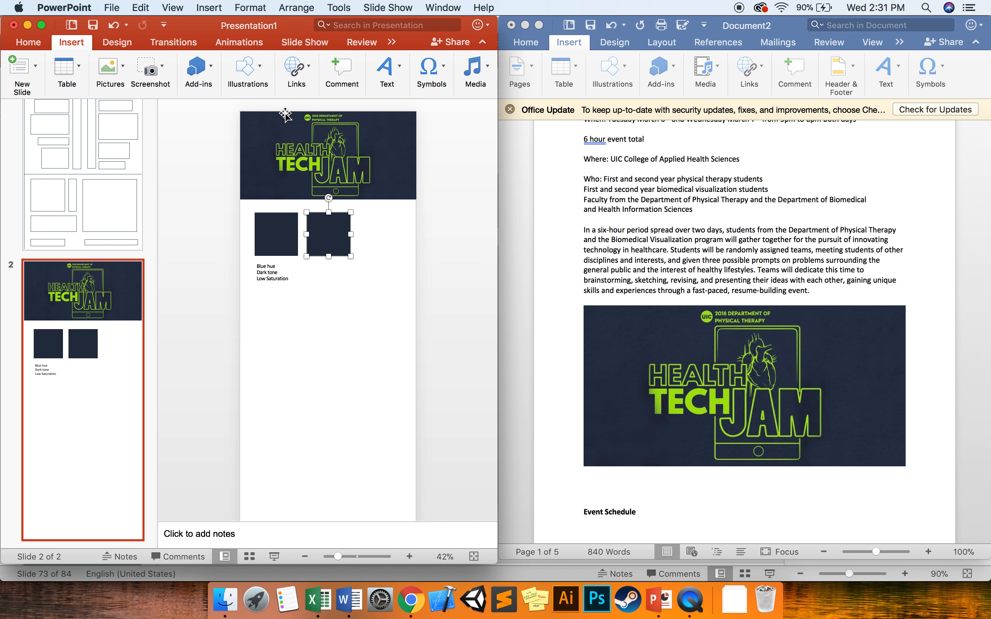
Step: Fill the second swatch yellow-green via More Fill Colors and select the label text to copy it
{"action": "left_click", "coordinate": [304, 42]}
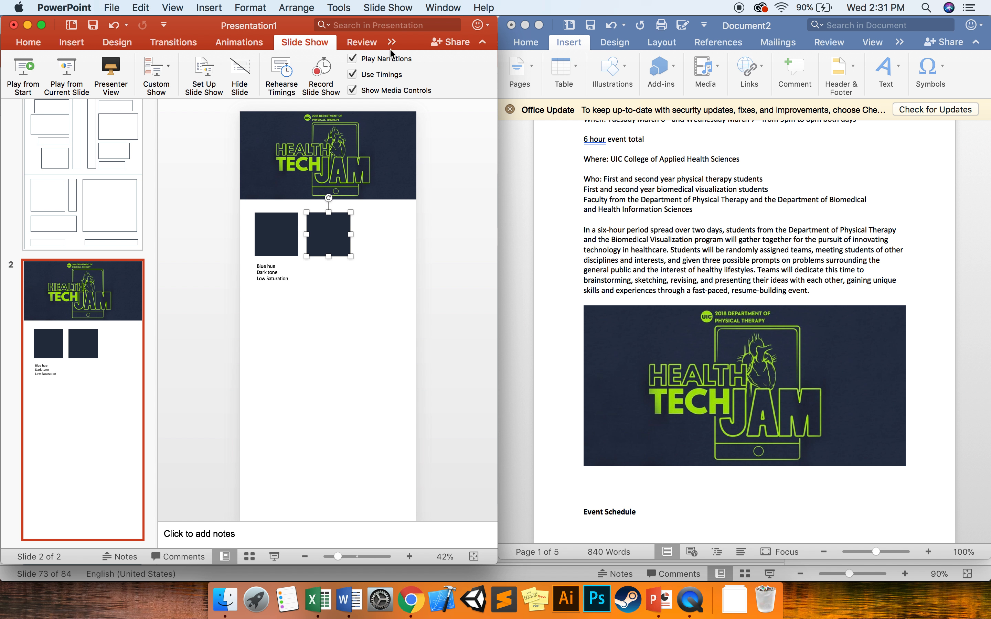
{"action": "left_click", "coordinate": [116, 43]}
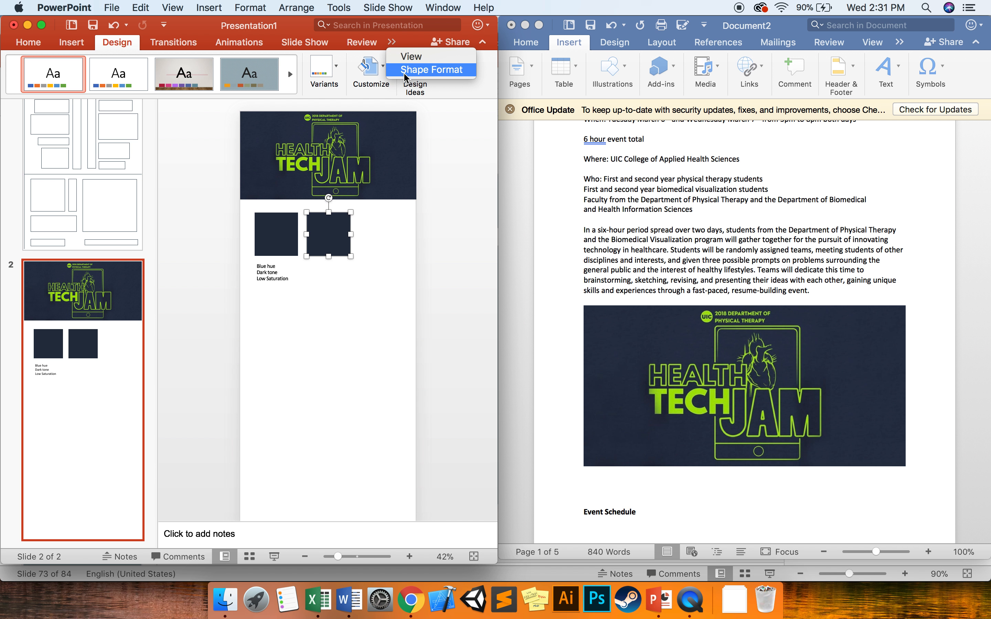
{"action": "left_click", "coordinate": [414, 73]}
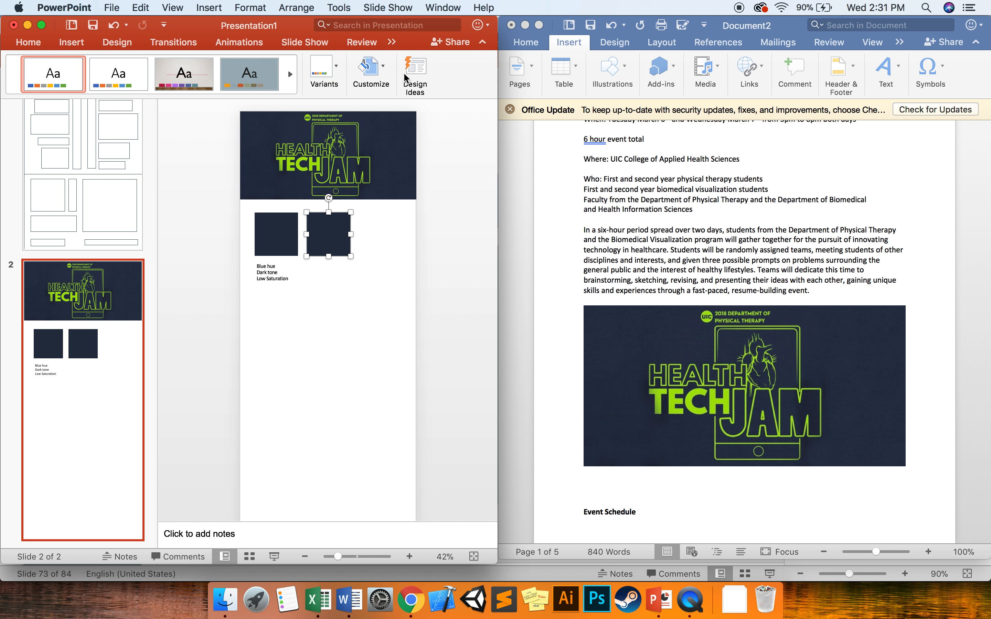
{"action": "left_click", "coordinate": [214, 65]}
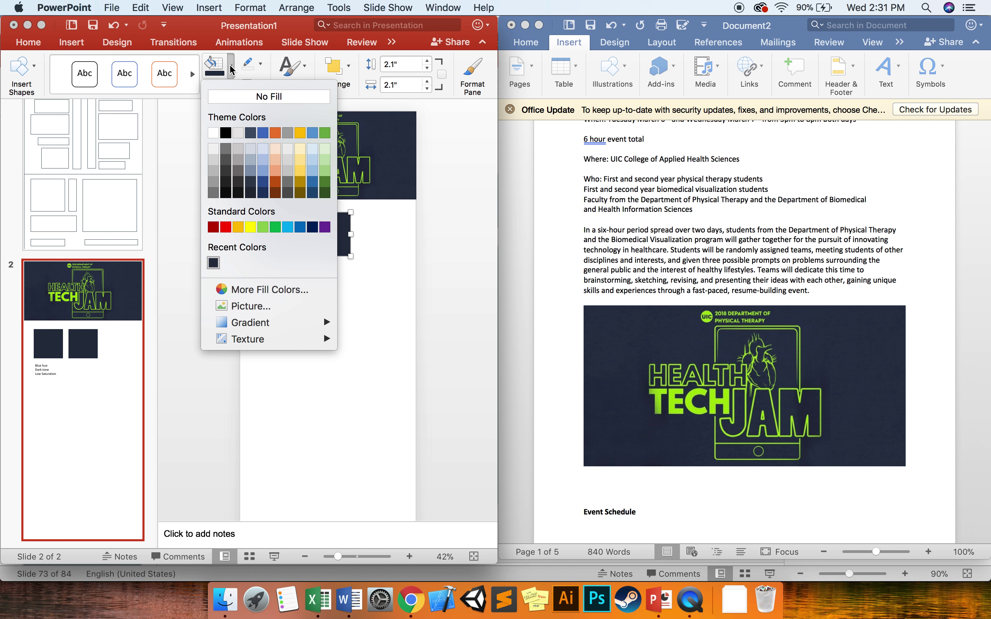
{"action": "left_click", "coordinate": [269, 290]}
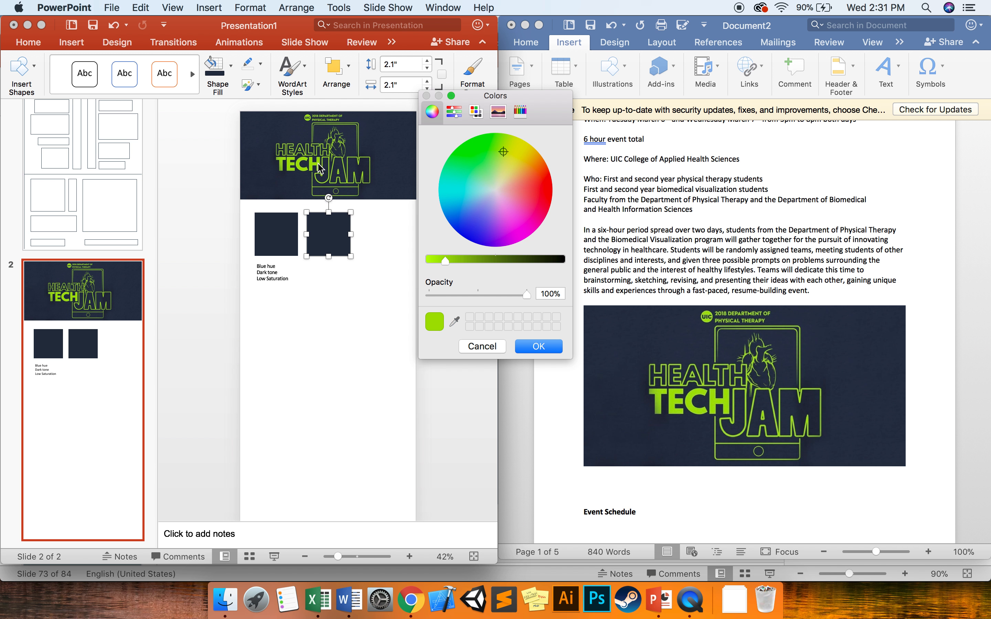
{"action": "left_click", "coordinate": [538, 346]}
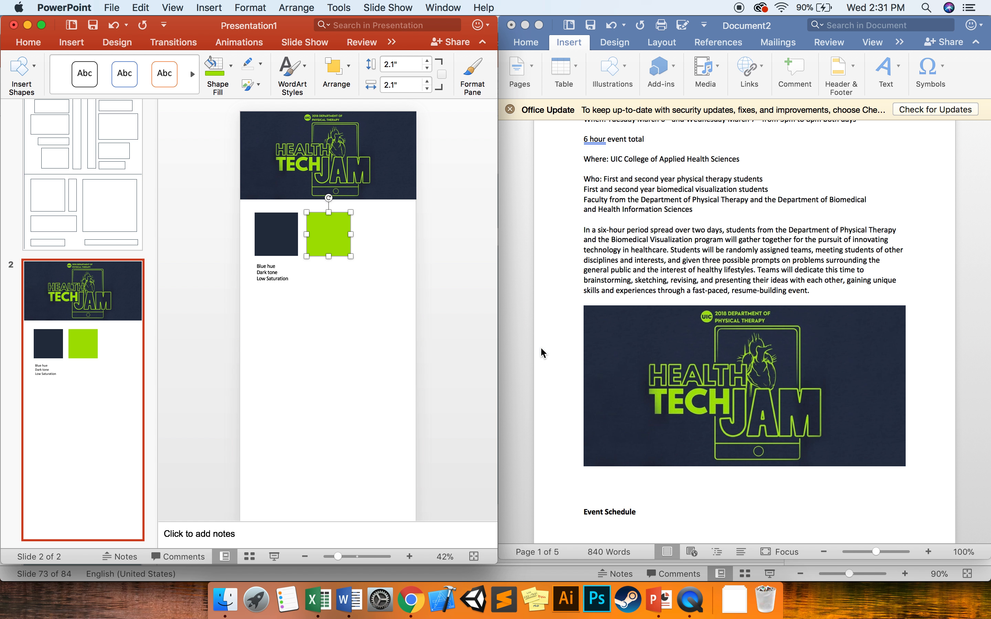
{"action": "left_click", "coordinate": [276, 272]}
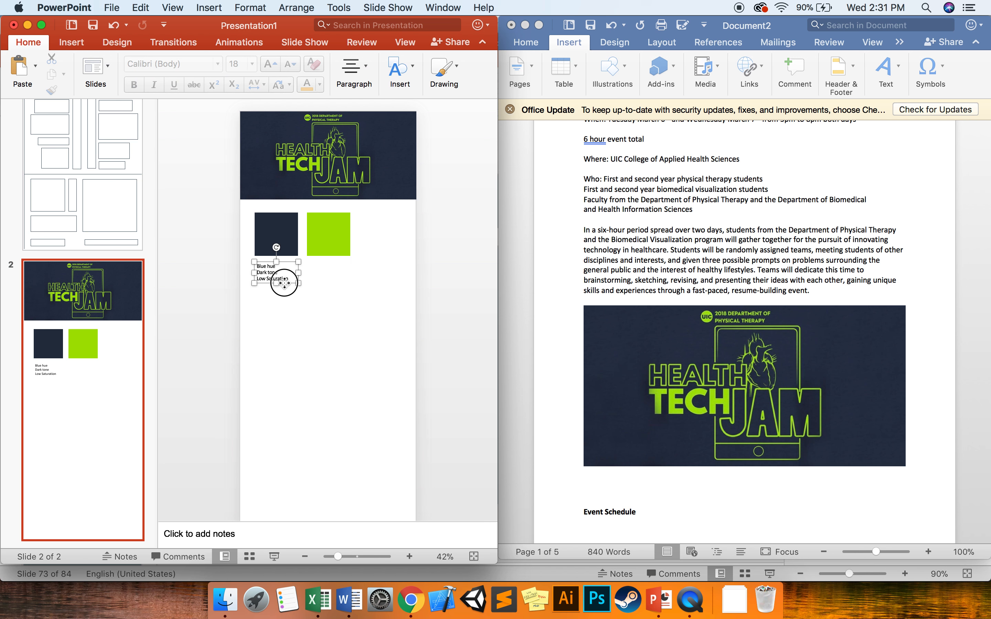
{"action": "left_click", "coordinate": [276, 275]}
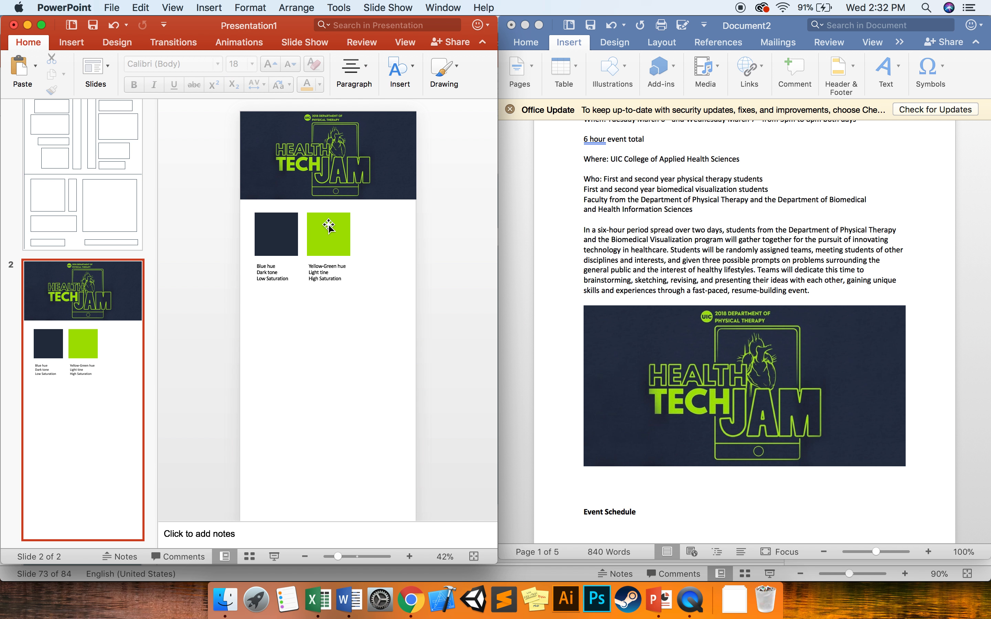
{"action": "mouse_move", "coordinate": [321, 243]}
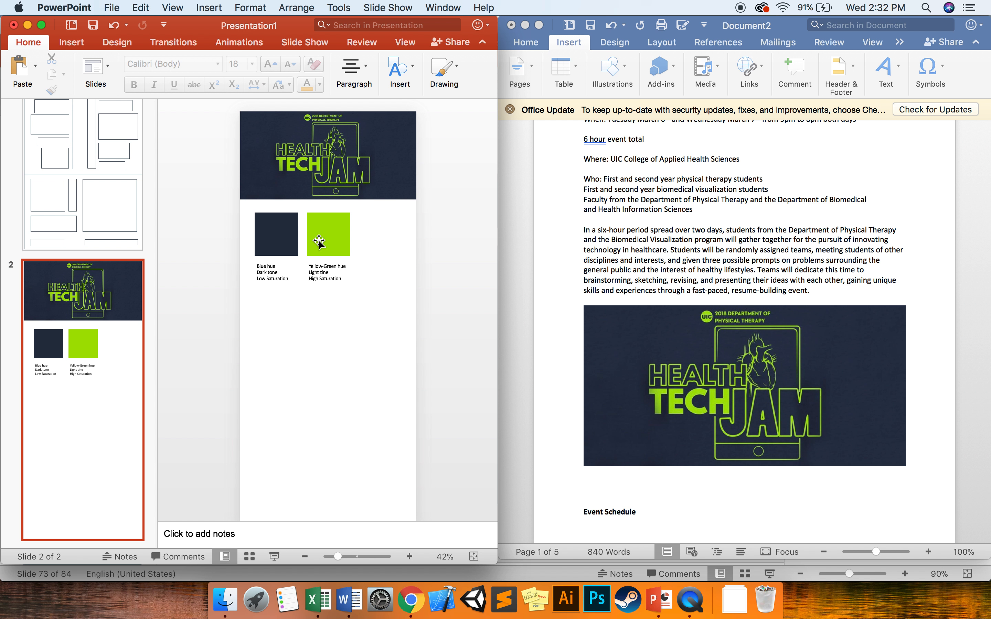
{"action": "mouse_move", "coordinate": [340, 278]}
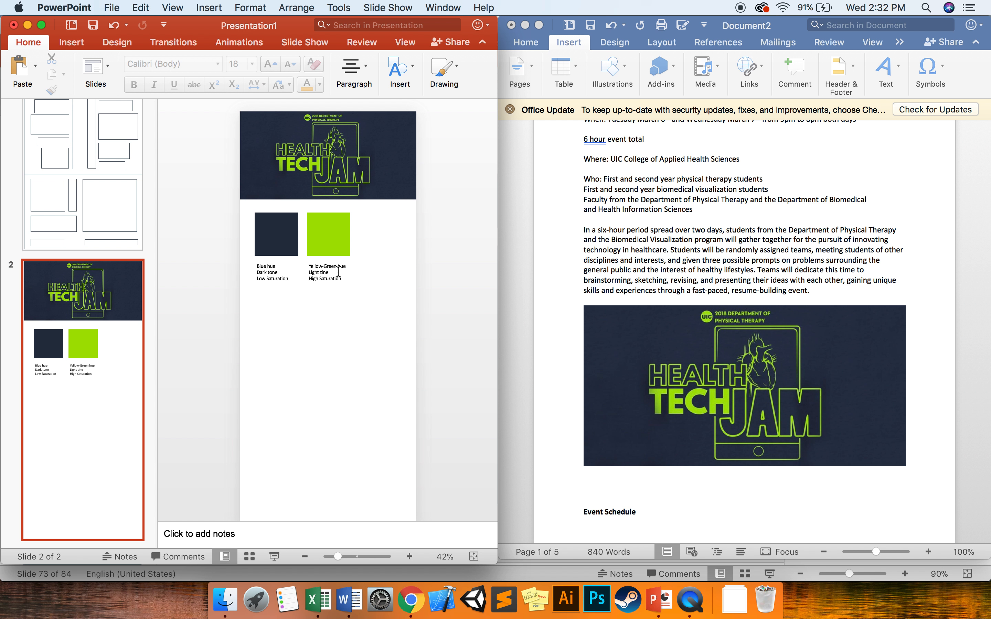
Step: Duplicate the yellow-green swatch as a third square and fill it teal
{"action": "left_click", "coordinate": [329, 234]}
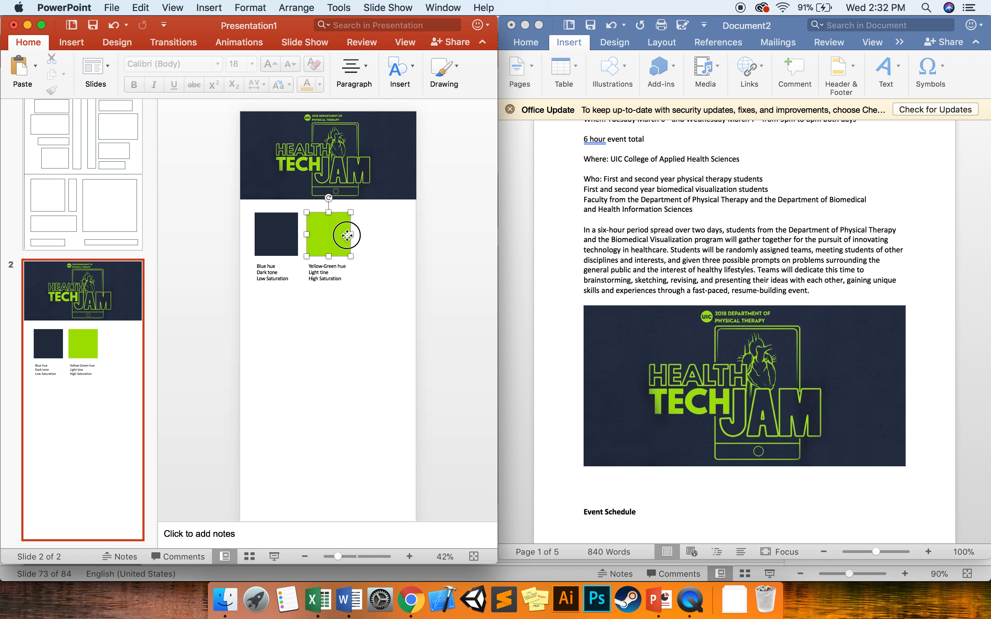
{"action": "left_click", "coordinate": [327, 235]}
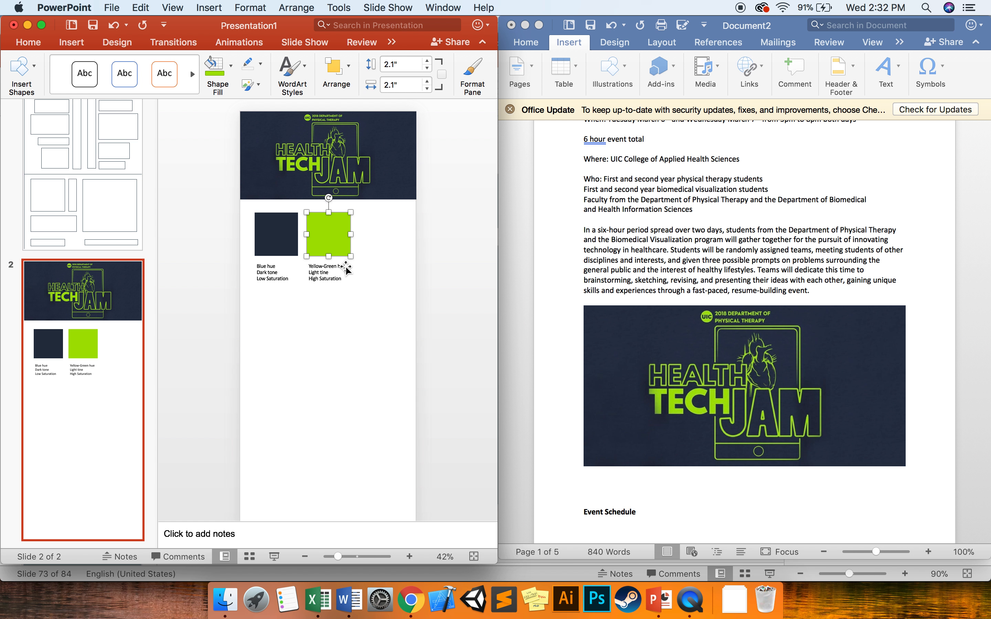
{"action": "mouse_move", "coordinate": [324, 267]}
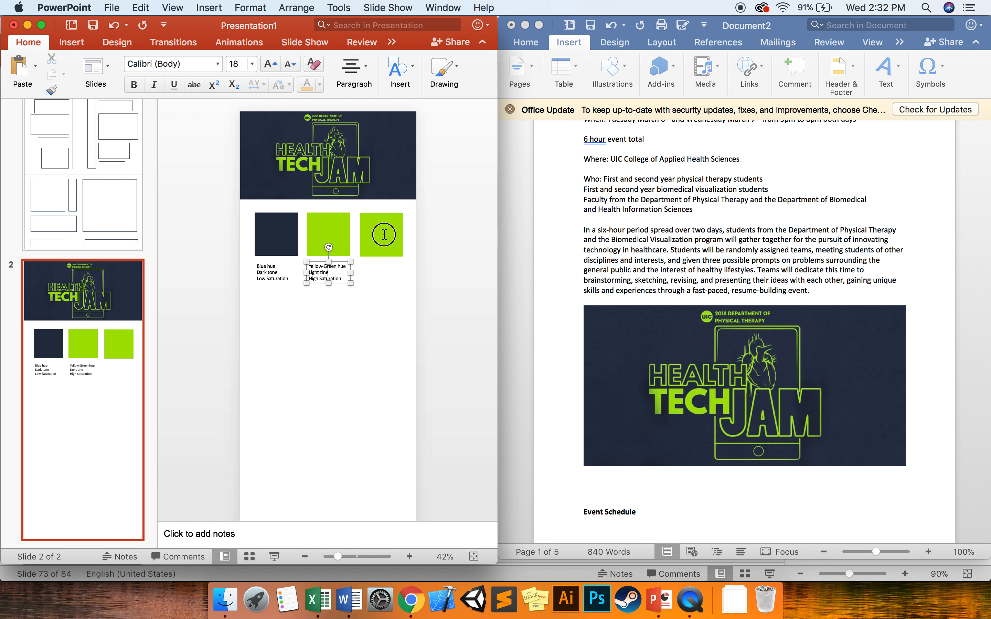
{"action": "left_click", "coordinate": [212, 66]}
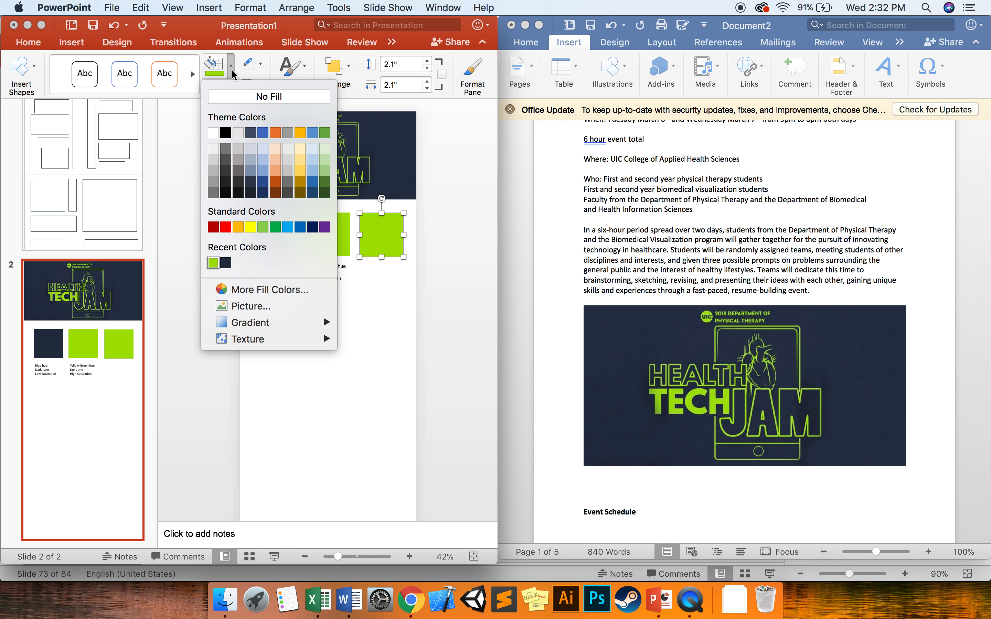
{"action": "left_click", "coordinate": [268, 289]}
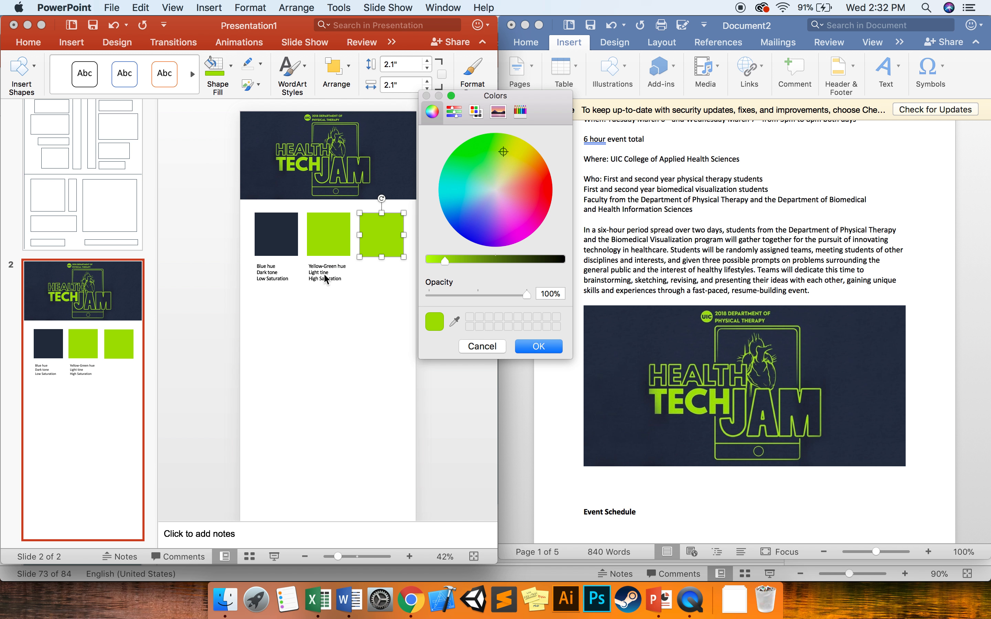
{"action": "left_click", "coordinate": [461, 194]}
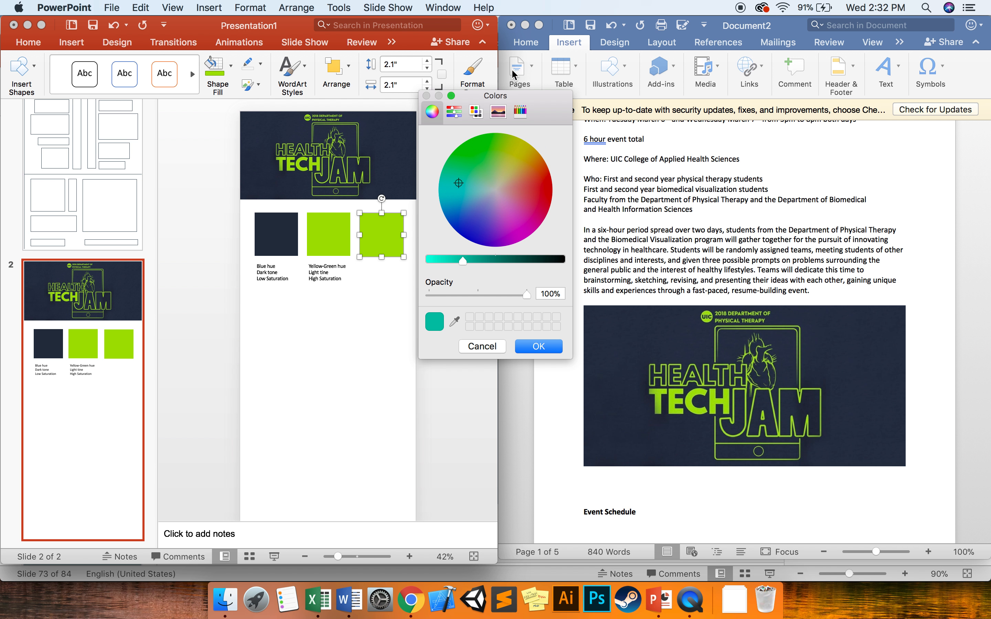
{"action": "left_click", "coordinate": [537, 346]}
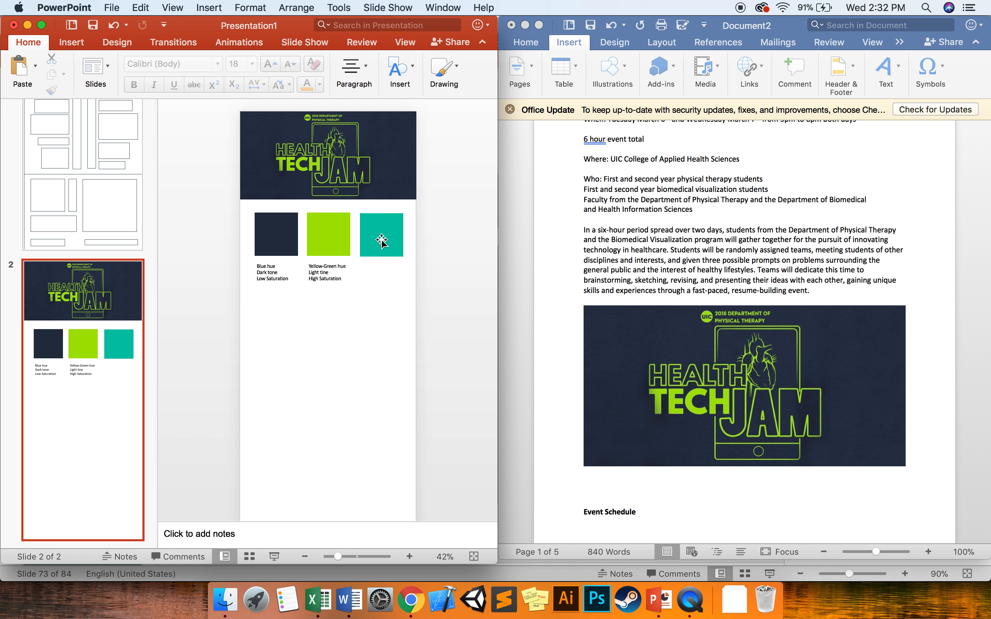
Step: Change the third swatch's fill from teal to a pale grey-green
{"action": "left_click", "coordinate": [381, 235]}
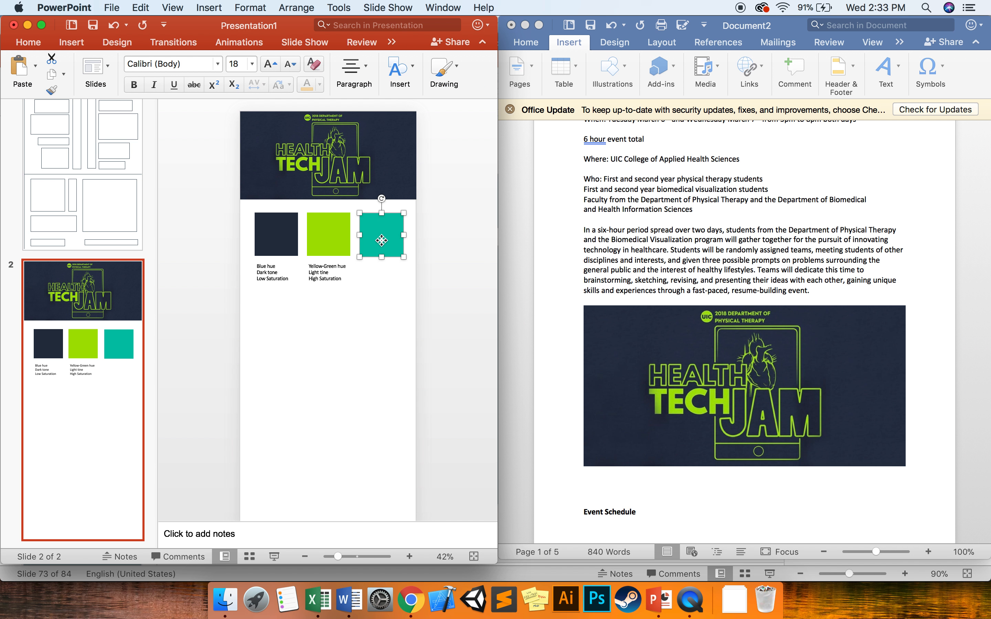
{"action": "left_click", "coordinate": [329, 235]}
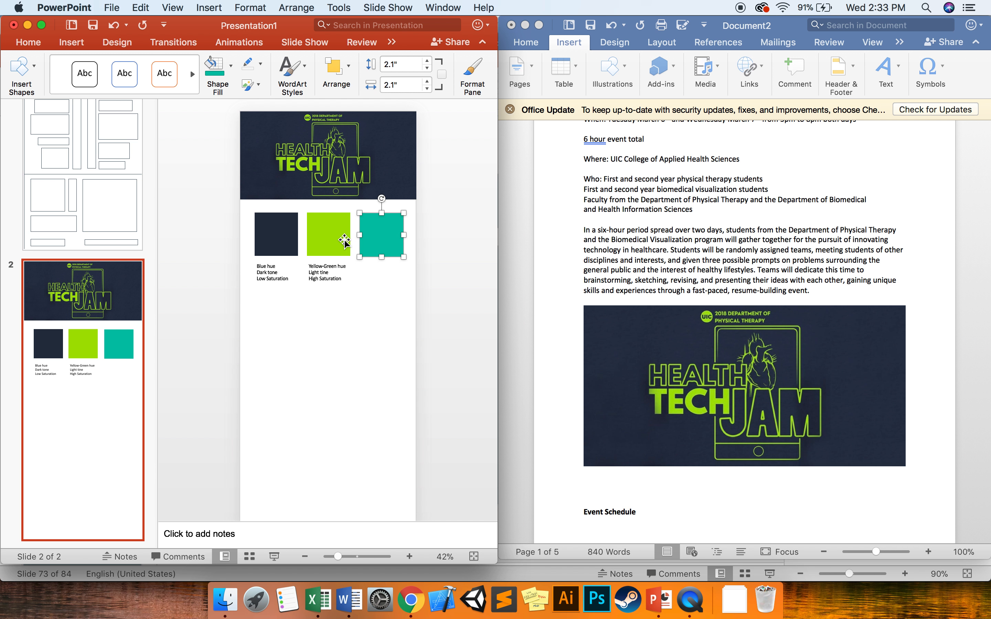
{"action": "left_click", "coordinate": [214, 65]}
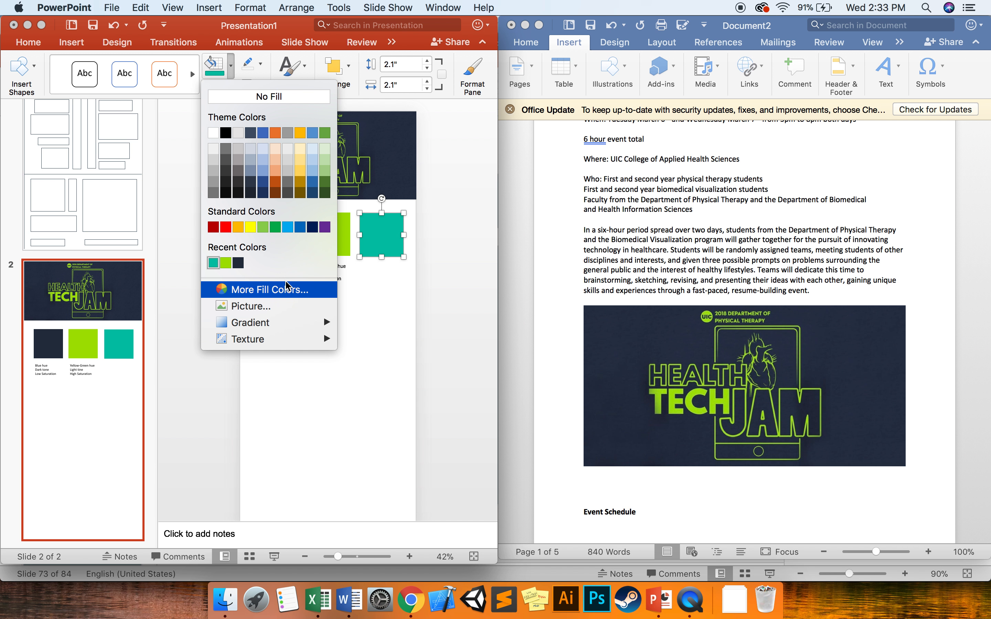
{"action": "left_click", "coordinate": [267, 290]}
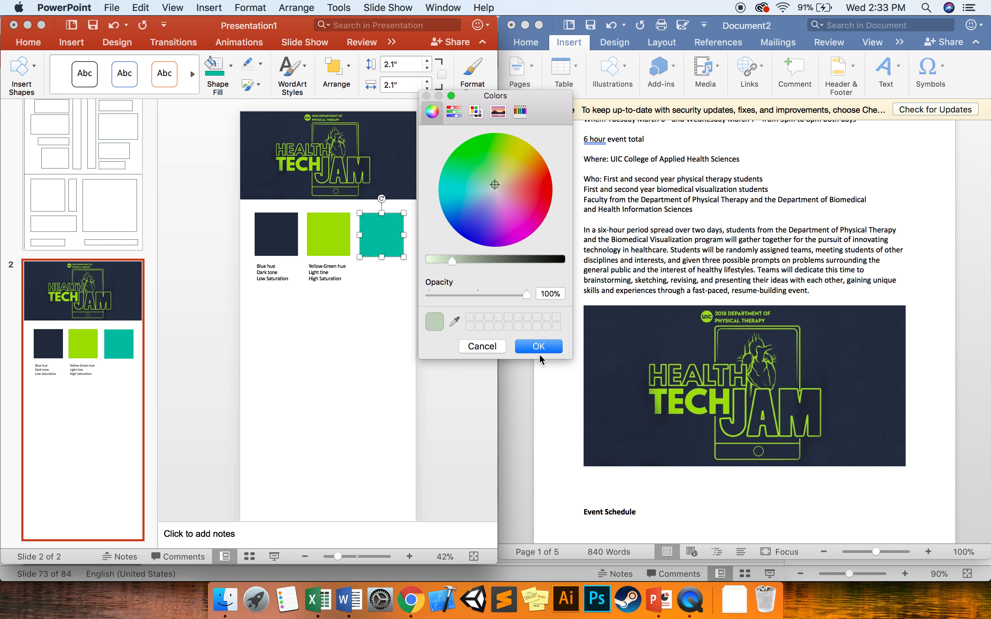
{"action": "left_click", "coordinate": [537, 346]}
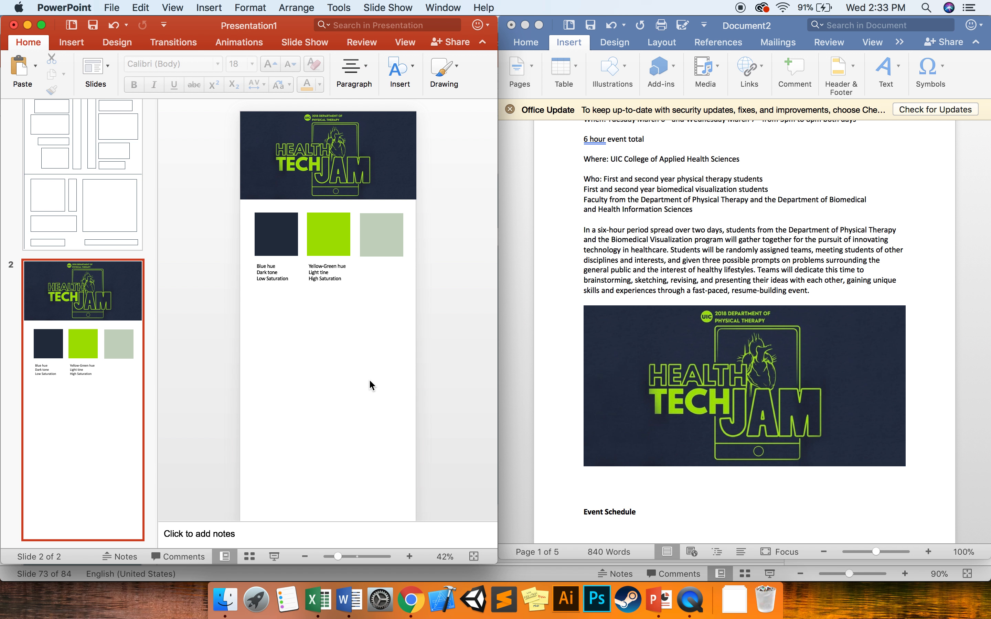
{"action": "left_click", "coordinate": [381, 234]}
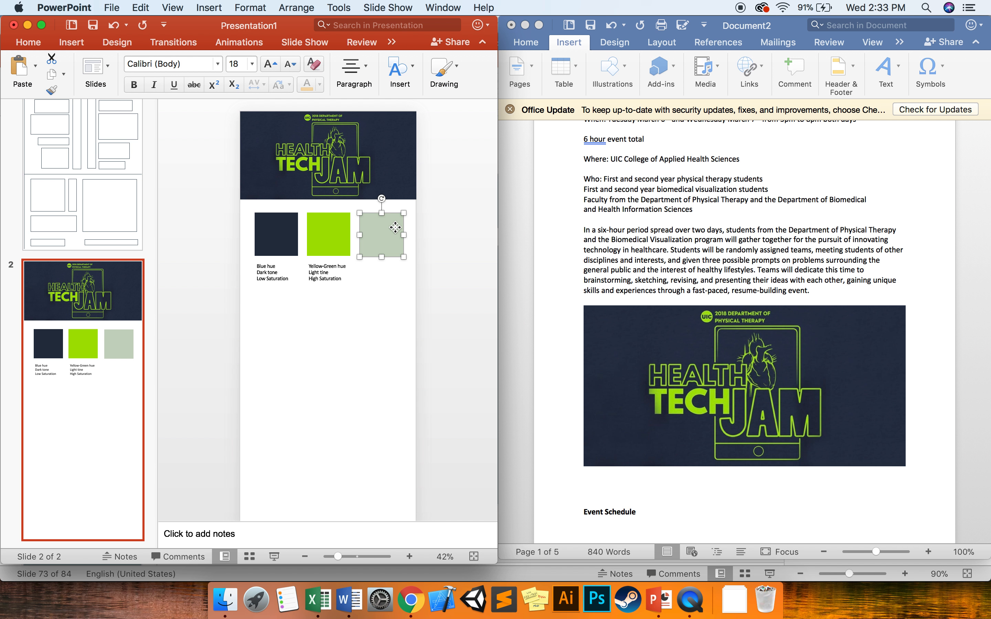
{"action": "left_click", "coordinate": [381, 236]}
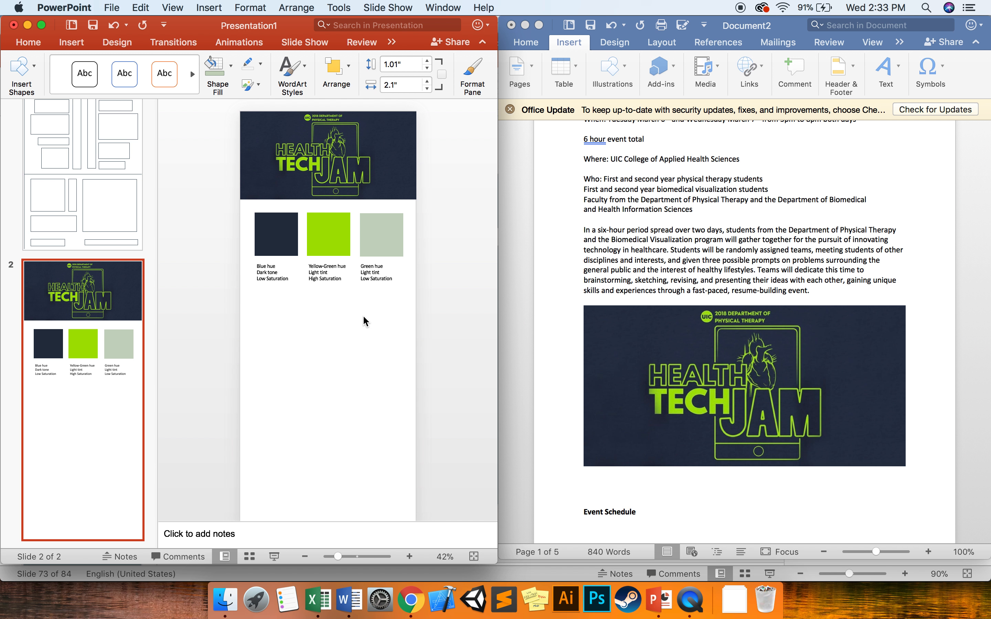
Step: Select the pale grey-green swatch to copy it as a fourth square
{"action": "left_click", "coordinate": [381, 235]}
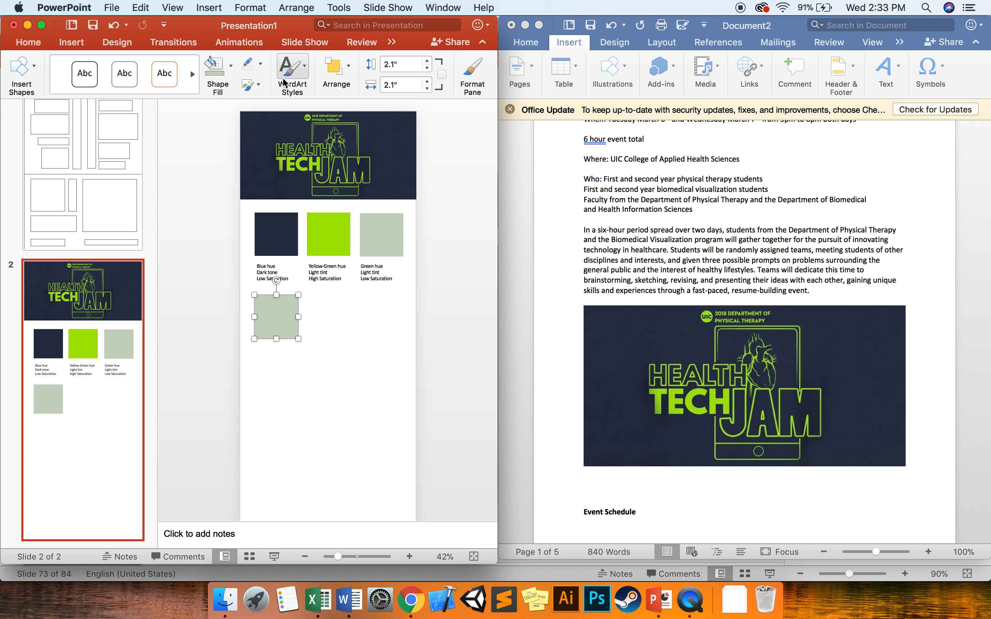
Step: Sample olive-yellow and other wheel colours for the fourth swatch, ending on bright green
{"action": "left_click", "coordinate": [213, 66]}
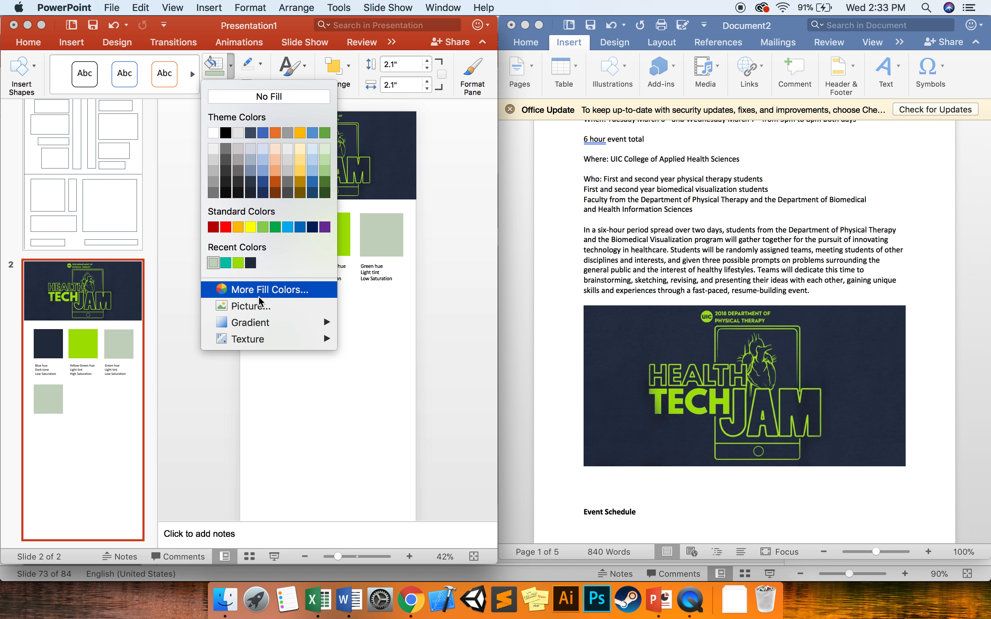
{"action": "left_click", "coordinate": [263, 290]}
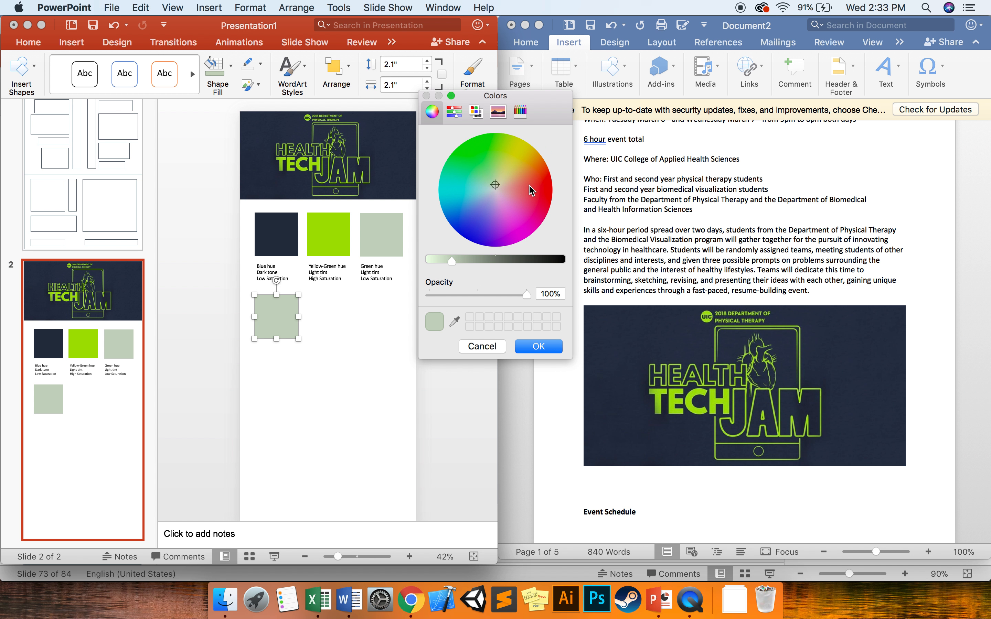
{"action": "left_click", "coordinate": [516, 162]}
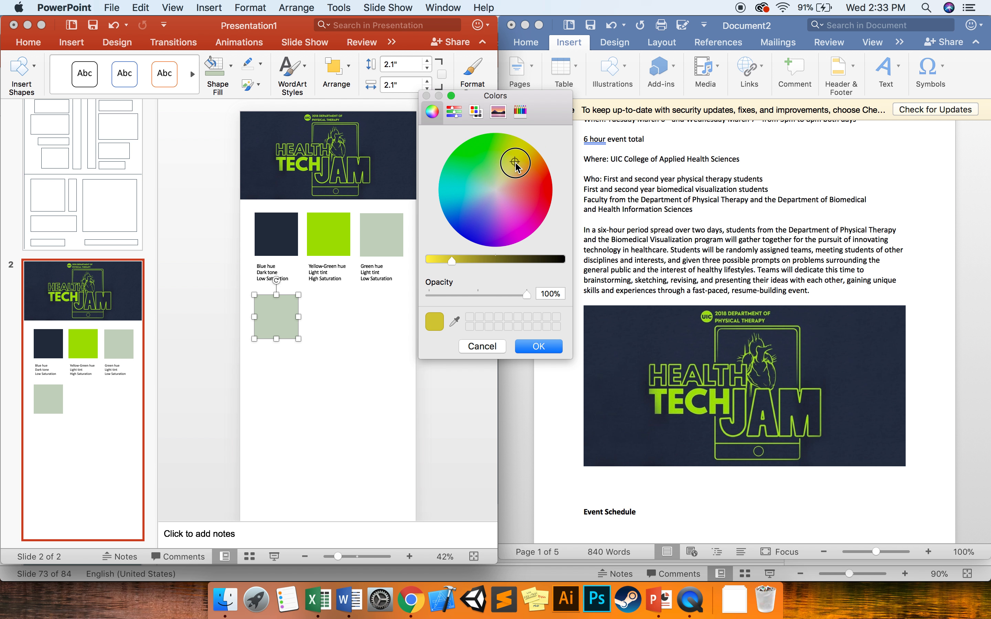
{"action": "left_click", "coordinate": [485, 204]}
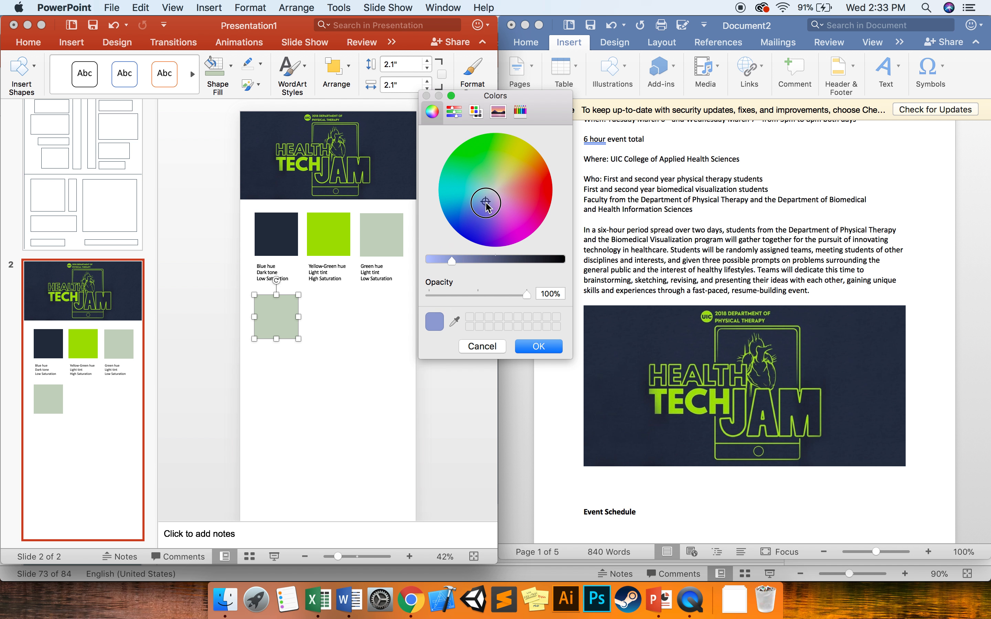
{"action": "left_click", "coordinate": [457, 213]}
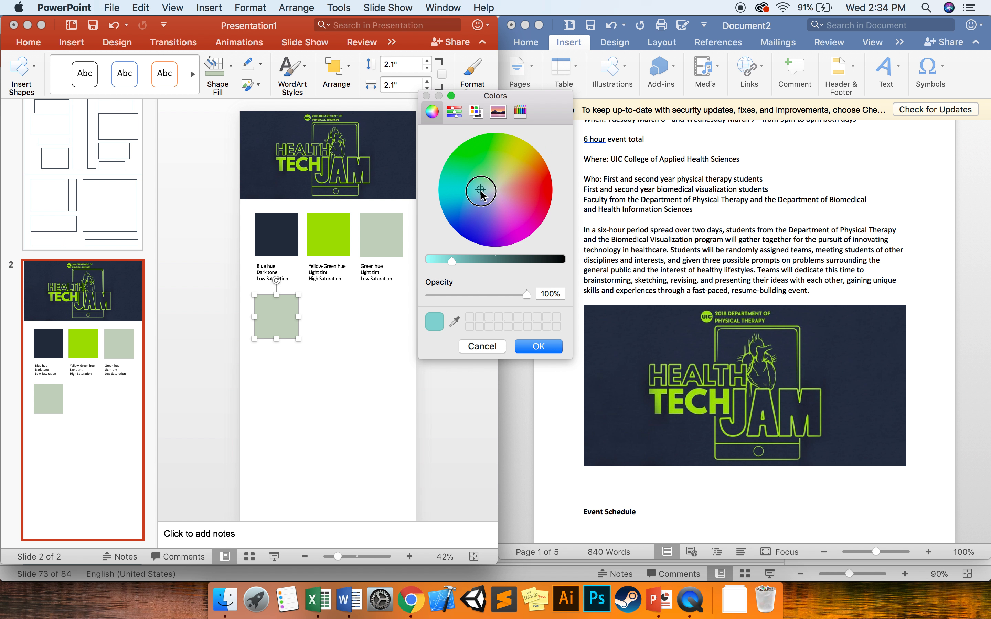
{"action": "left_click", "coordinate": [460, 208]}
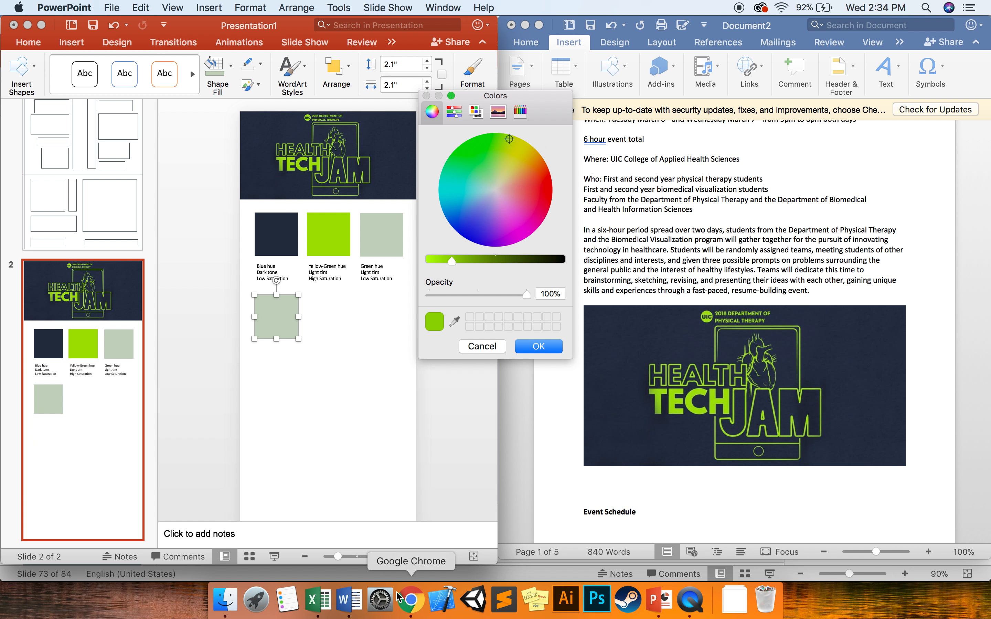
Step: Open Adobe Color CC in the browser and switch the Color Rule from Monochromatic to Triad
{"action": "left_click", "coordinate": [410, 599]}
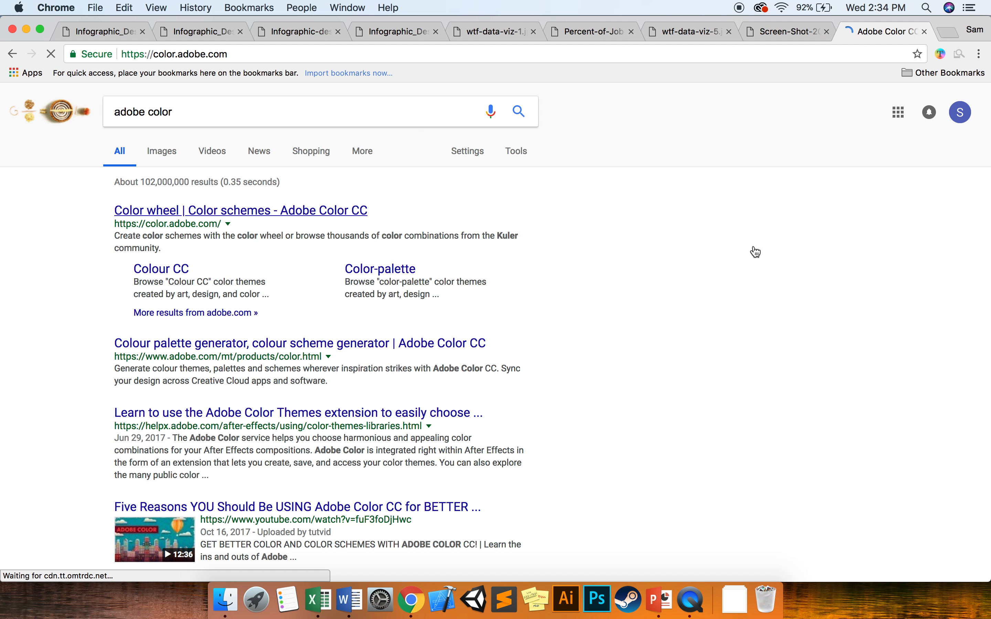
{"action": "left_click", "coordinate": [240, 211]}
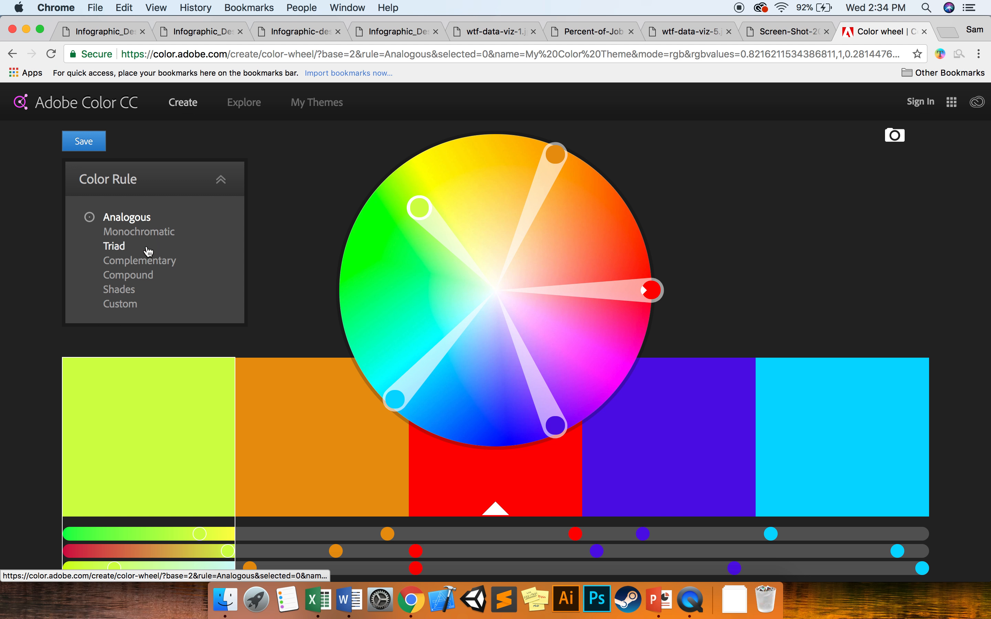
{"action": "mouse_move", "coordinate": [127, 220]}
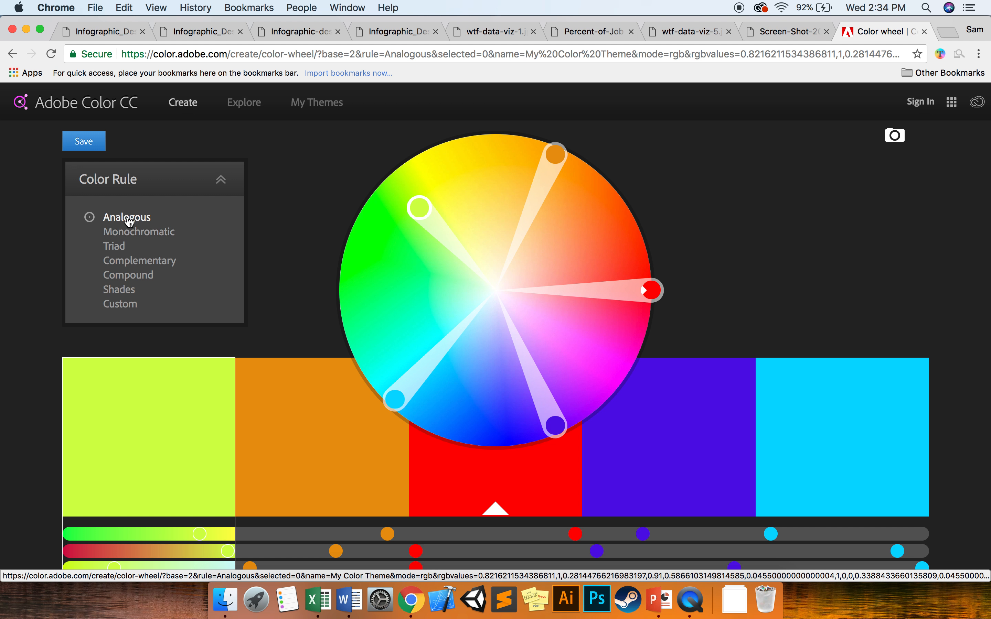
{"action": "mouse_move", "coordinate": [124, 219]}
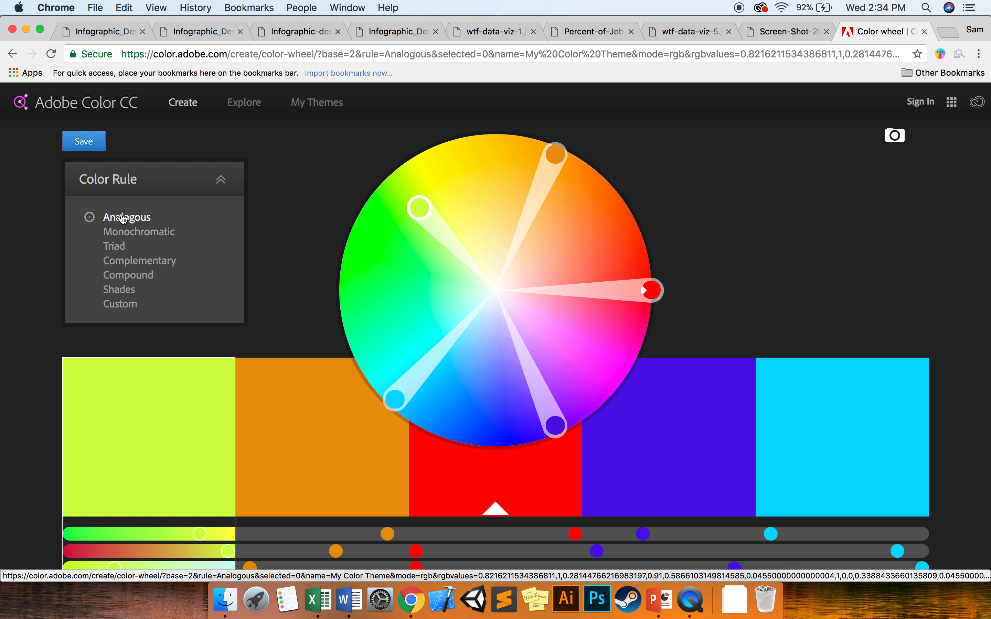
{"action": "mouse_move", "coordinate": [113, 245]}
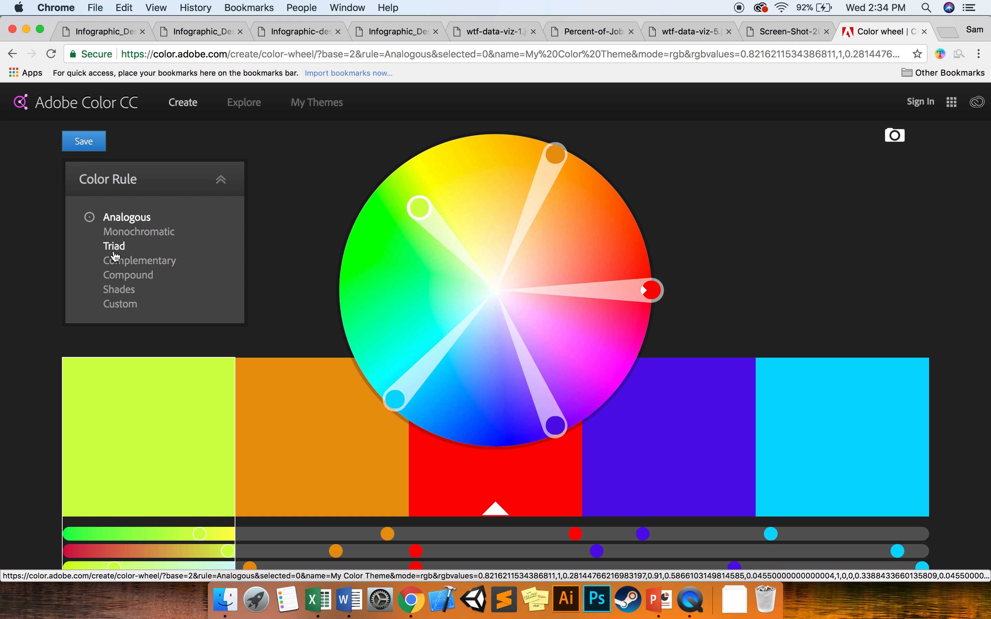
{"action": "mouse_move", "coordinate": [108, 321]}
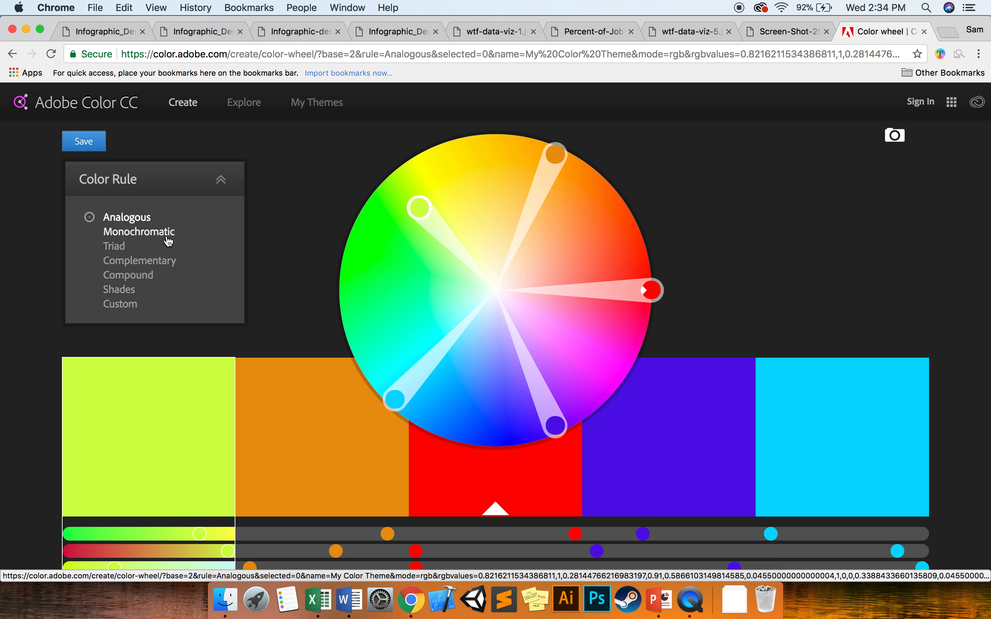
{"action": "left_click", "coordinate": [139, 231]}
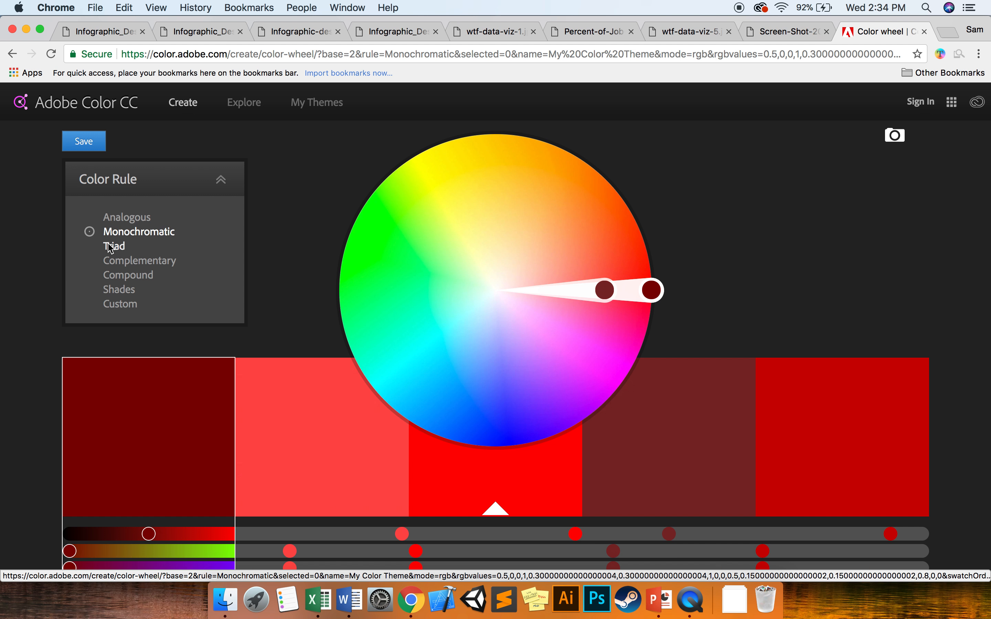
{"action": "left_click", "coordinate": [114, 245]}
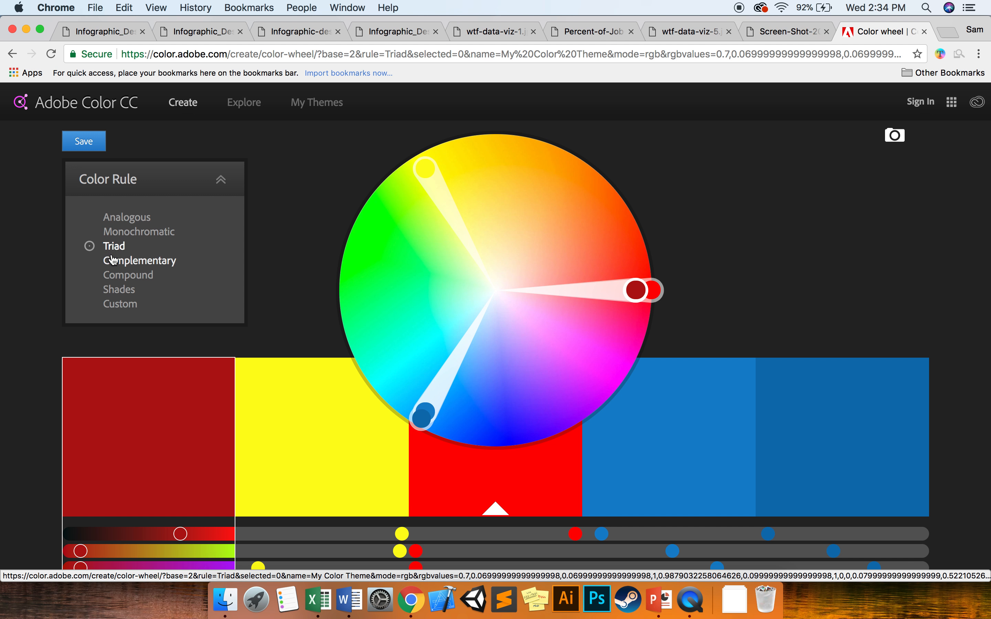
Step: Adjust the wheel to an analogous palette, then bring up the blog infographic tab
{"action": "left_click", "coordinate": [221, 179]}
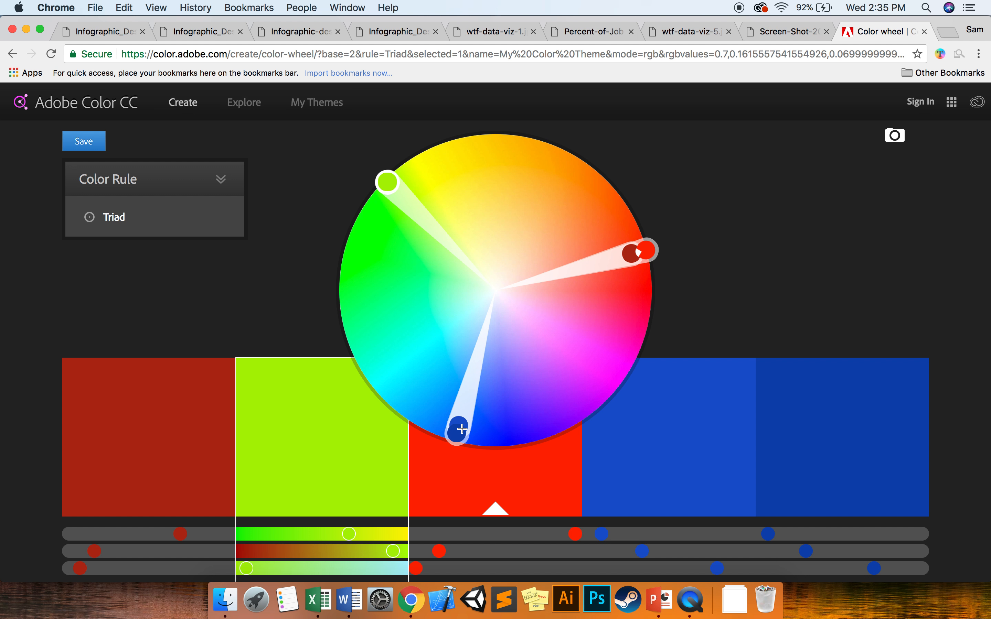
{"action": "mouse_move", "coordinate": [822, 570]}
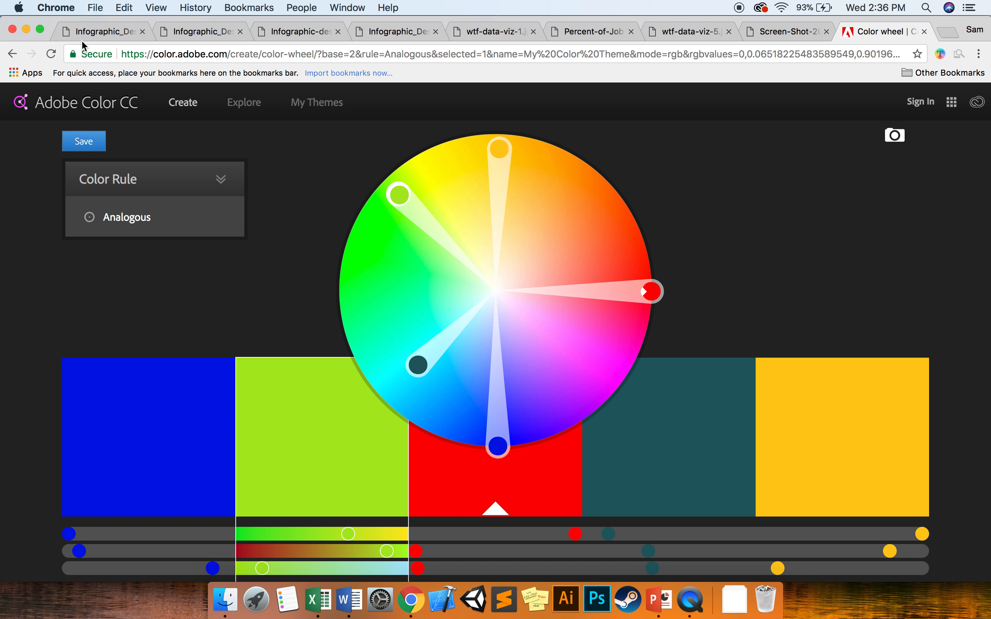
{"action": "mouse_move", "coordinate": [479, 151]}
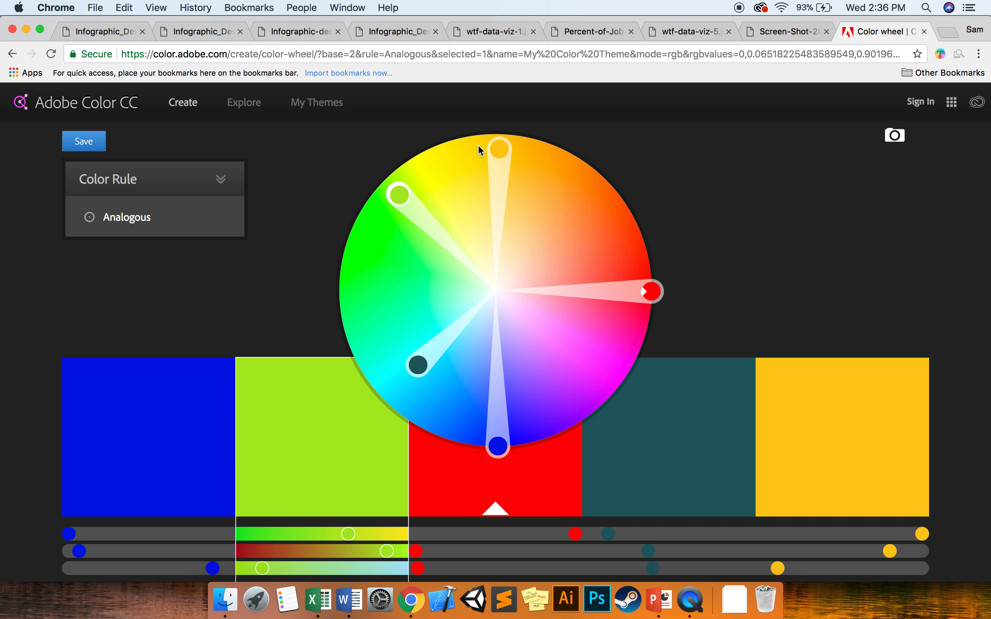
{"action": "left_click", "coordinate": [101, 31]}
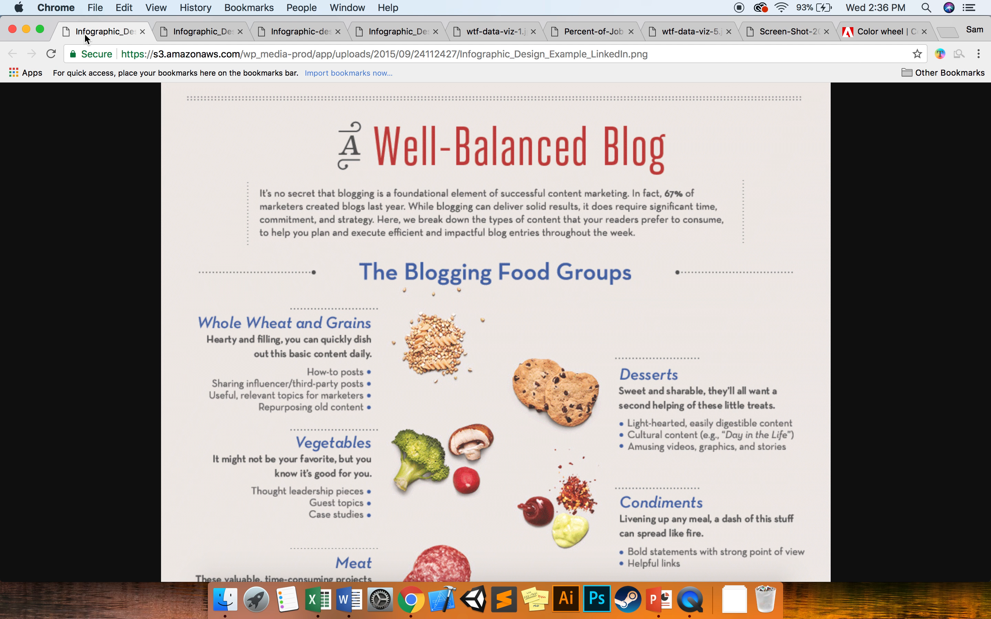
Step: Switch to the Flaticon window via Mission Control and scroll down its home page
{"action": "key", "text": "F3"}
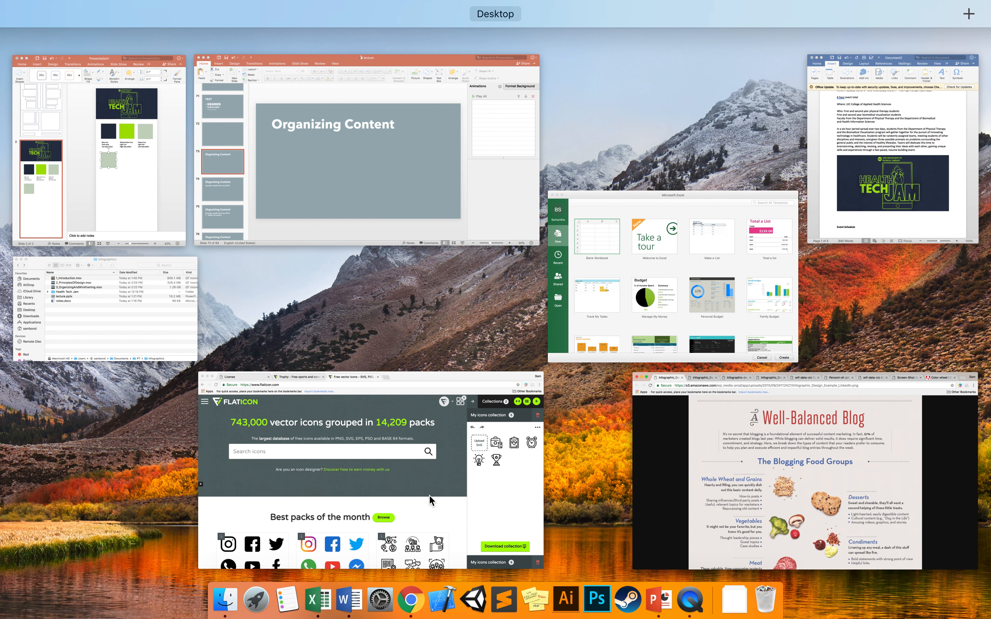
{"action": "mouse_move", "coordinate": [429, 466]}
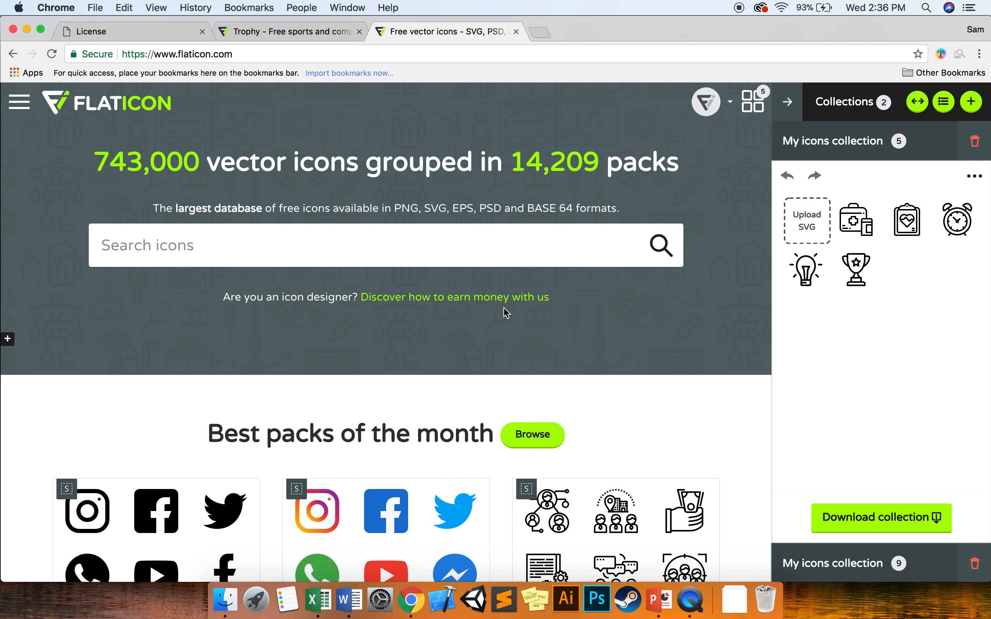
{"action": "mouse_move", "coordinate": [496, 300]}
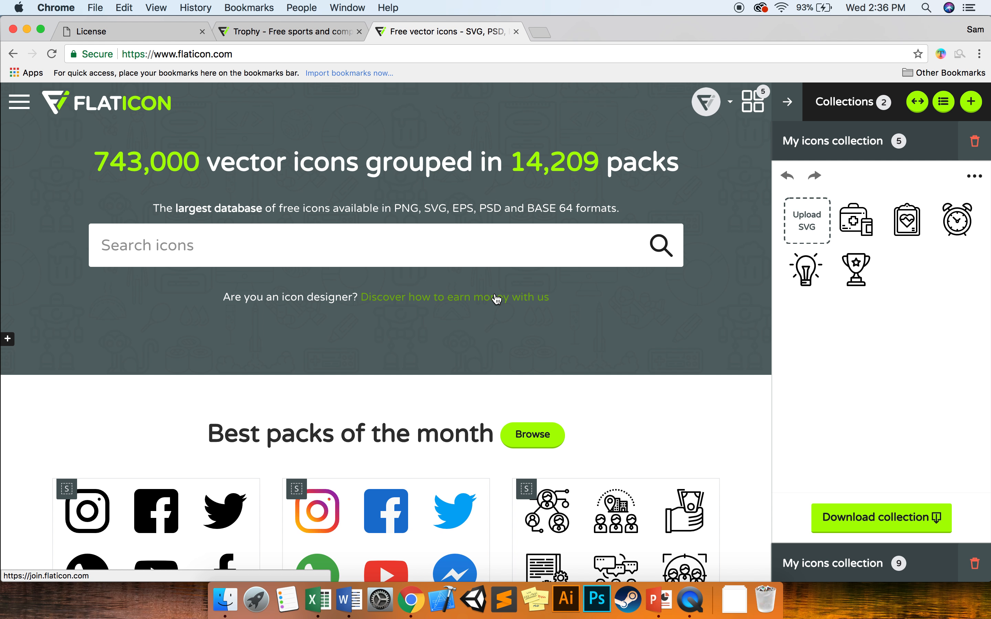
{"action": "mouse_move", "coordinate": [496, 298]}
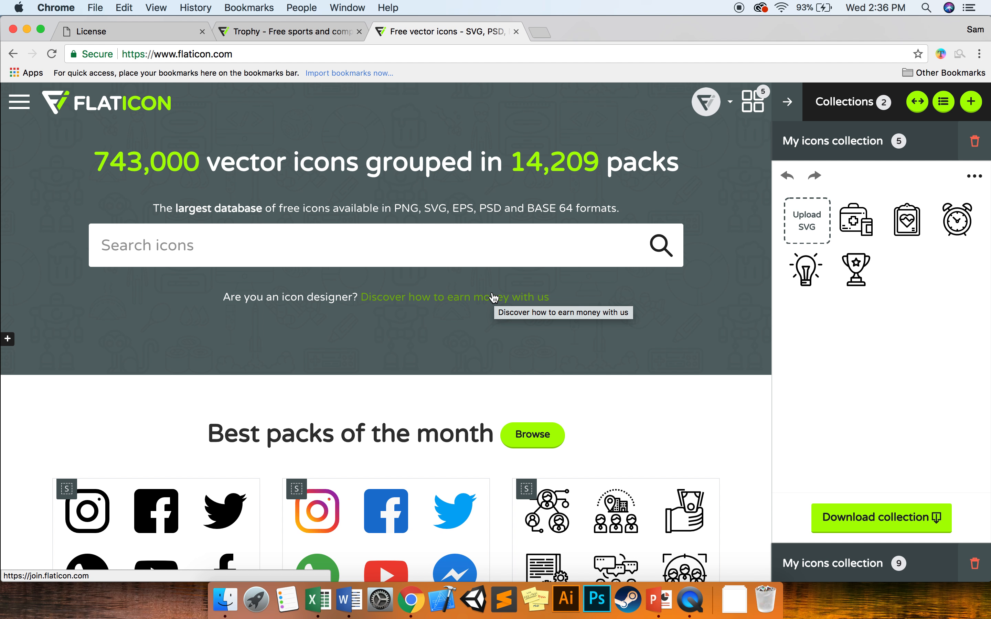
{"action": "scroll", "scroll_direction": "down", "scroll_amount": 3}
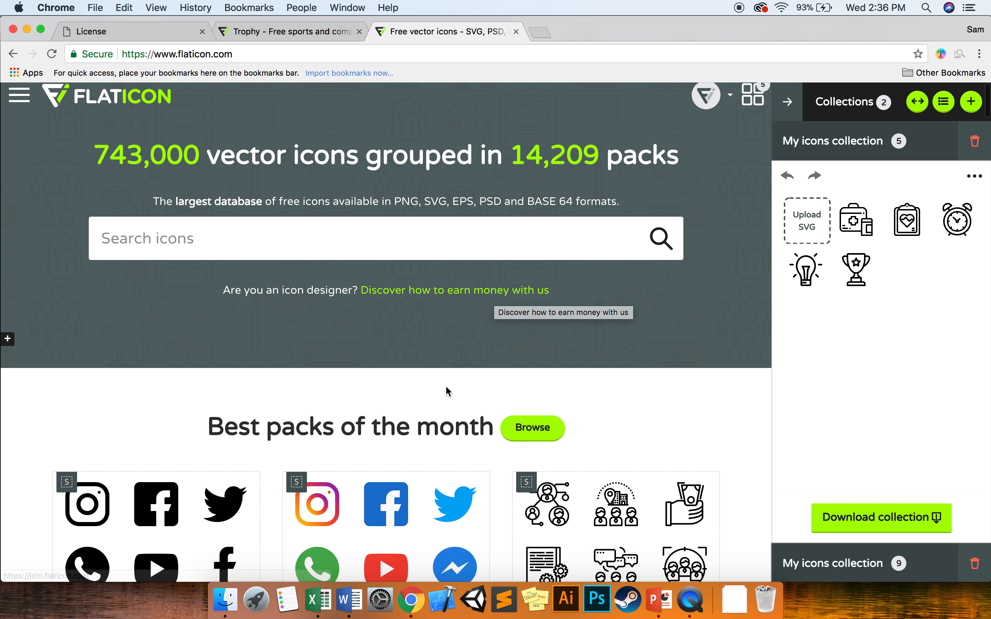
{"action": "scroll", "scroll_direction": "down", "scroll_amount": 3}
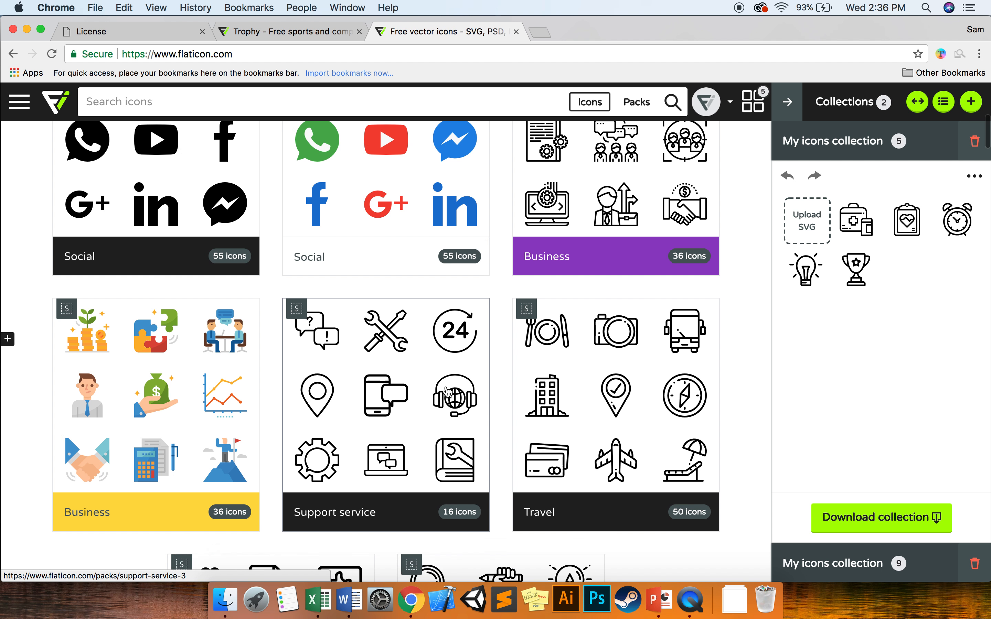
{"action": "scroll", "scroll_direction": "down", "scroll_amount": 3}
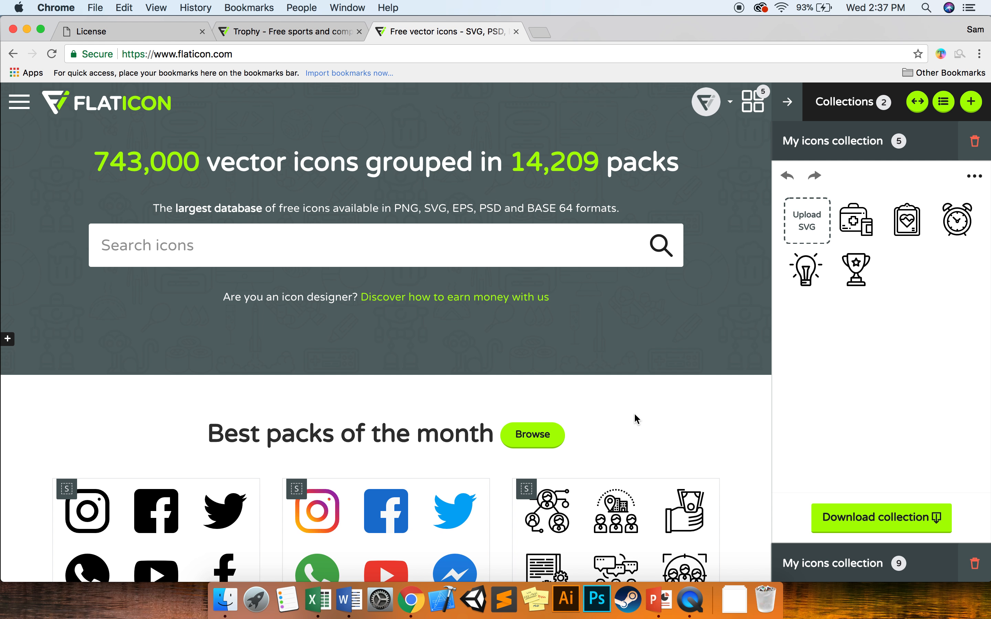
{"action": "mouse_move", "coordinate": [557, 340]}
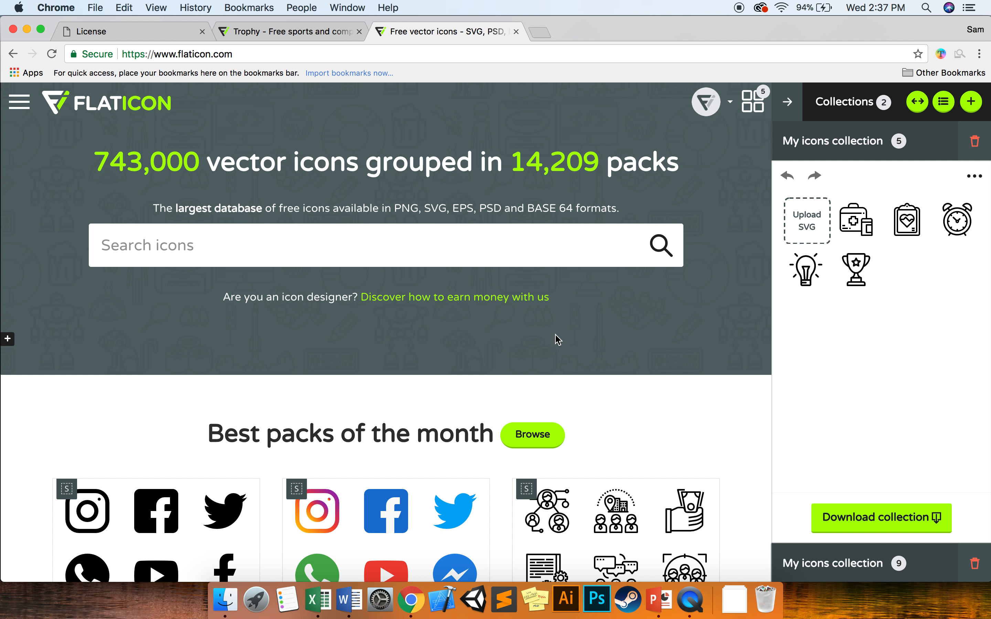
{"action": "mouse_move", "coordinate": [692, 276]}
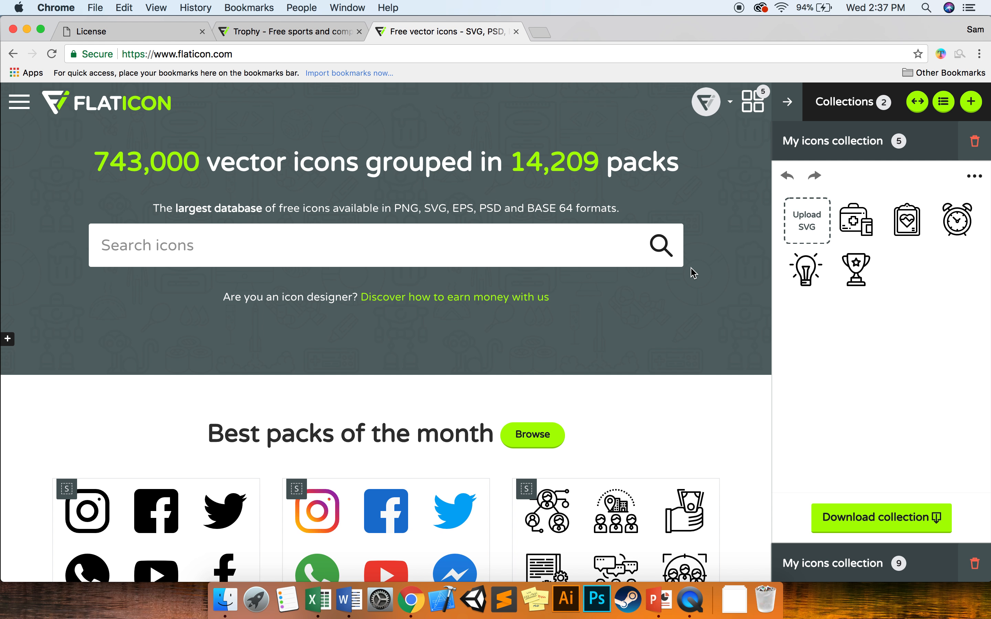
{"action": "mouse_move", "coordinate": [475, 144]}
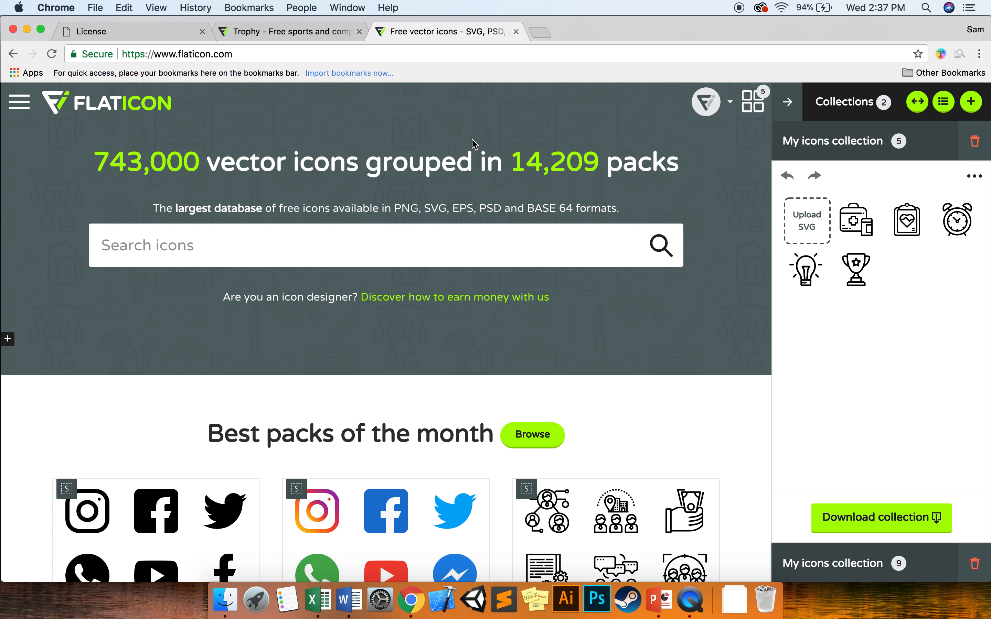
{"action": "mouse_move", "coordinate": [806, 241]}
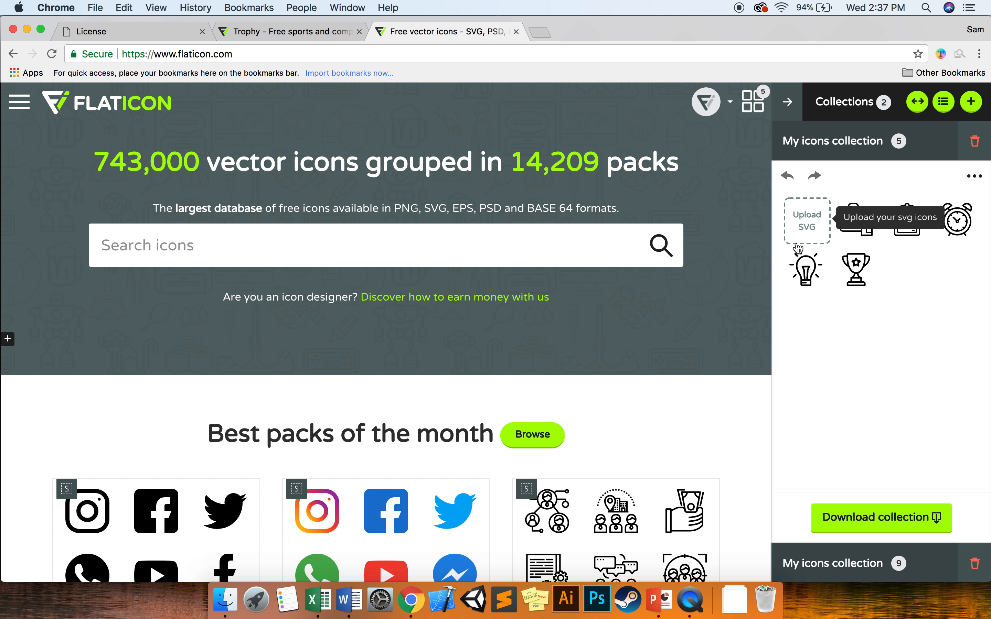
{"action": "mouse_move", "coordinate": [823, 580]}
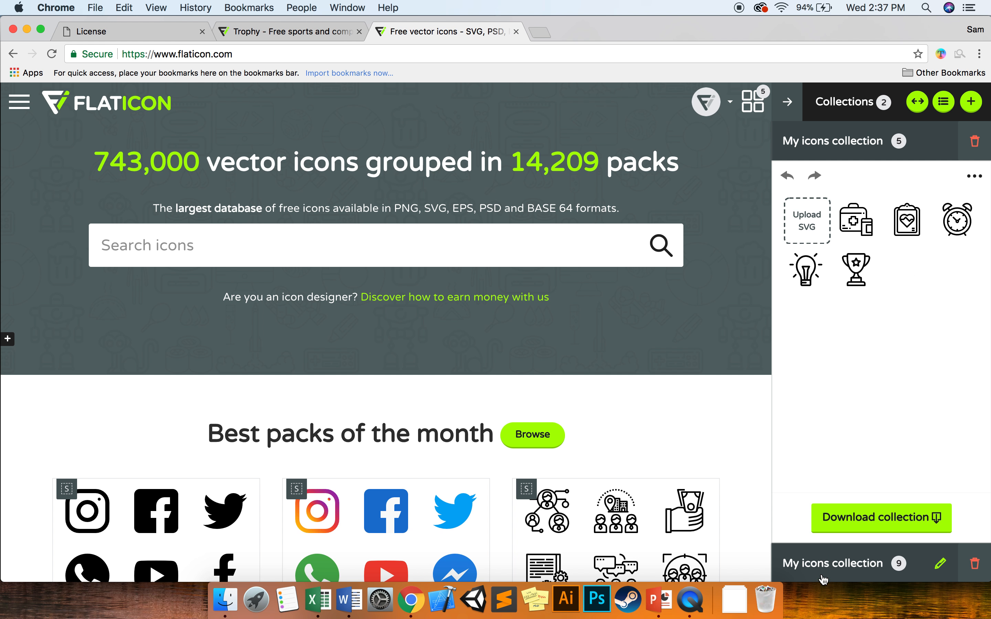
Step: Search 'healt', toggle the Collections sidebar, then switch to the Trophy icon browser tab
{"action": "type", "text": "healthcare-and-medical"}
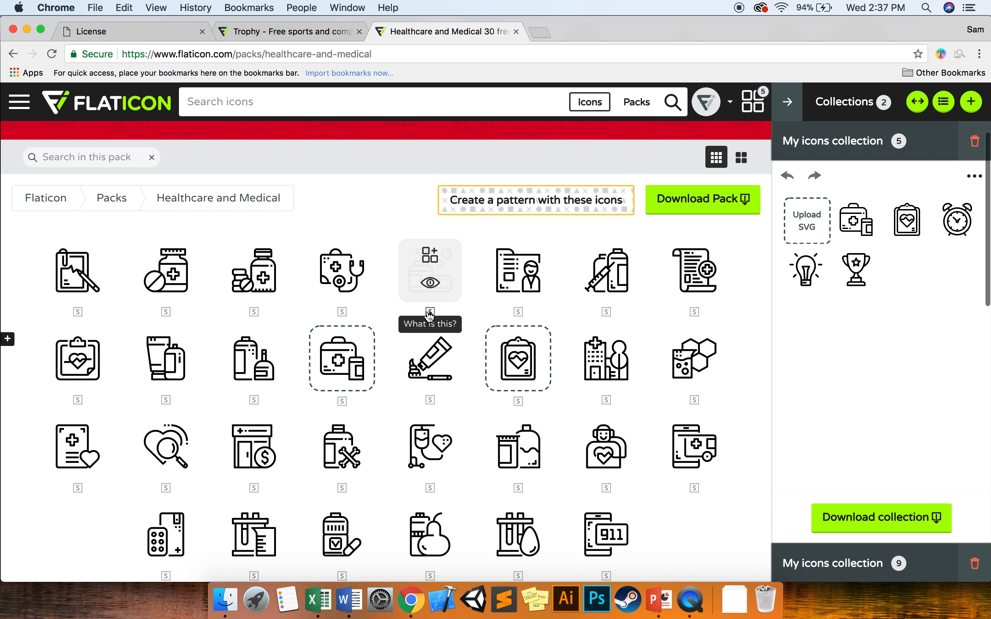
{"action": "mouse_move", "coordinate": [430, 283]}
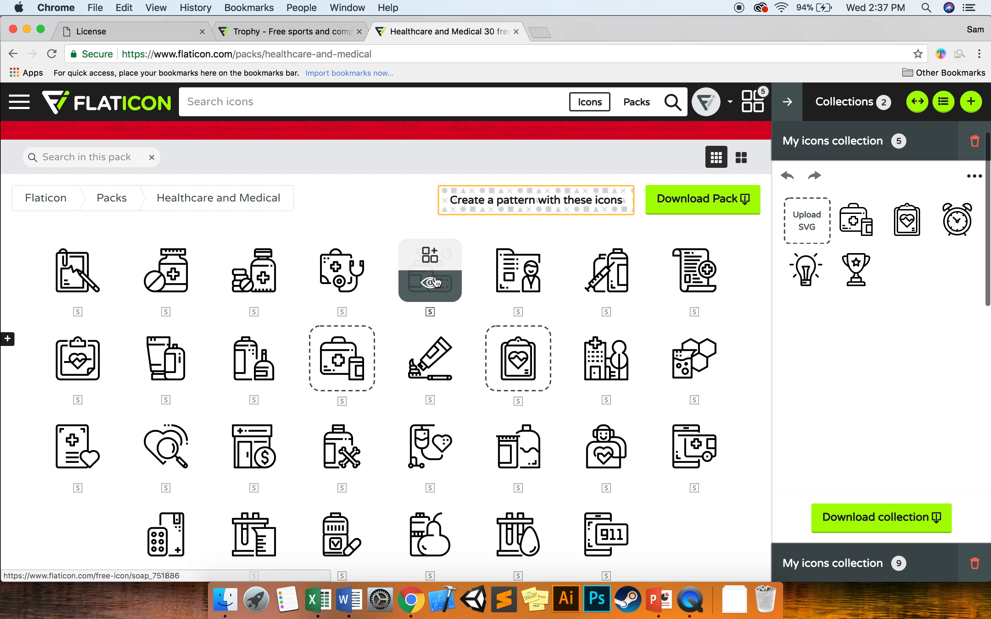
{"action": "mouse_move", "coordinate": [437, 291]}
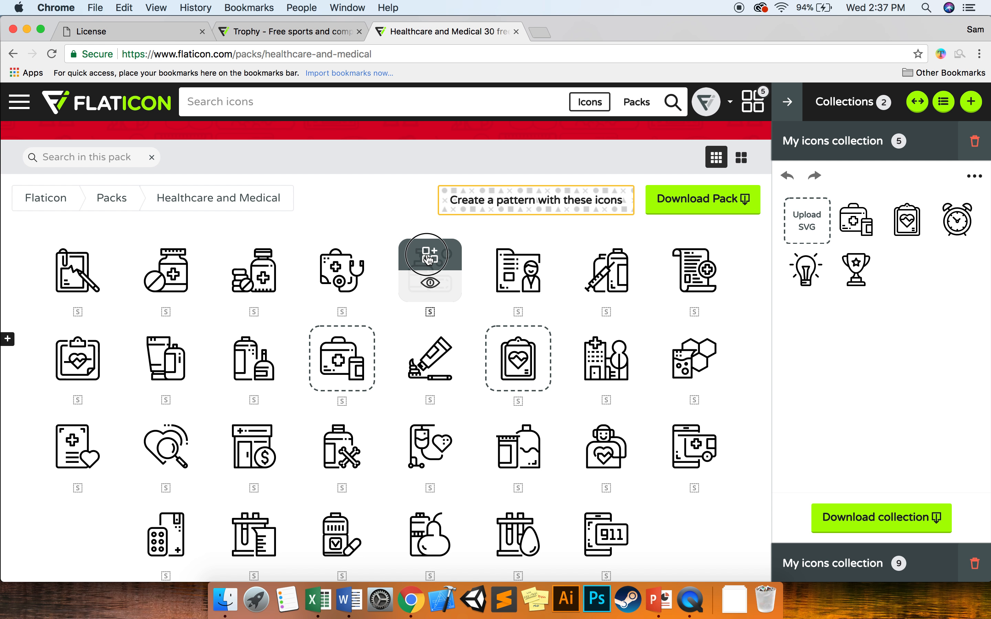
{"action": "left_click", "coordinate": [429, 255]}
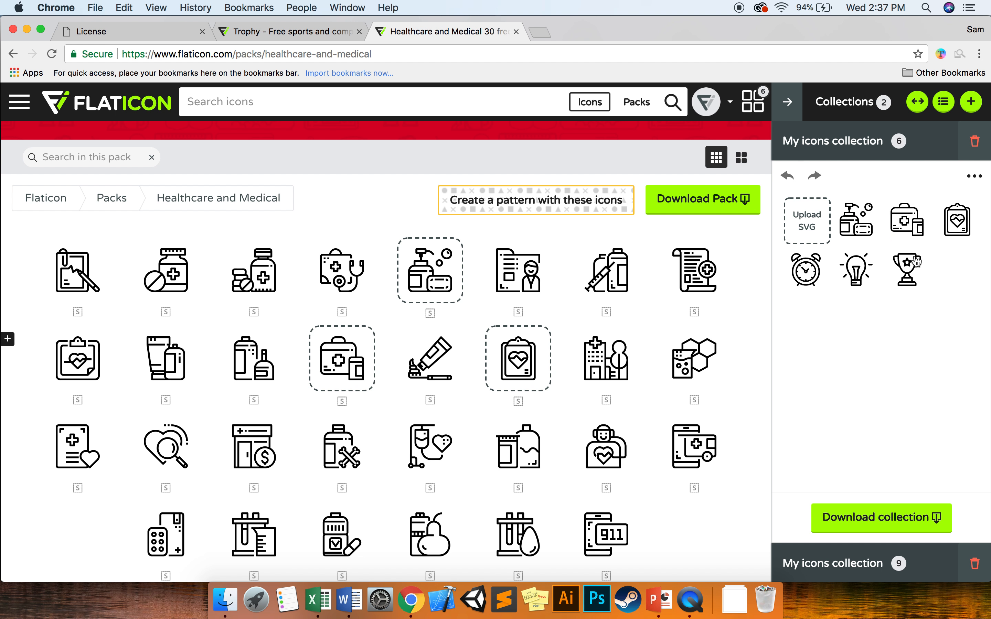
{"action": "mouse_move", "coordinate": [739, 35]}
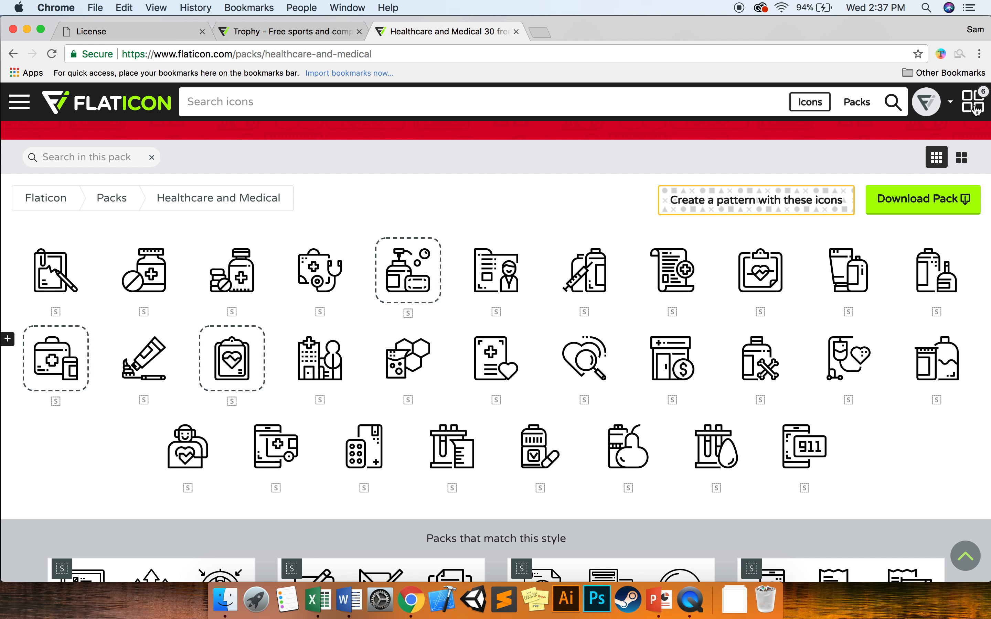
{"action": "left_click", "coordinate": [969, 102]}
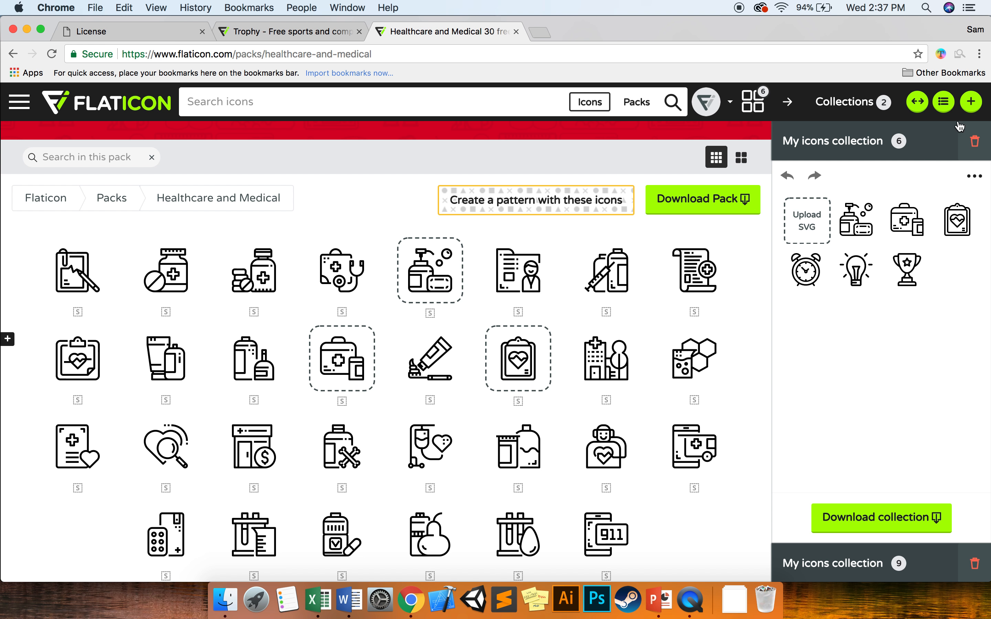
{"action": "mouse_move", "coordinate": [820, 318]}
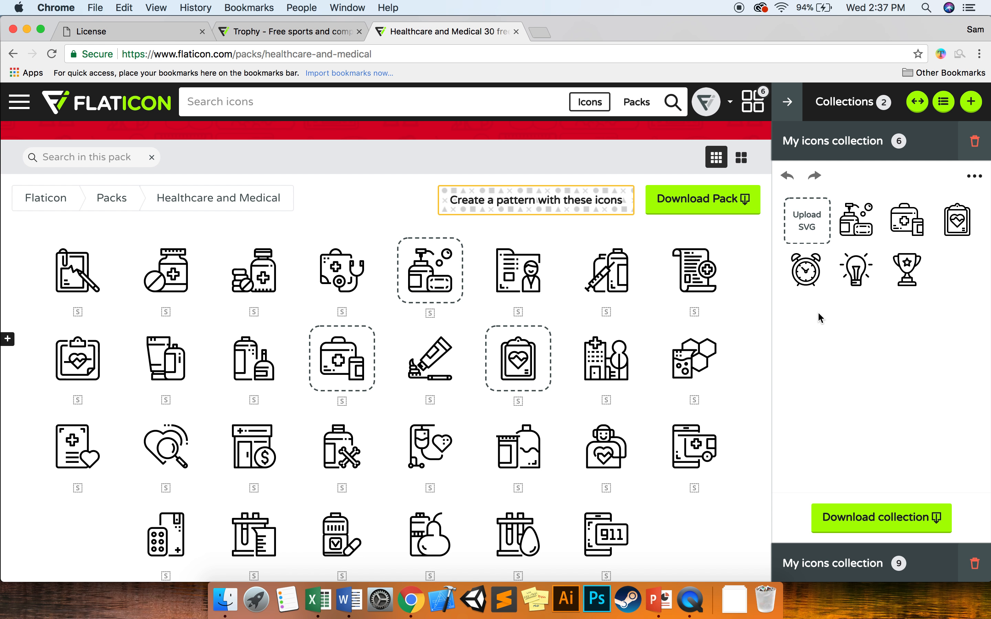
{"action": "mouse_move", "coordinate": [429, 359]}
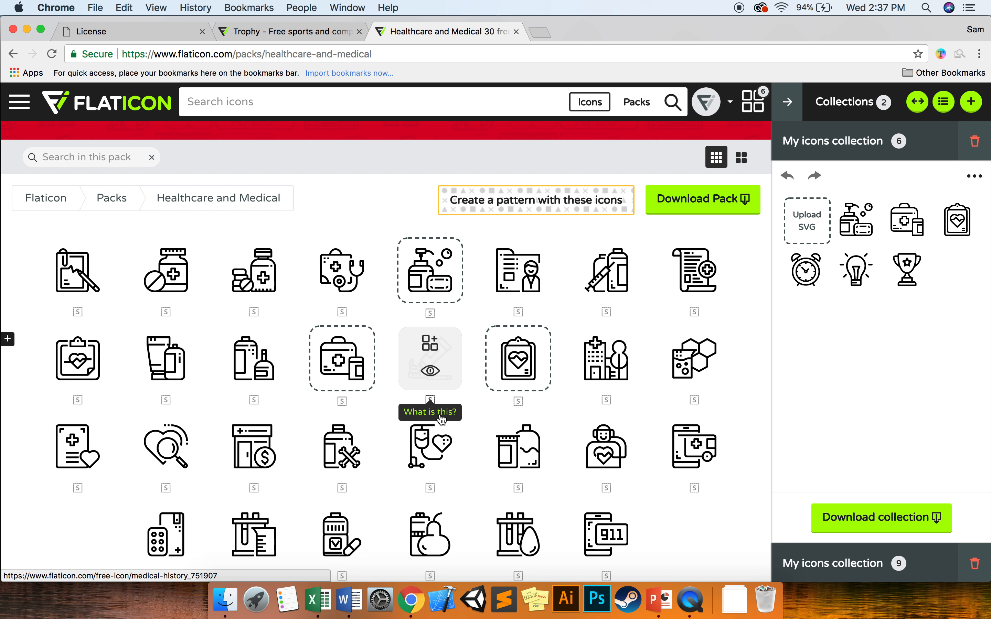
{"action": "scroll", "scroll_direction": "up", "scroll_amount": 3}
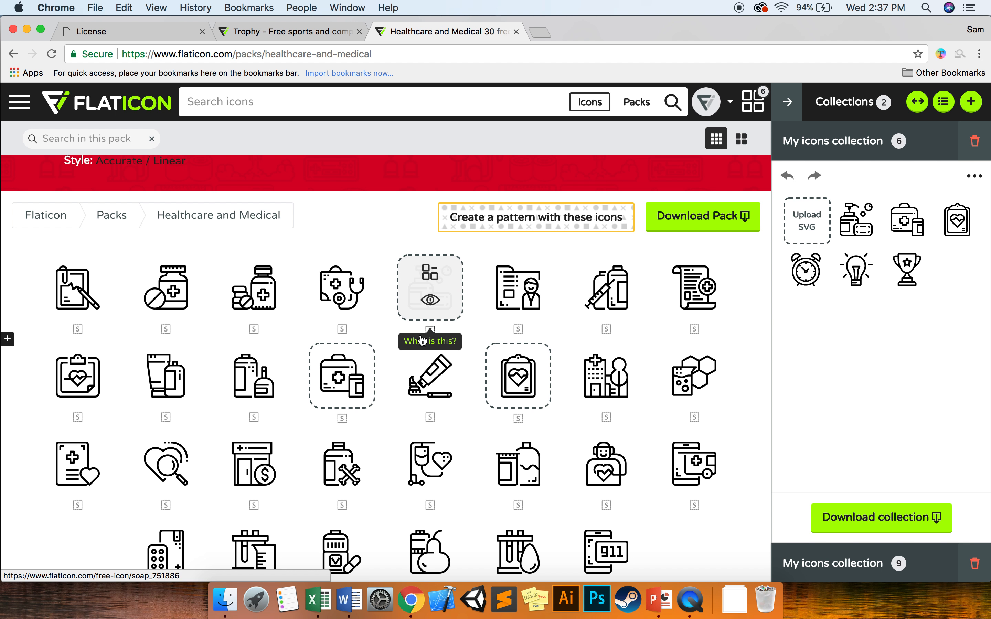
{"action": "left_click", "coordinate": [289, 31]}
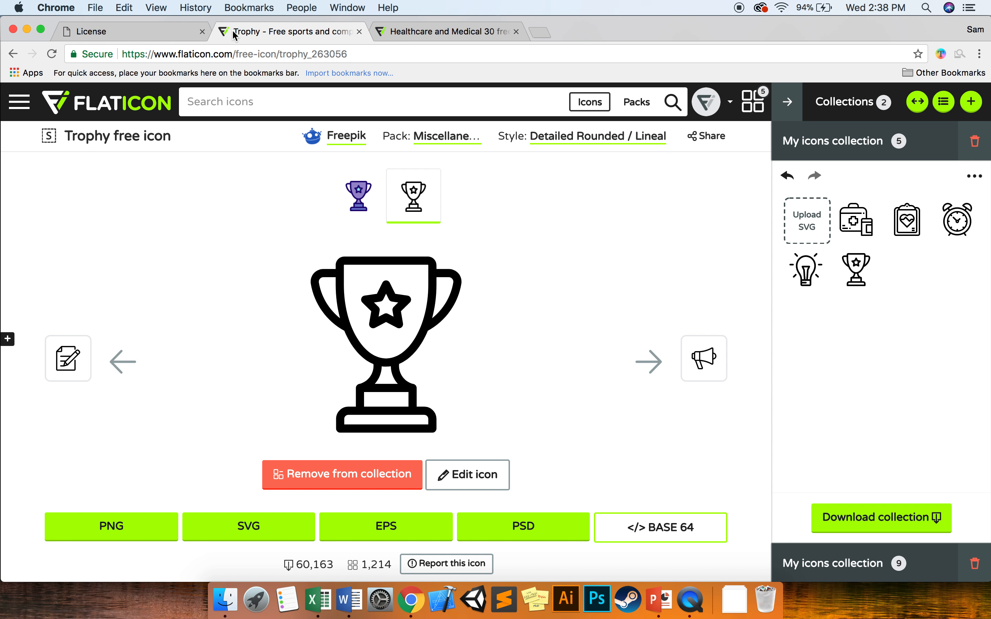
{"action": "mouse_move", "coordinate": [956, 220]}
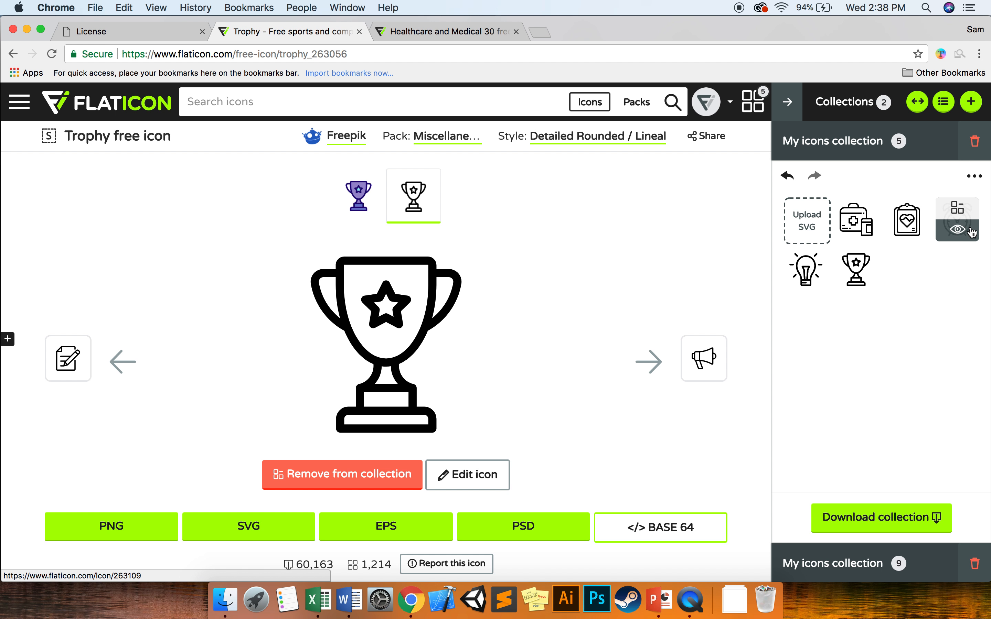
{"action": "mouse_move", "coordinate": [956, 219]}
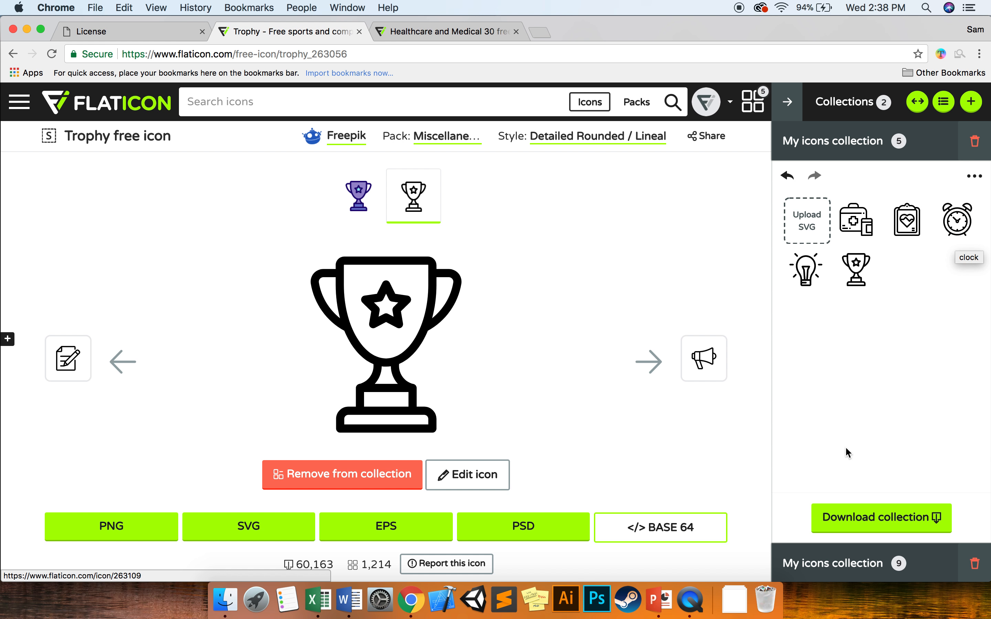
{"action": "mouse_move", "coordinate": [872, 341]}
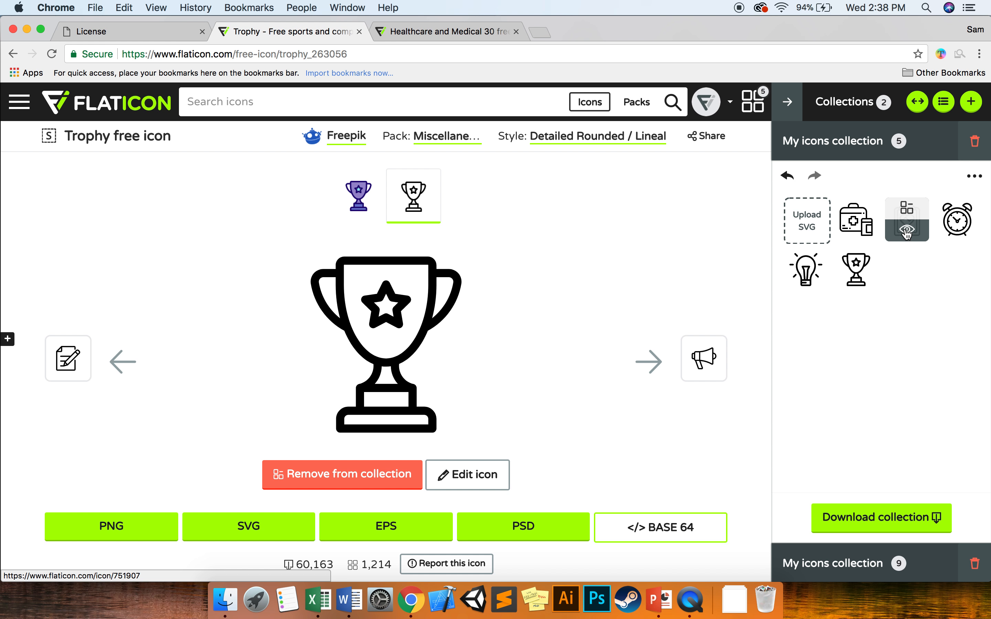
{"action": "mouse_move", "coordinate": [906, 221]}
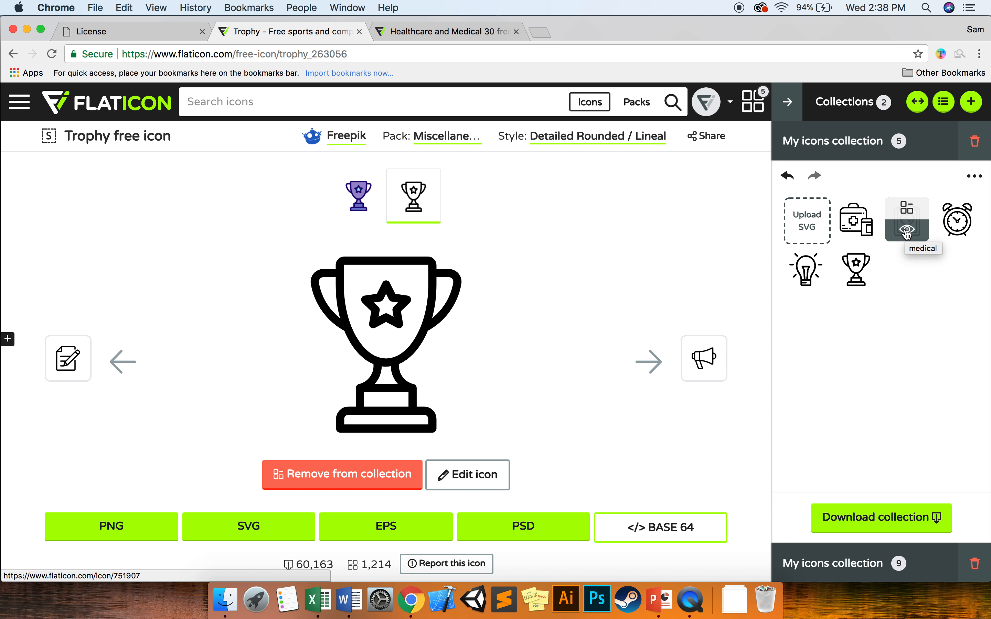
{"action": "mouse_move", "coordinate": [855, 221]}
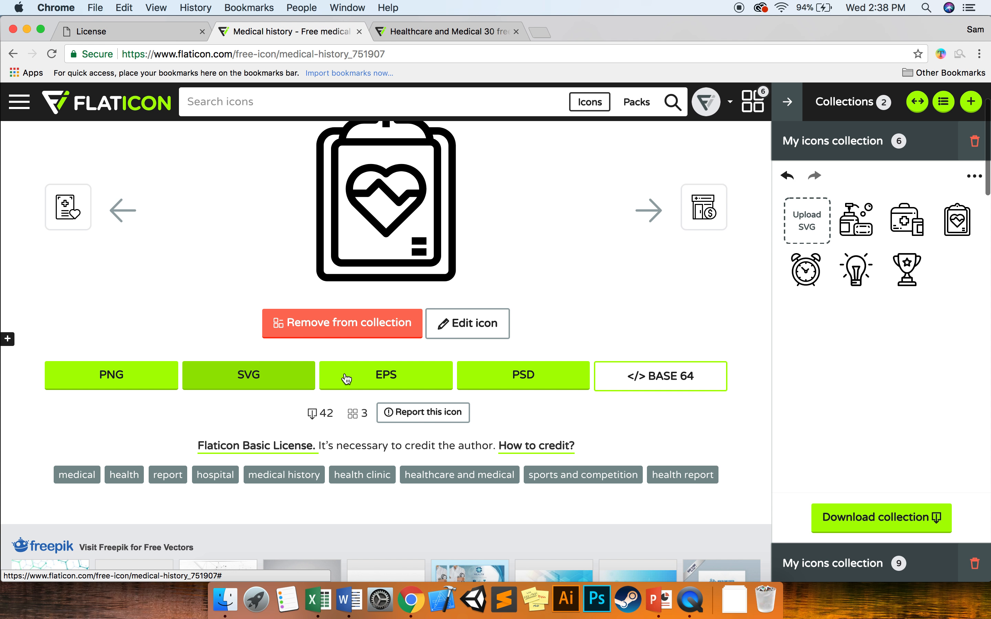
{"action": "mouse_move", "coordinate": [139, 390]}
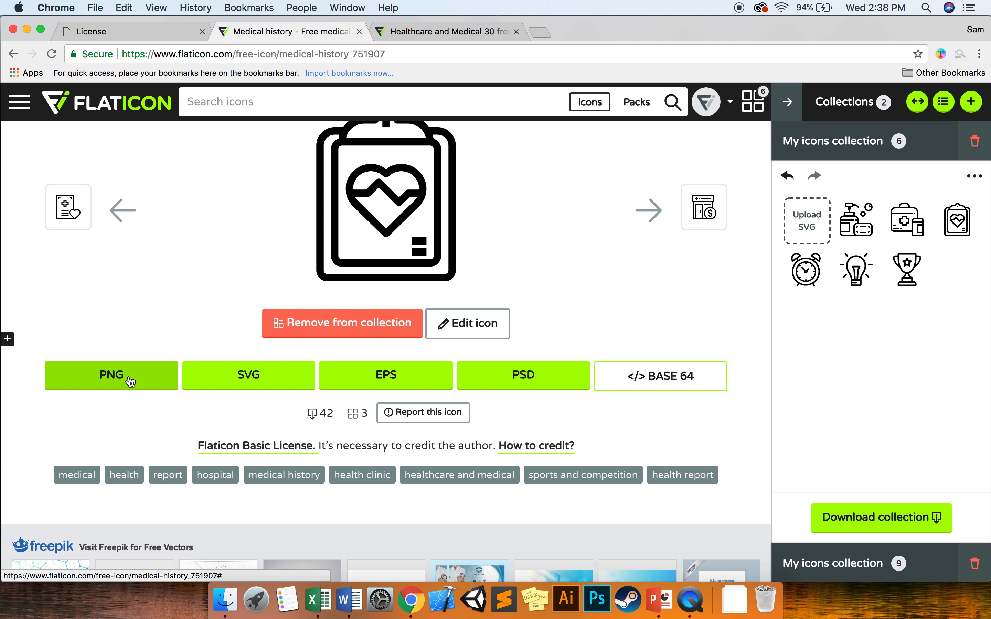
{"action": "mouse_move", "coordinate": [112, 376]}
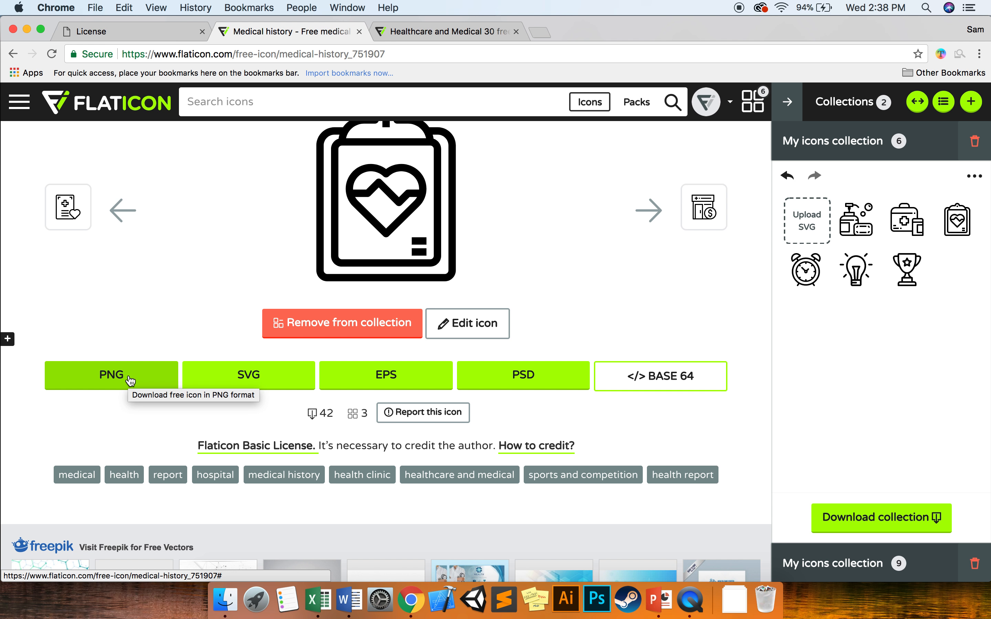
Step: Bring up the PNG customization options for the medical history clipboard icon
{"action": "left_click", "coordinate": [111, 376]}
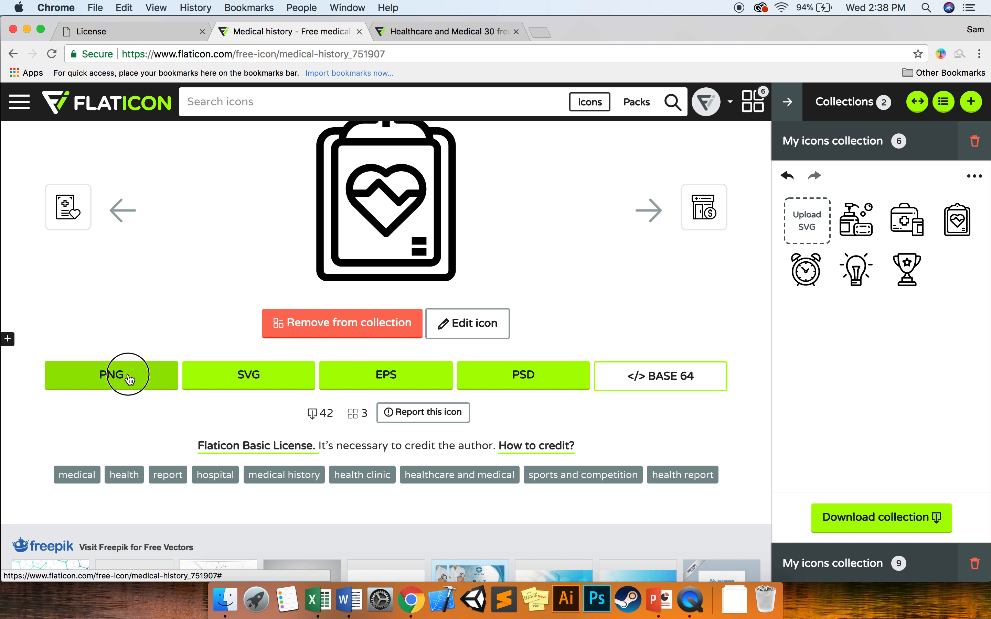
Step: Apply the white colour swatch to the medical history icon in the PNG panel
{"action": "left_click", "coordinate": [111, 375]}
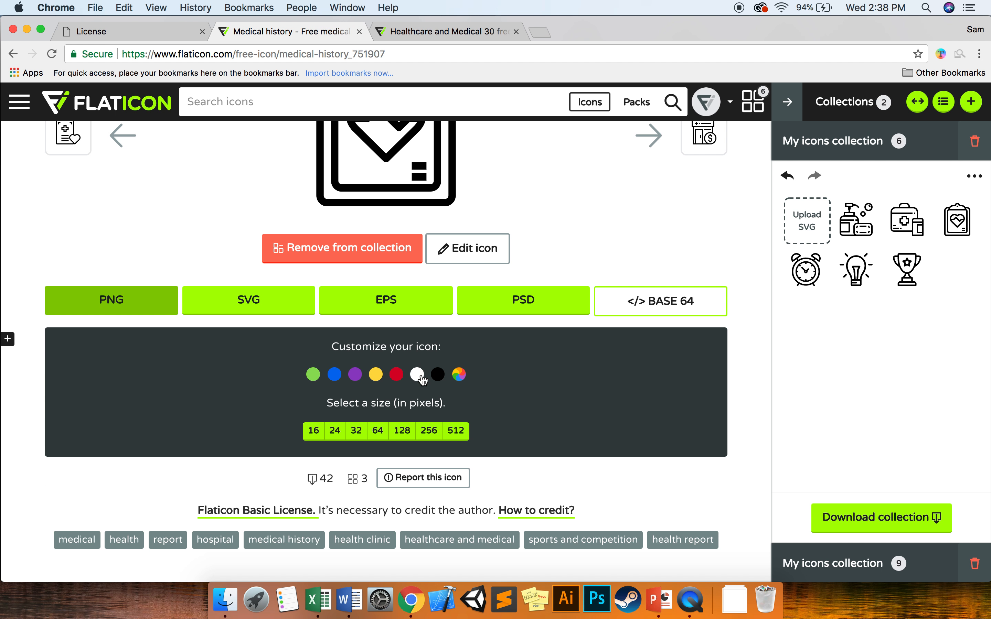
{"action": "left_click", "coordinate": [417, 375]}
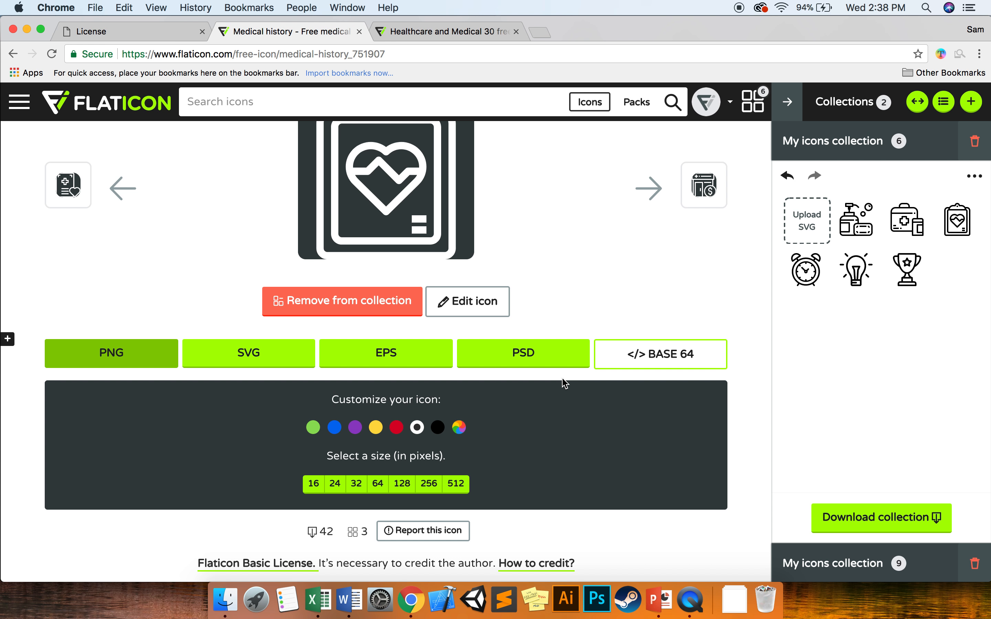
{"action": "mouse_move", "coordinate": [428, 483]}
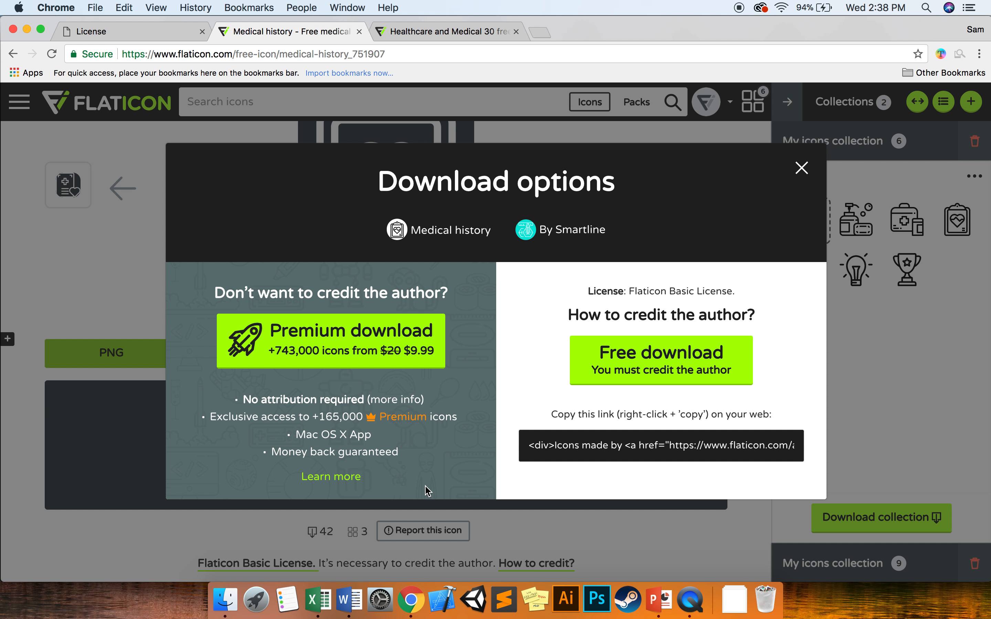
{"action": "mouse_move", "coordinate": [492, 377]}
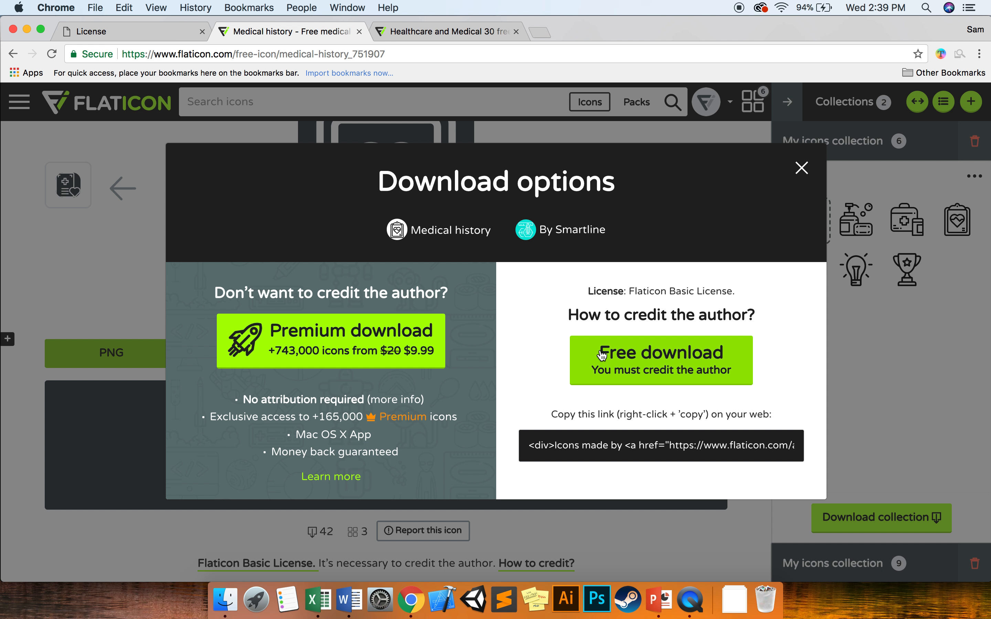
{"action": "mouse_move", "coordinate": [650, 326]}
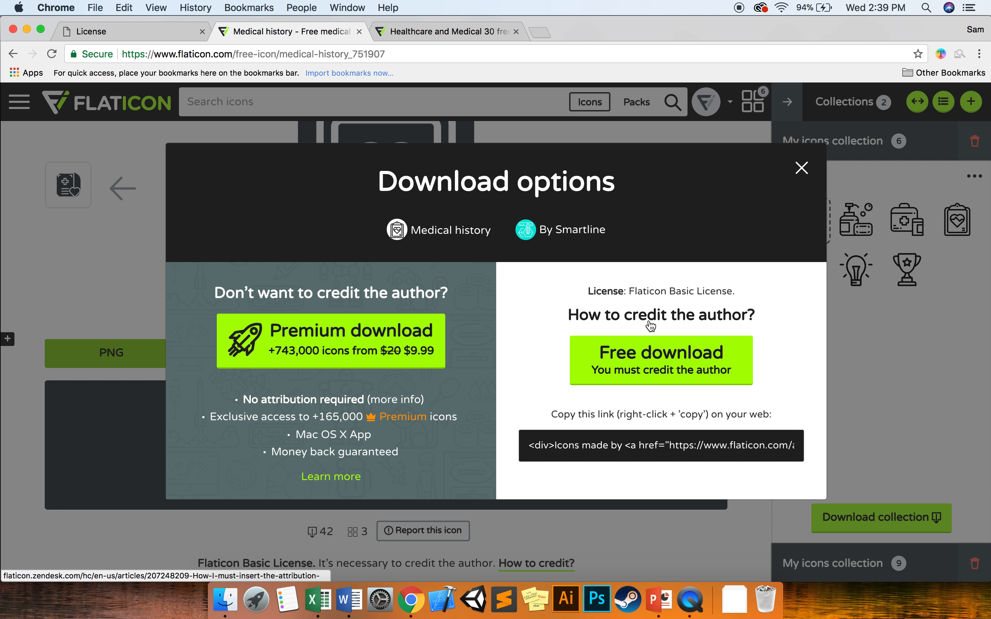
{"action": "mouse_move", "coordinate": [652, 383]}
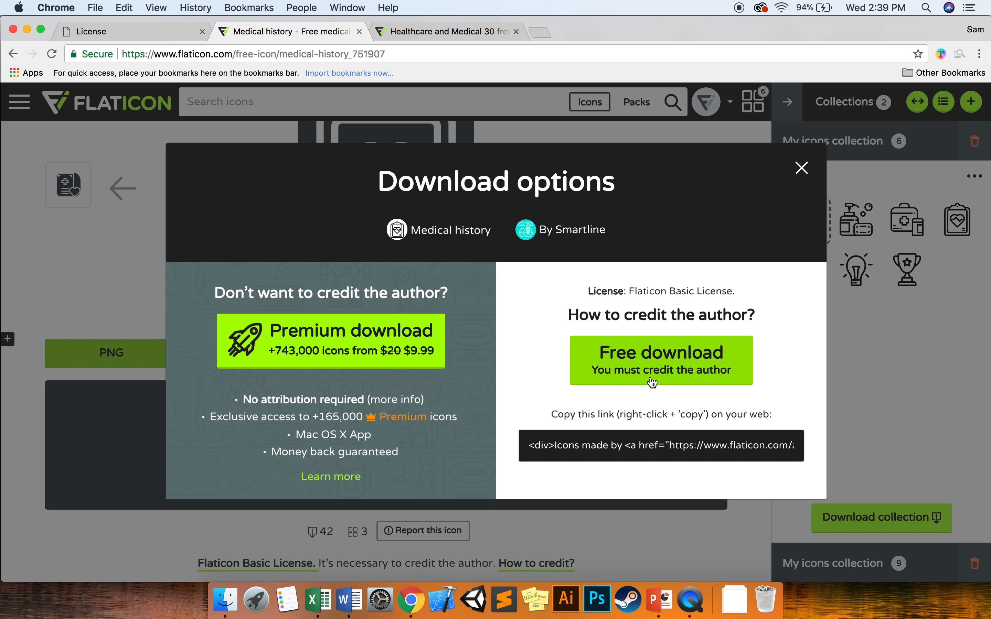
{"action": "mouse_move", "coordinate": [703, 385]}
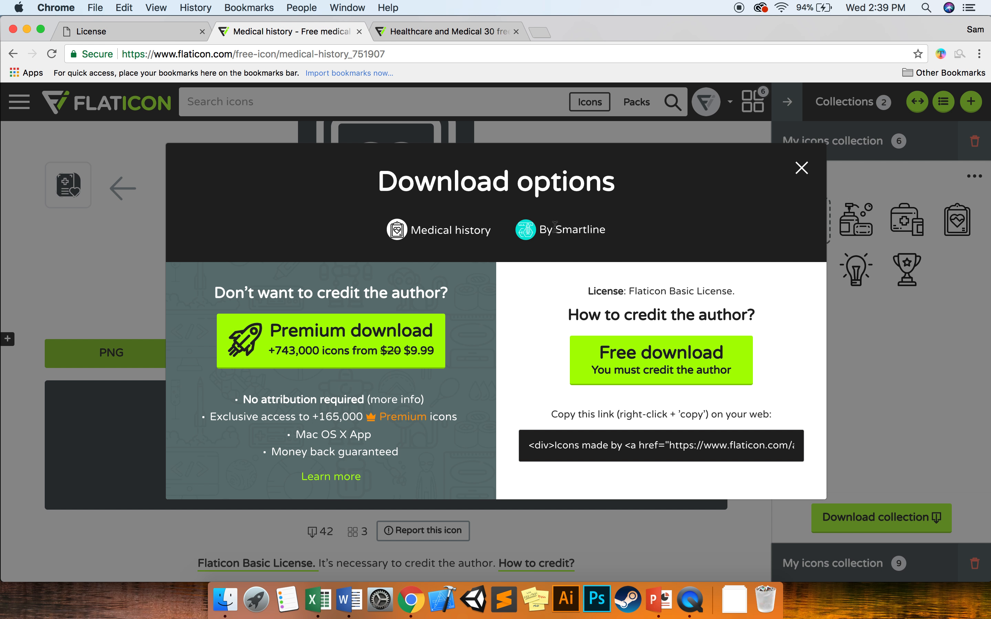
{"action": "mouse_move", "coordinate": [630, 244]}
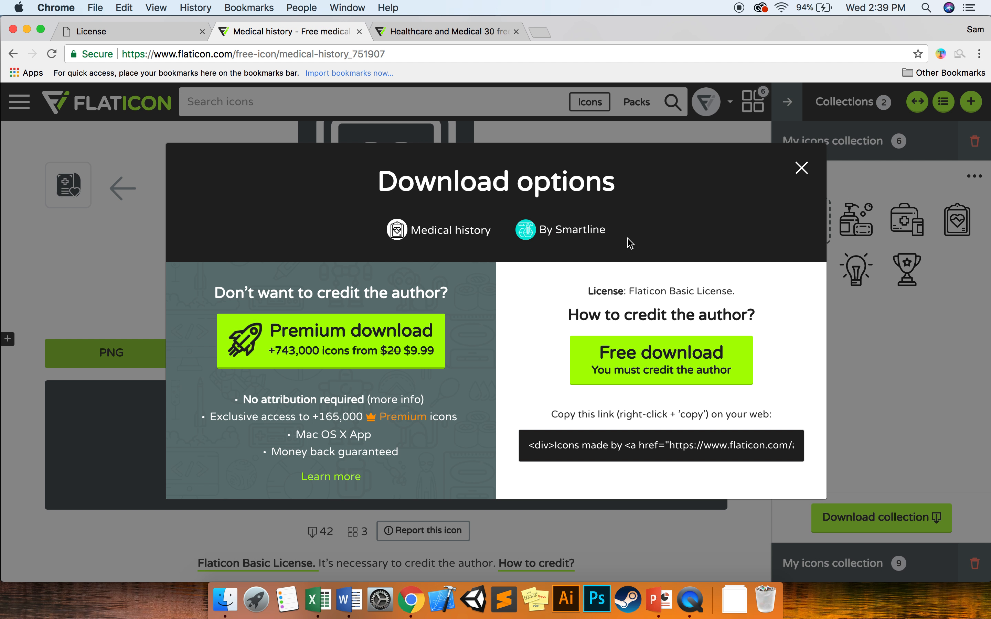
{"action": "mouse_move", "coordinate": [602, 229]}
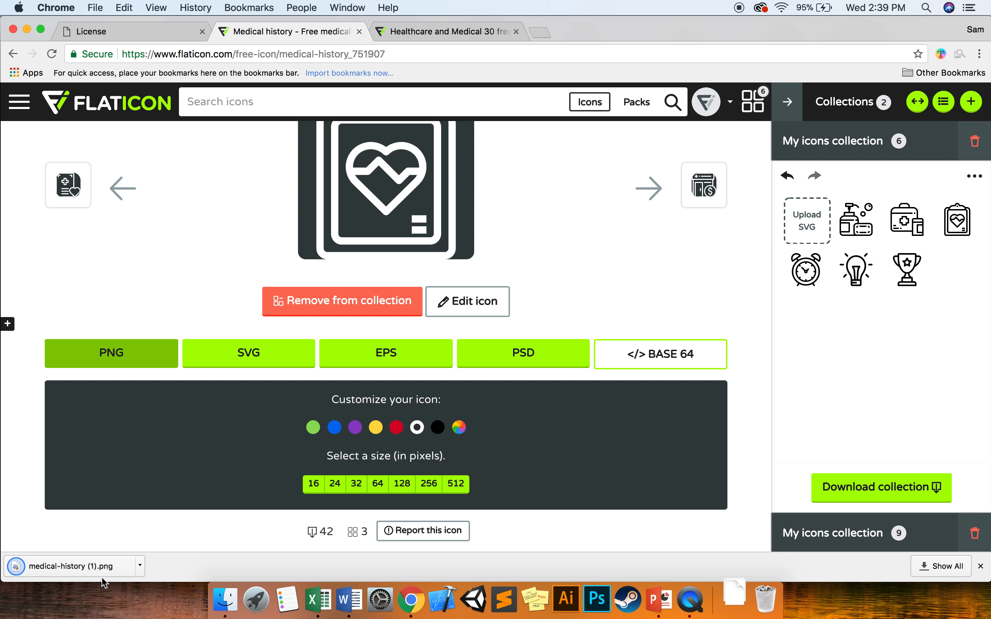
Step: Bring Finder forward from the Dock after the free PNG download
{"action": "left_click", "coordinate": [225, 598]}
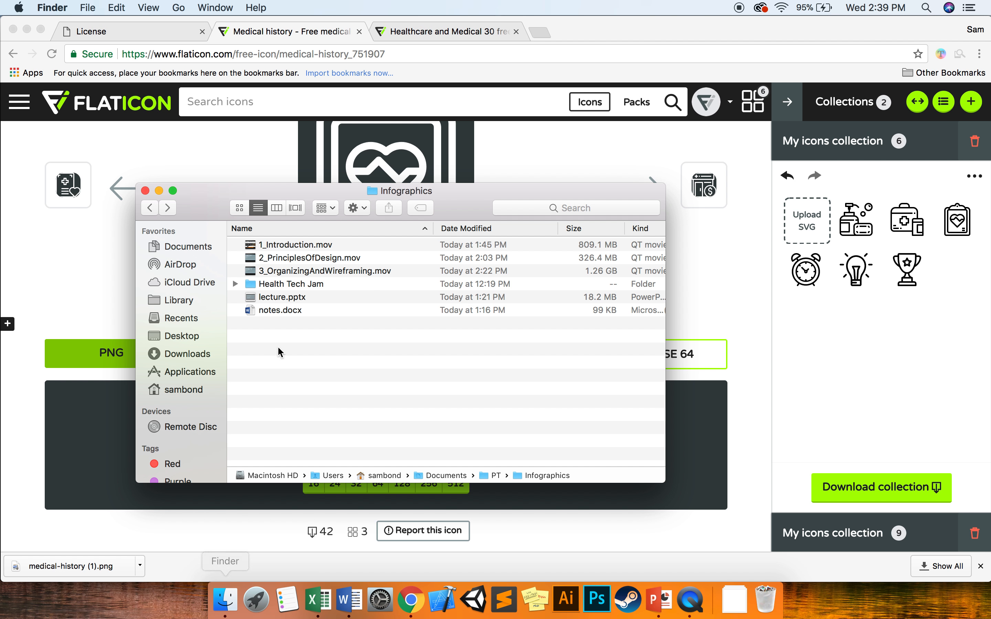
{"action": "mouse_move", "coordinate": [309, 281]}
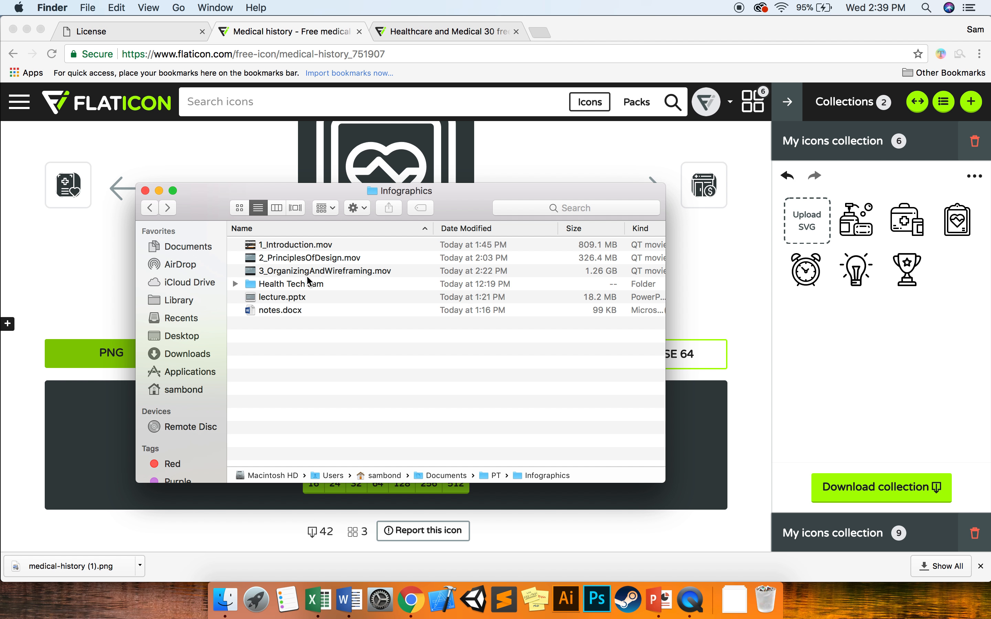
Step: Quick Look the alarm-clock, medical-history, thinking and heart icons in the Health Tech Jam folder
{"action": "double_click", "coordinate": [291, 283]}
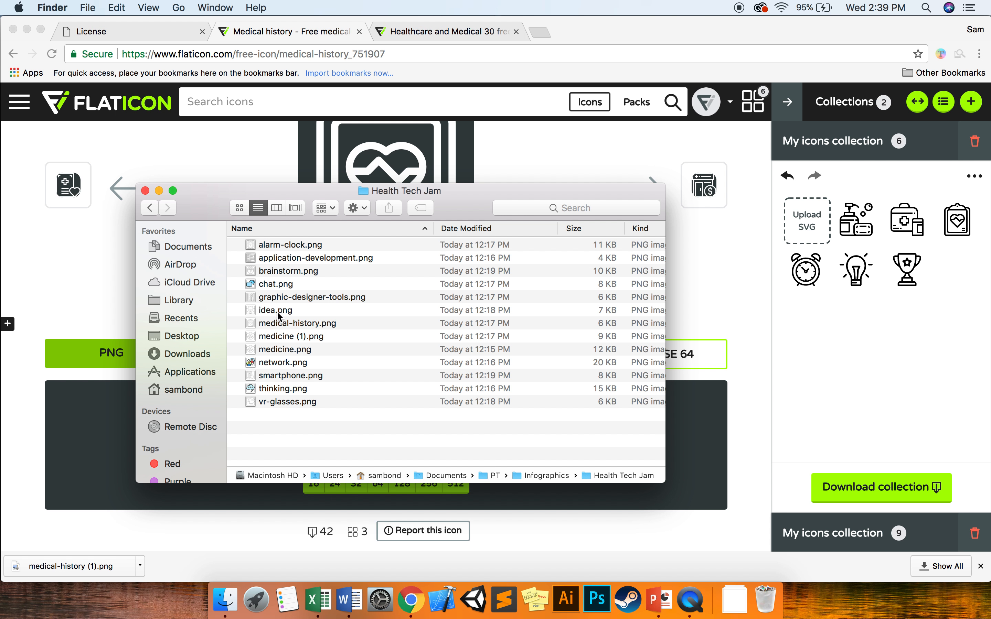
{"action": "left_click", "coordinate": [291, 244]}
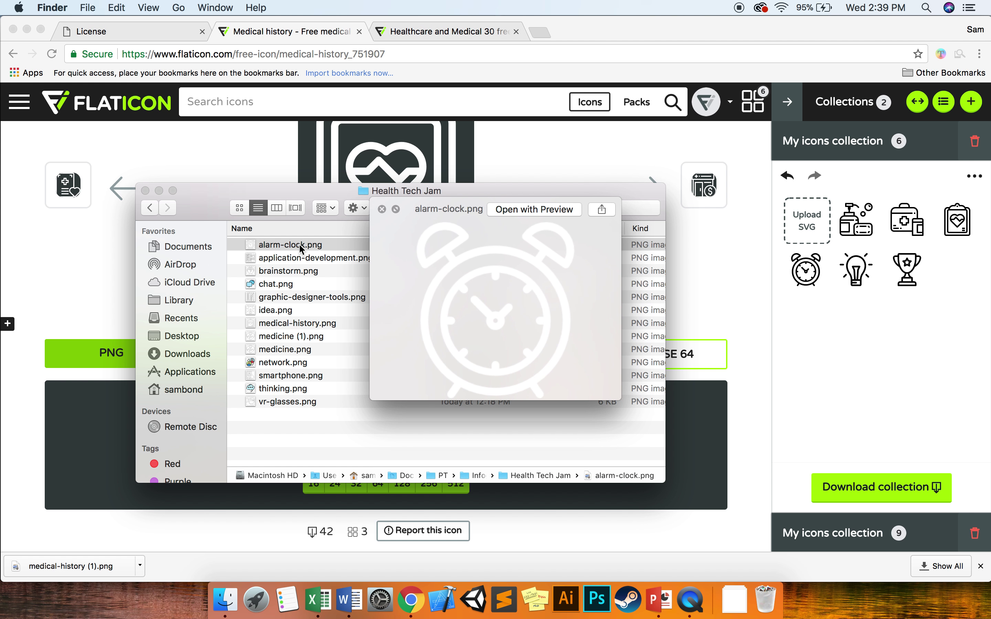
{"action": "left_click", "coordinate": [310, 258]}
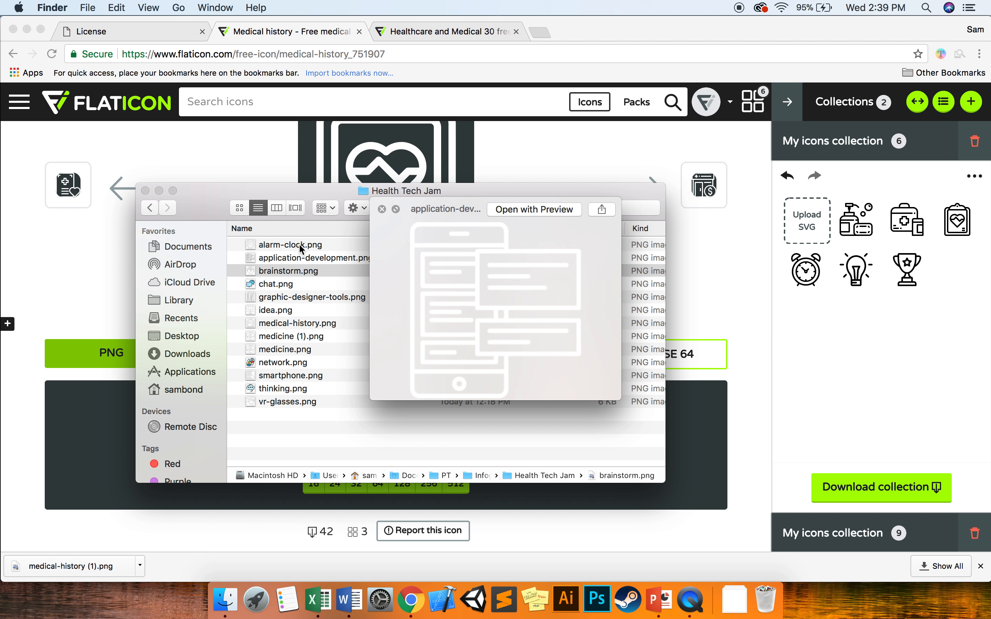
{"action": "left_click", "coordinate": [290, 322]}
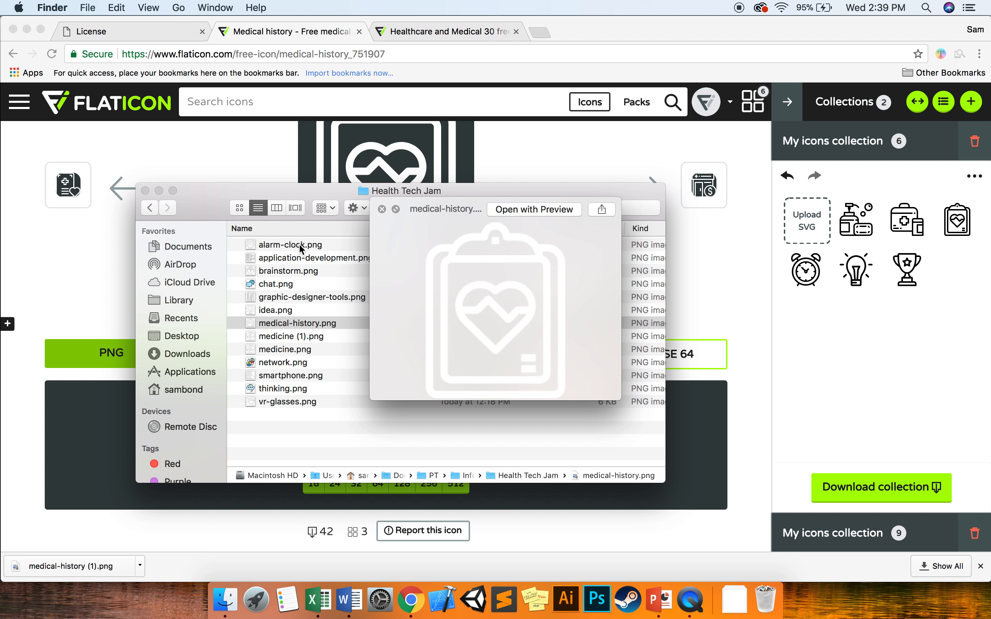
{"action": "left_click", "coordinate": [282, 388]}
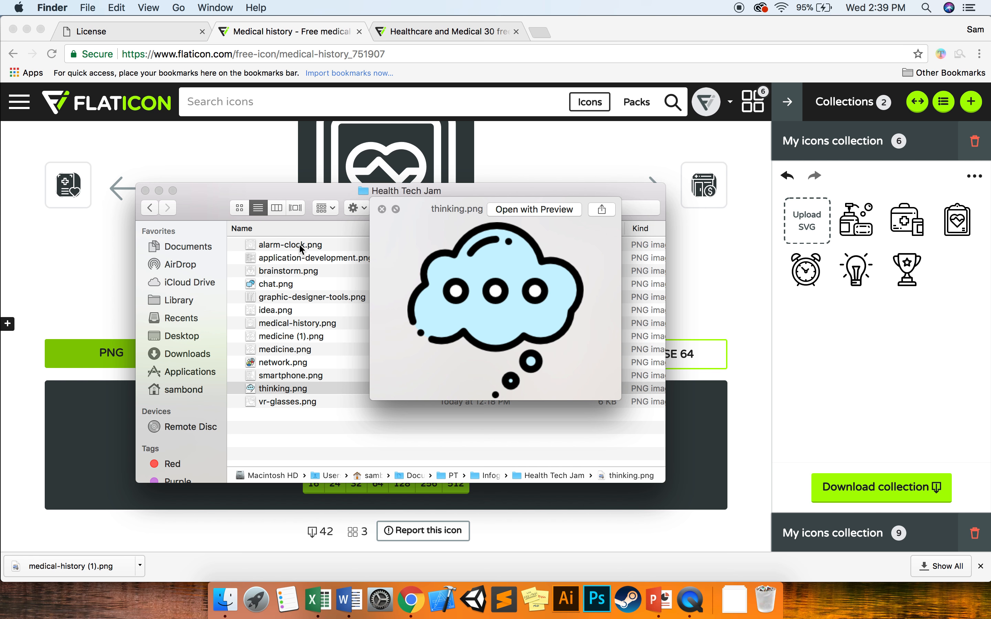
{"action": "left_click", "coordinate": [282, 349]}
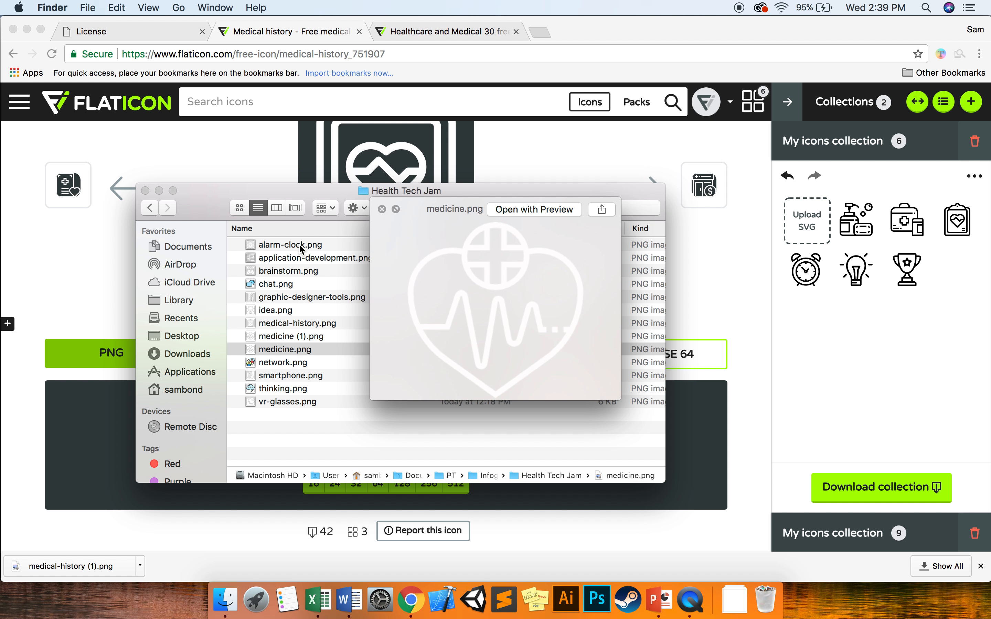
{"action": "mouse_move", "coordinate": [532, 357]}
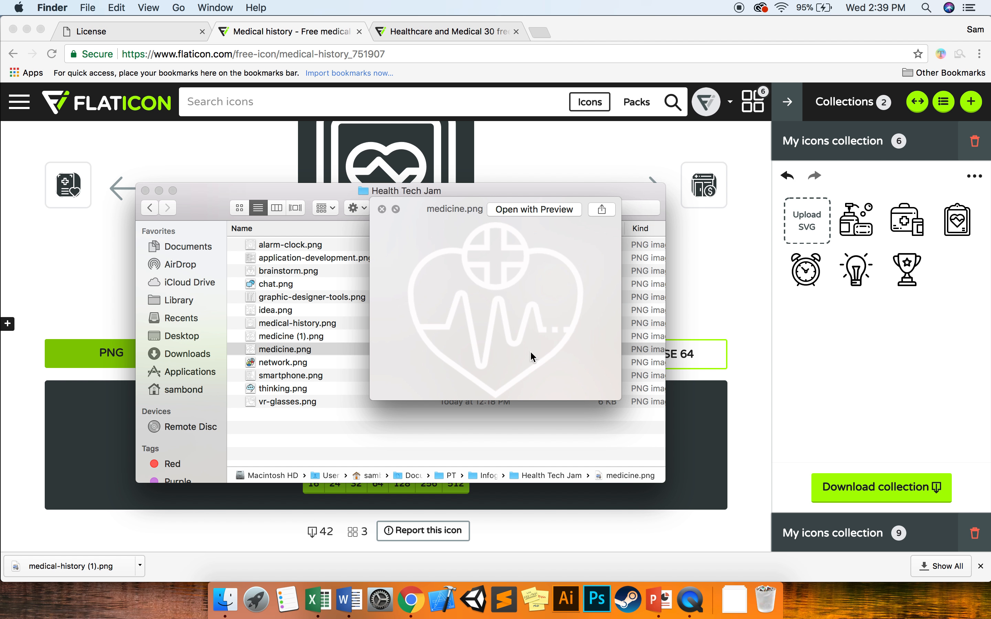
{"action": "mouse_move", "coordinate": [516, 348]}
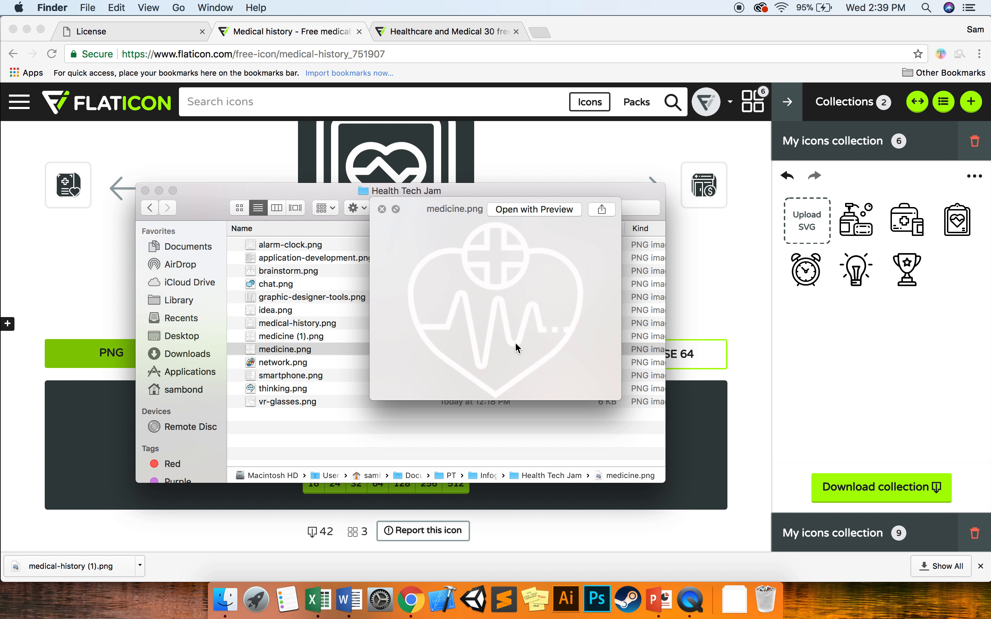
{"action": "mouse_move", "coordinate": [422, 288]}
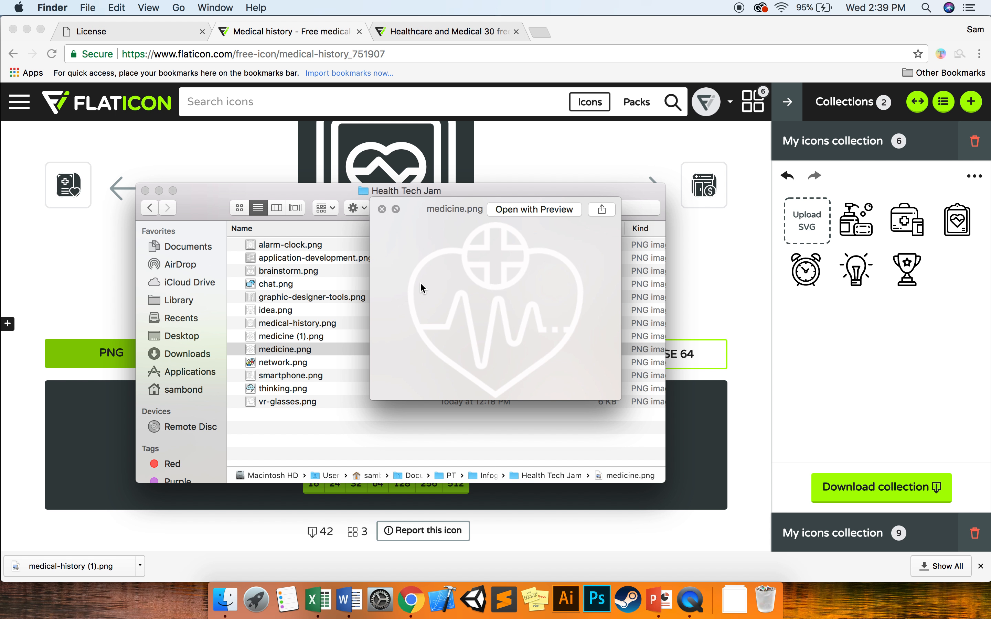
Step: Preview medical-history.png and vr-glasses.png, then bring the Word event document forward
{"action": "left_click", "coordinate": [297, 322]}
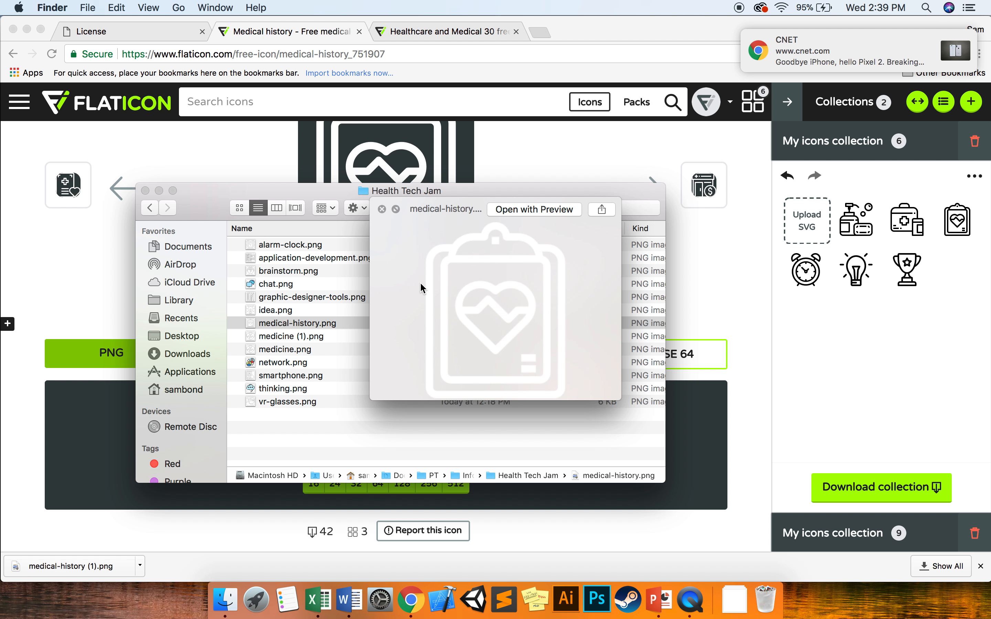
{"action": "left_click", "coordinate": [291, 323]}
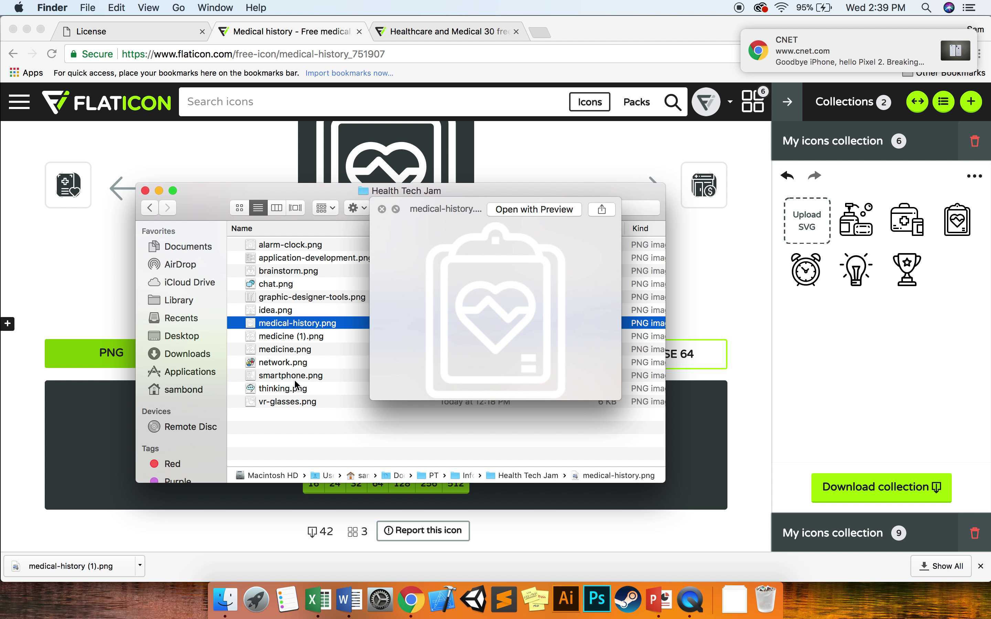
{"action": "left_click", "coordinate": [291, 401]}
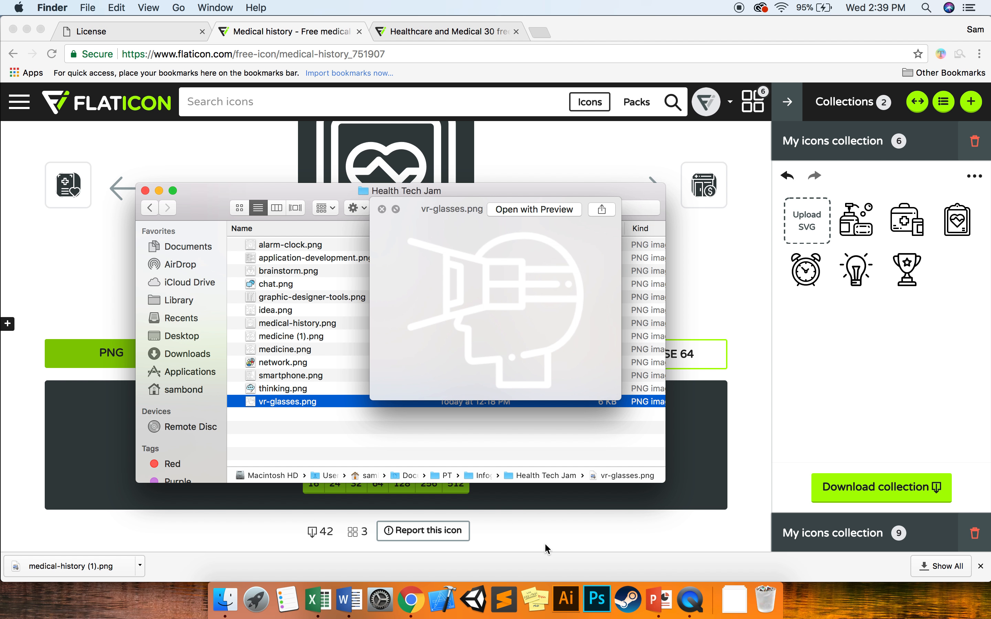
{"action": "mouse_move", "coordinate": [411, 598]}
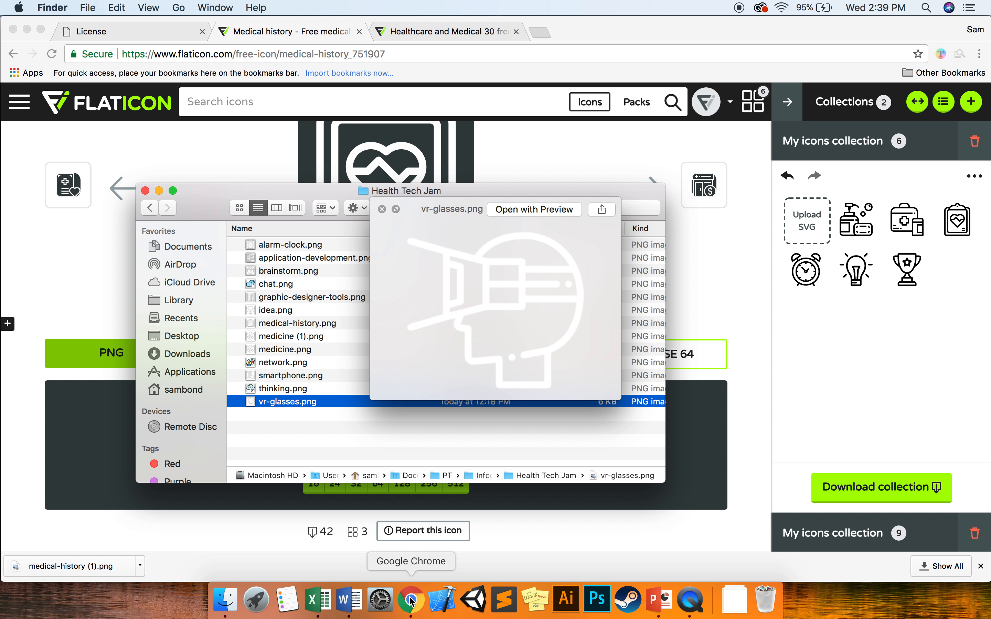
{"action": "left_click", "coordinate": [348, 599]}
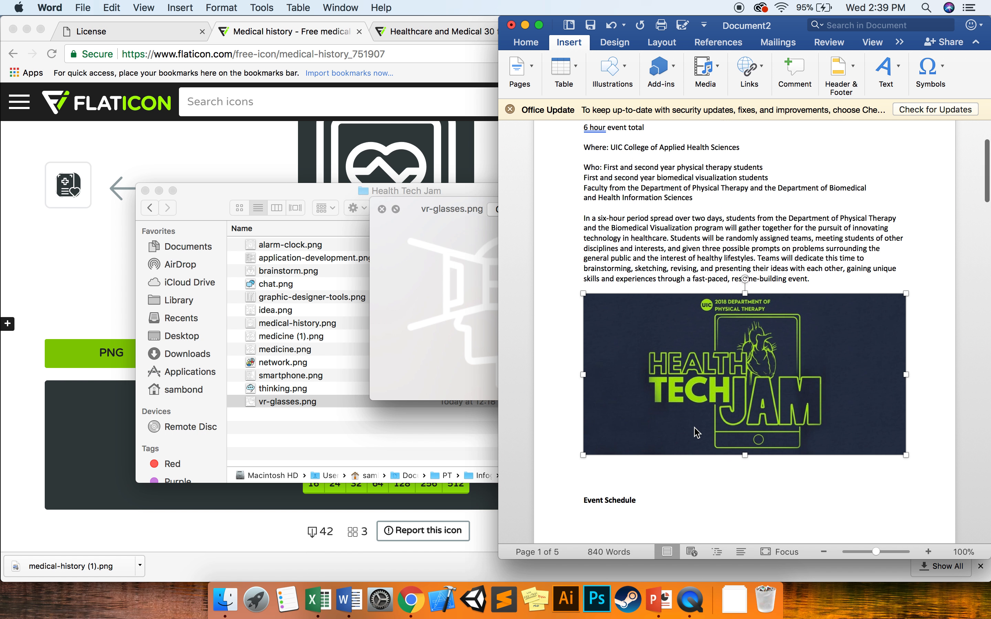
{"action": "scroll", "scroll_direction": "down", "scroll_amount": 3}
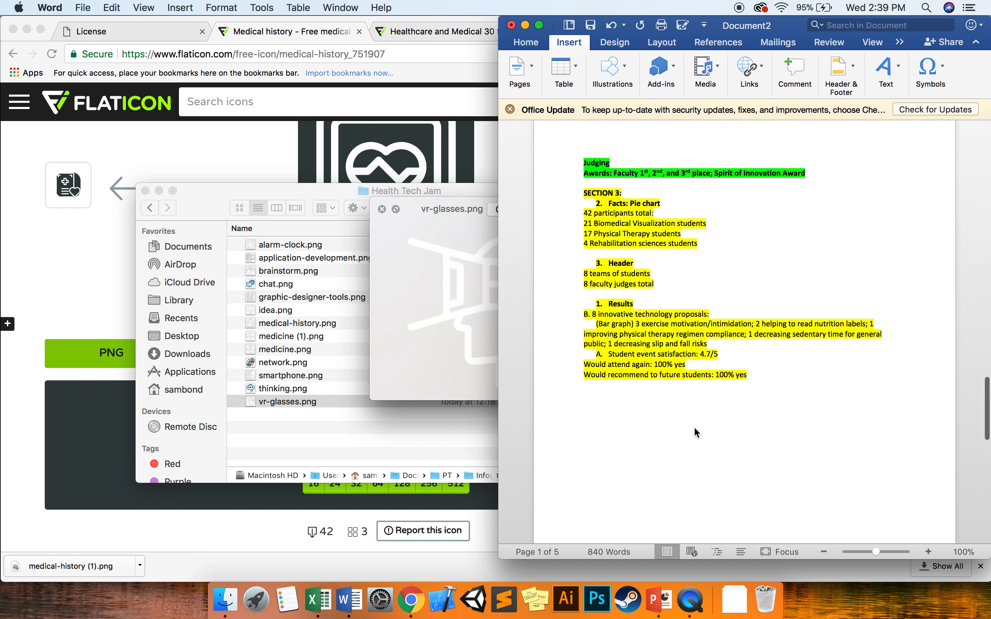
{"action": "scroll", "scroll_direction": "down", "scroll_amount": 3}
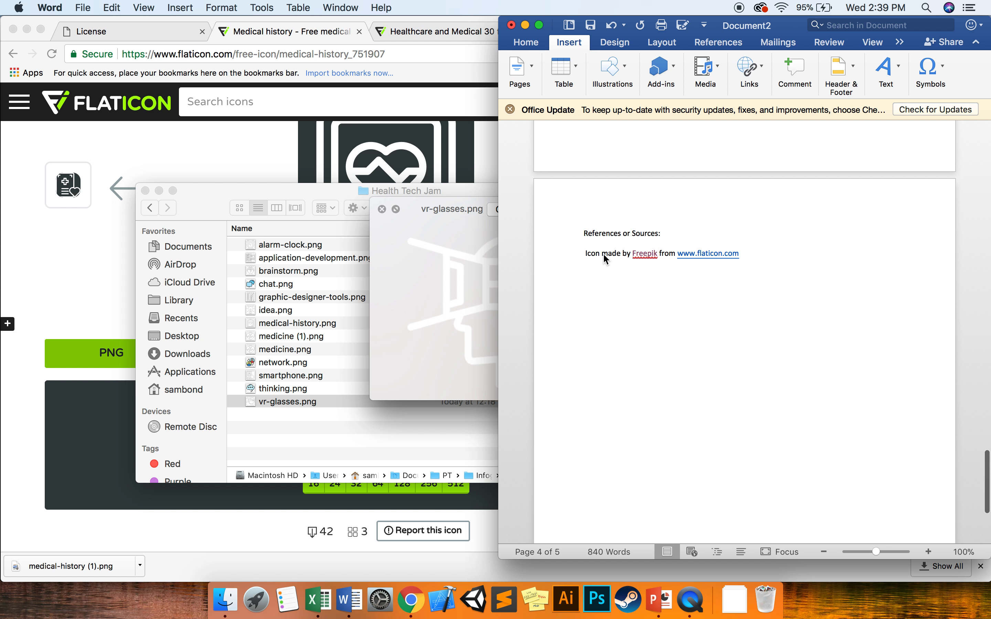
{"action": "left_click", "coordinate": [595, 253]}
{"action": "type", "text": "s"}
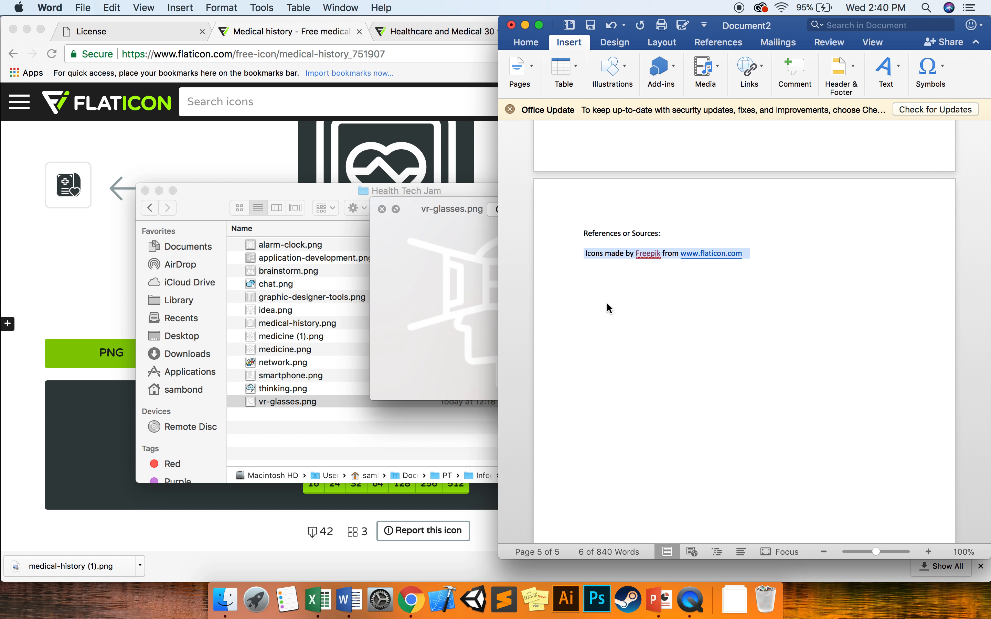
{"action": "left_click", "coordinate": [288, 402]}
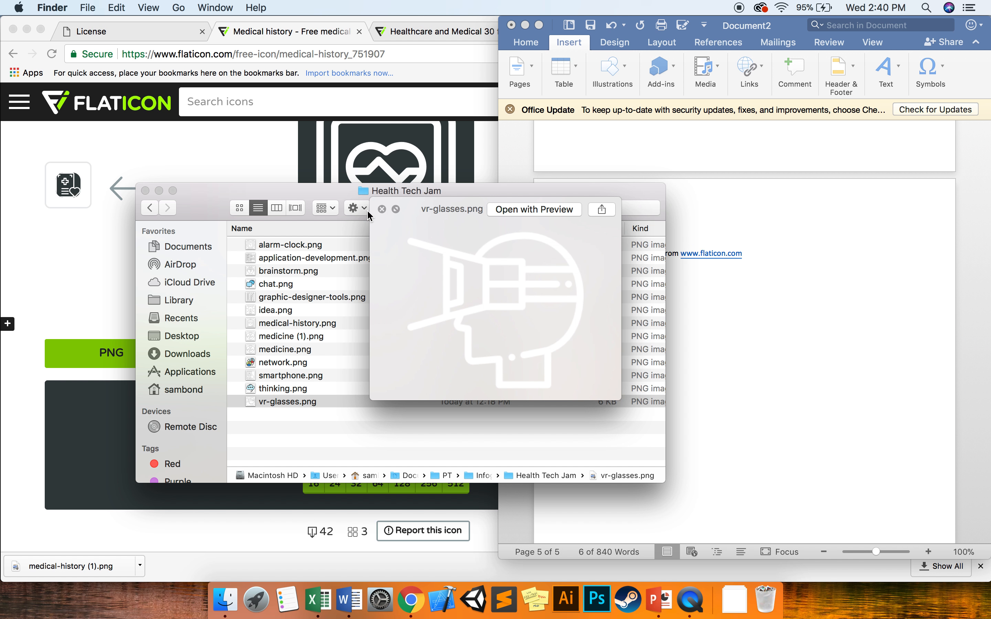
Step: Dismiss the vr-glasses.png Quick Look preview to show the icon list
{"action": "left_click", "coordinate": [382, 209]}
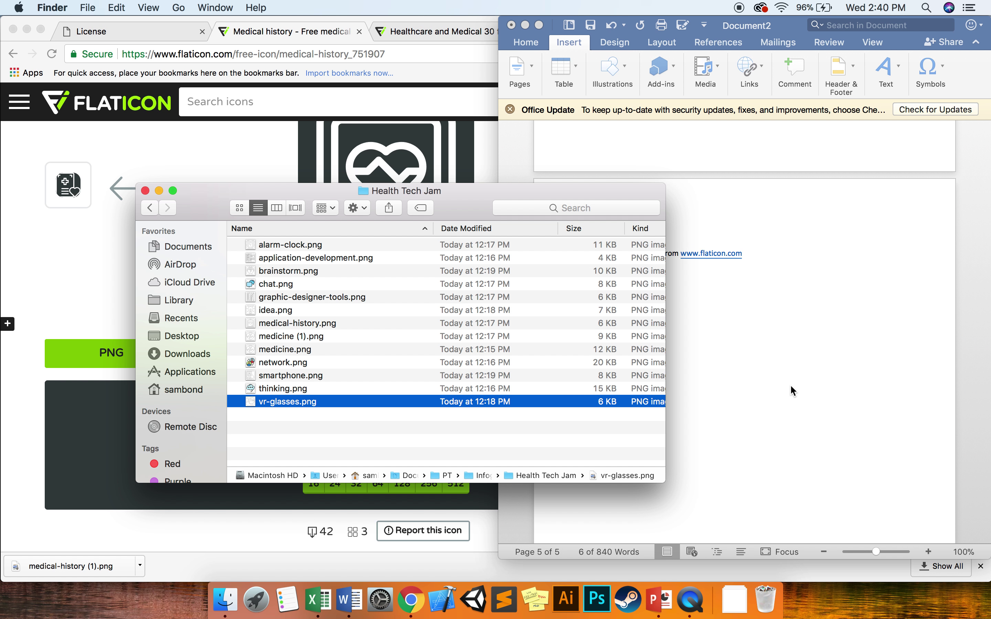
{"action": "mouse_move", "coordinate": [451, 585]}
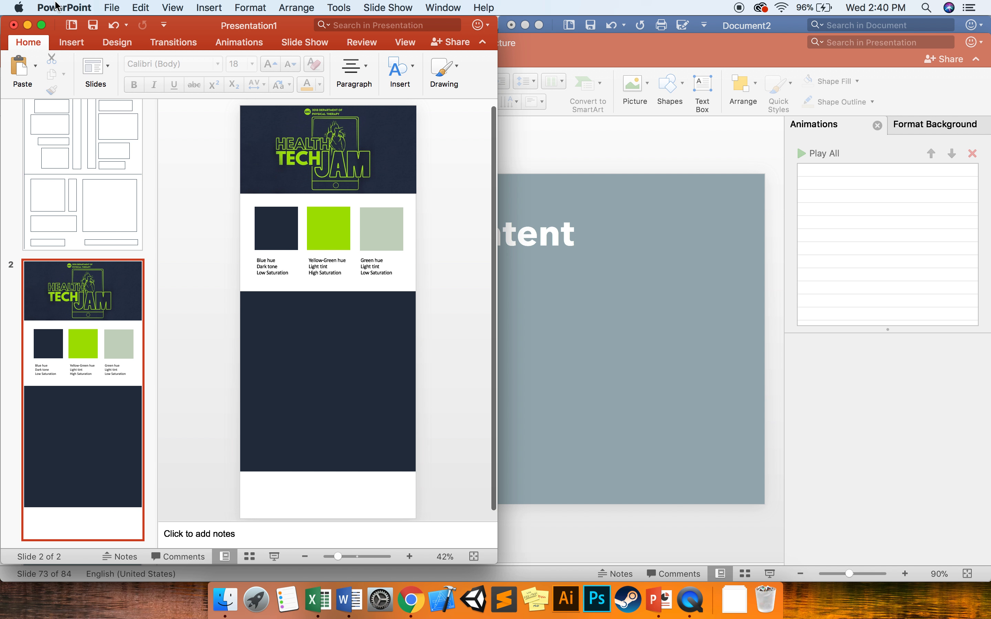
Step: Start Insert > Pictures > Picture from File on the style-guide slide
{"action": "left_click", "coordinate": [70, 42]}
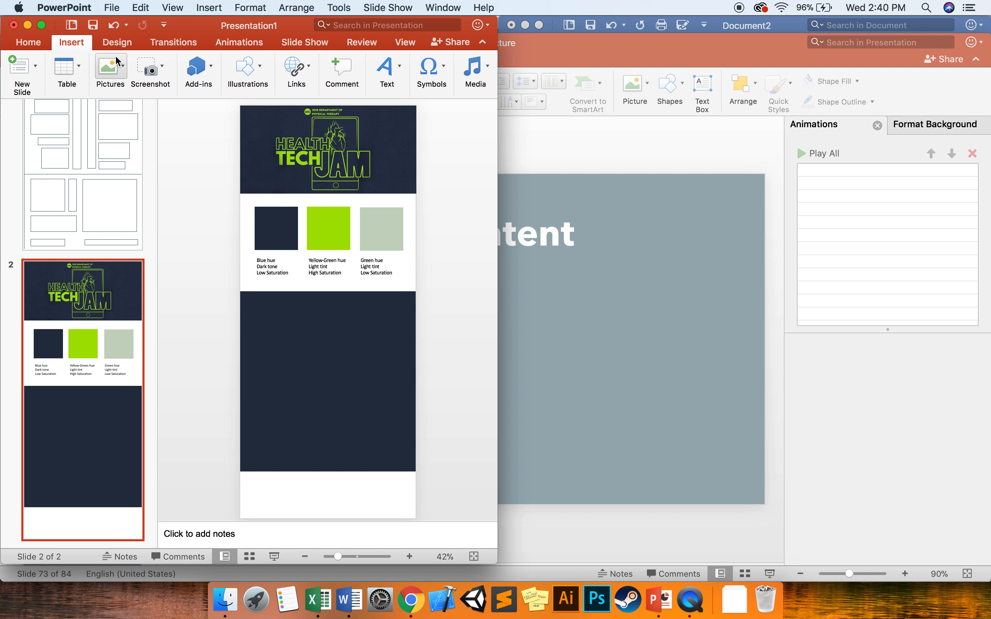
{"action": "left_click", "coordinate": [247, 72]}
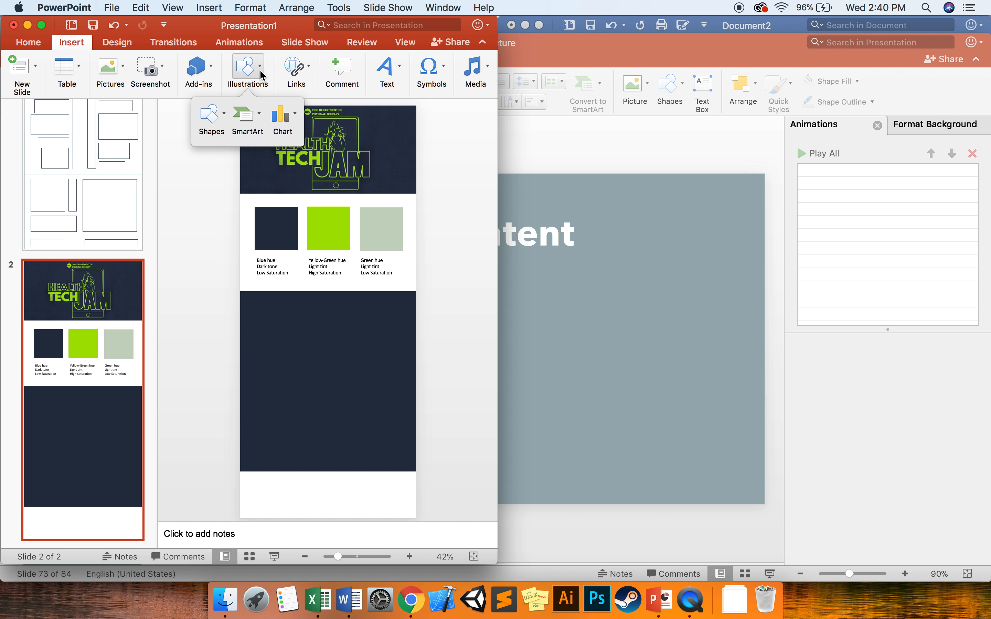
{"action": "left_click", "coordinate": [110, 71]}
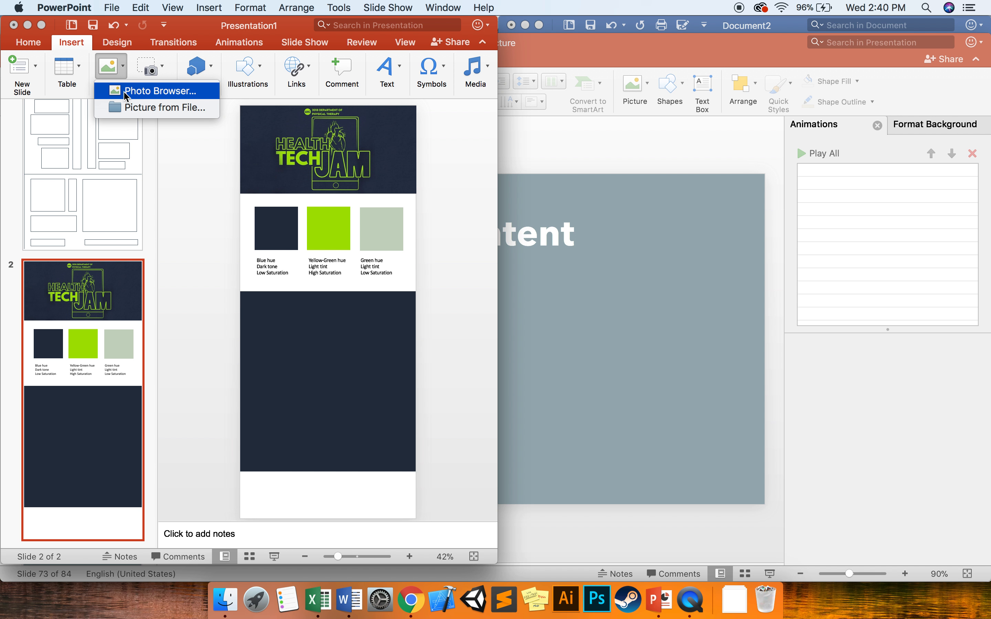
{"action": "left_click", "coordinate": [166, 107]}
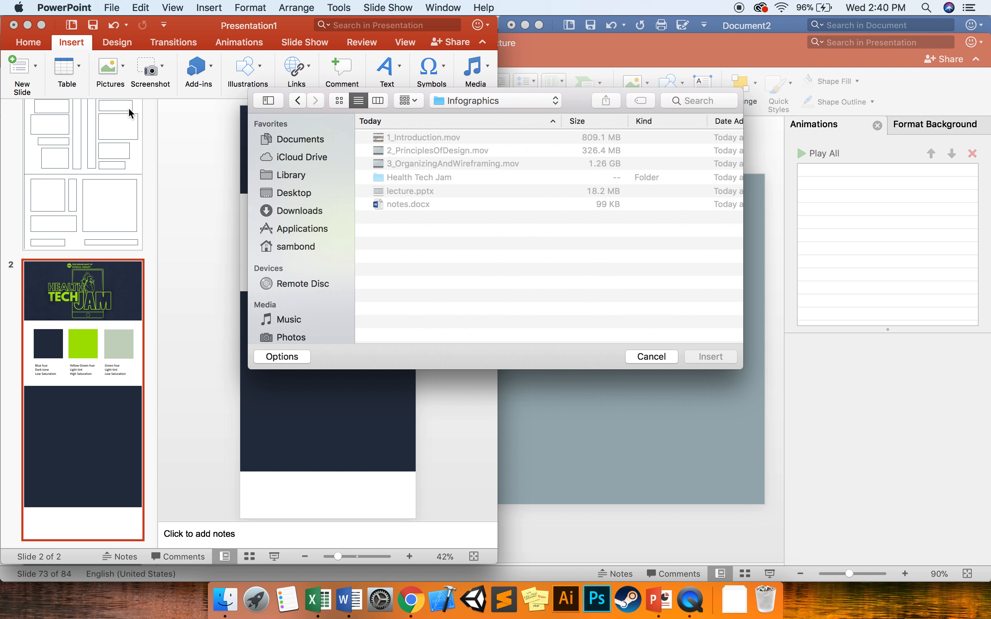
Step: Select all PNG icons in the Health Tech Jam folder, down to vr-glasses.png
{"action": "left_click", "coordinate": [419, 177]}
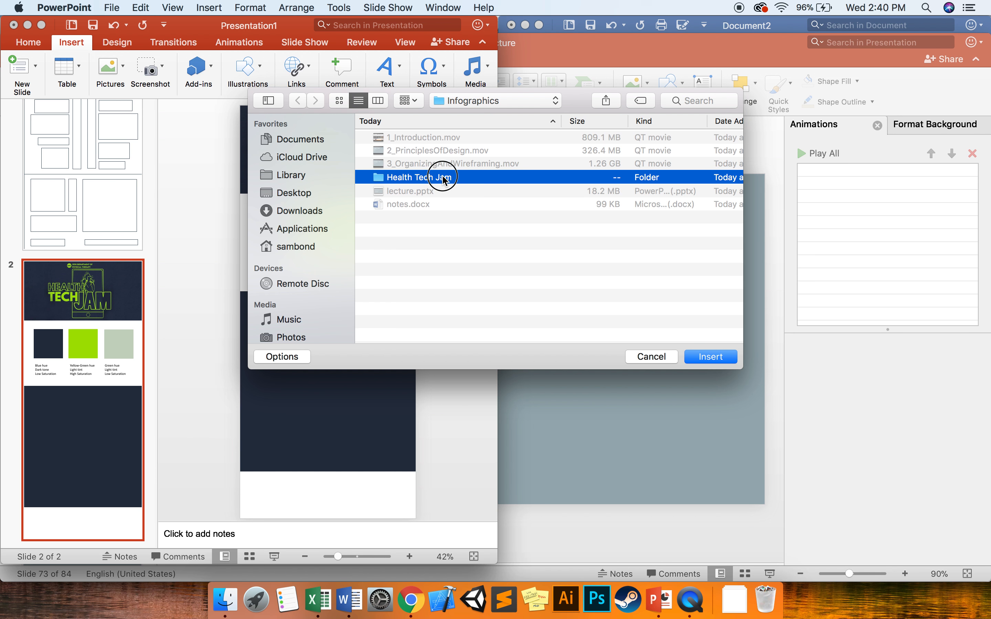
{"action": "double_click", "coordinate": [416, 177]}
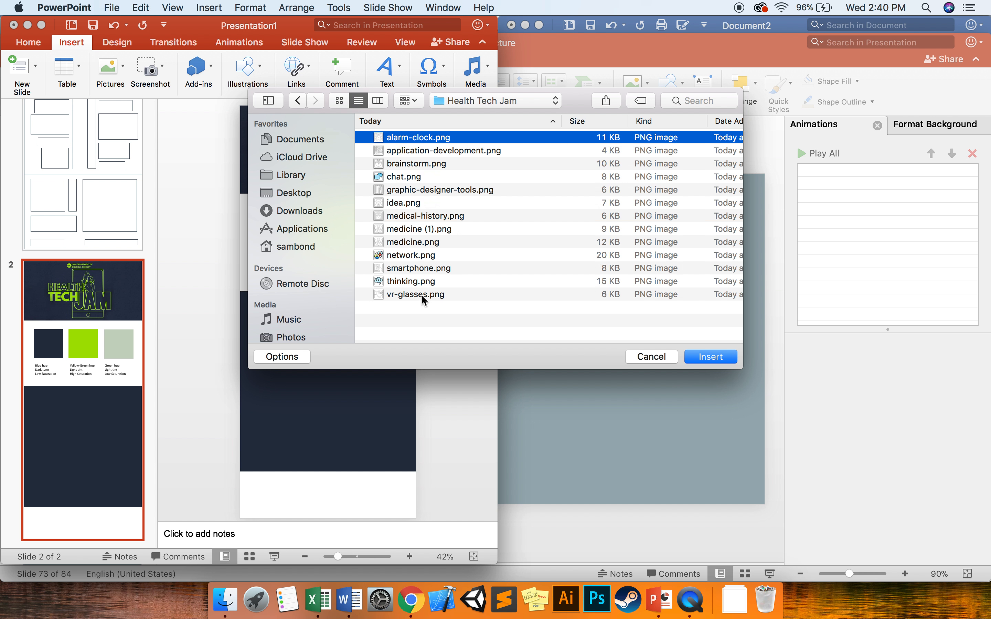
{"action": "left_click", "coordinate": [710, 356]}
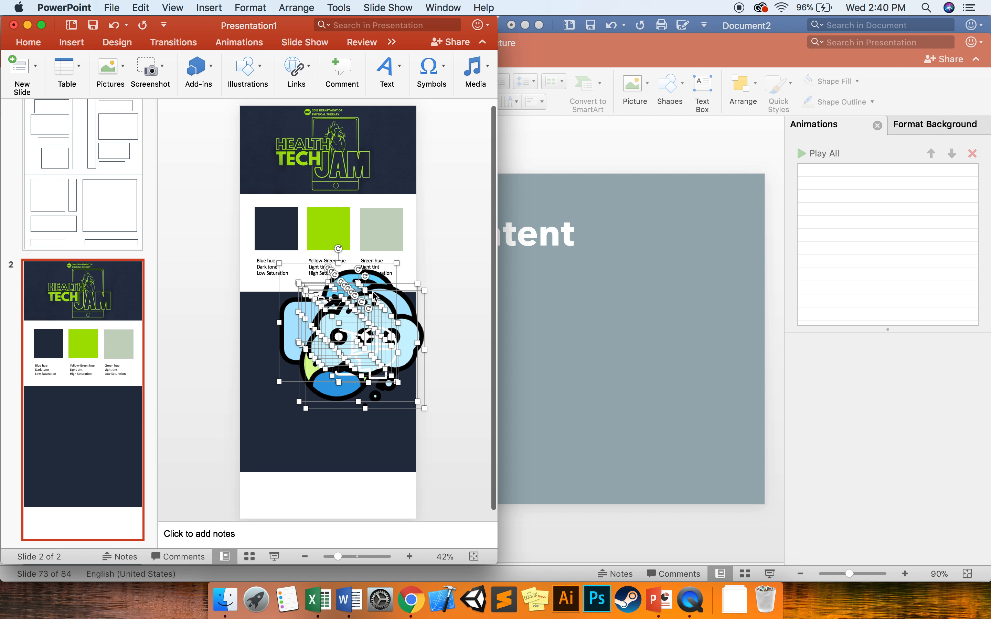
Step: Insert the icons onto the navy band and select the Blue hue caption for copying
{"action": "left_click", "coordinate": [348, 335]}
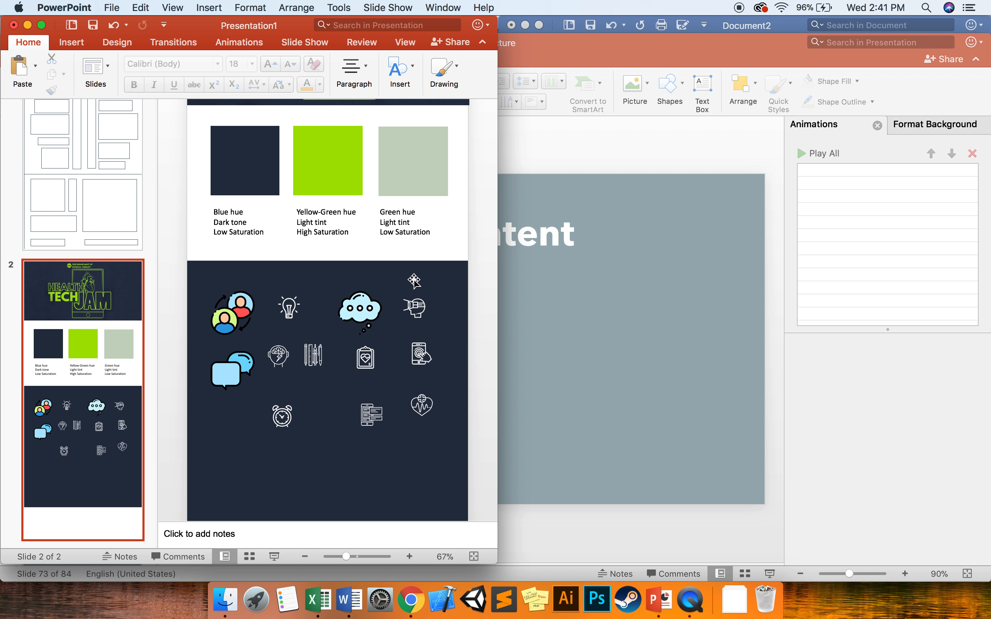
{"action": "mouse_move", "coordinate": [240, 323]}
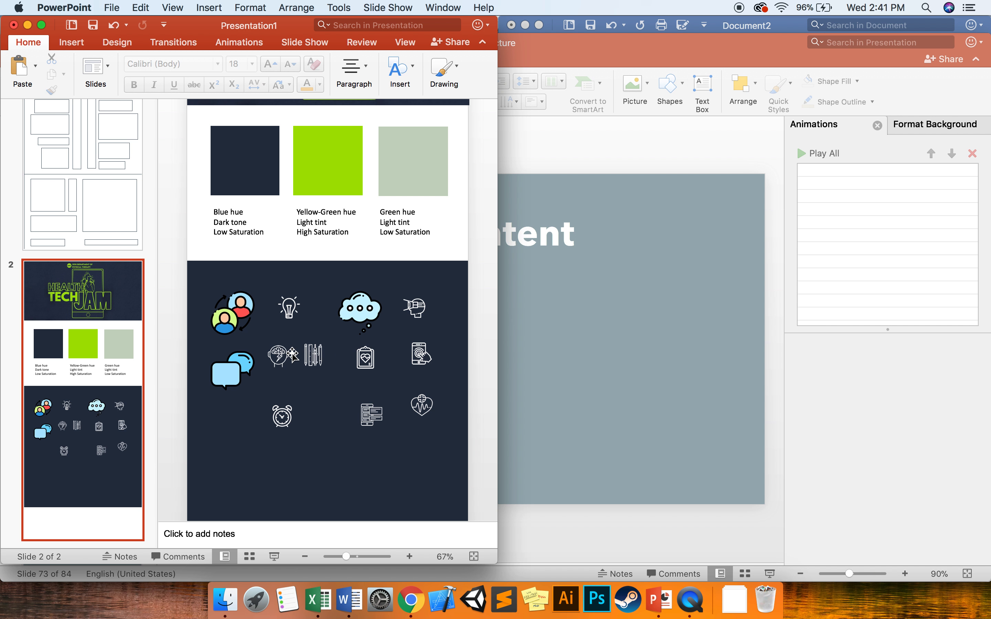
{"action": "mouse_move", "coordinate": [230, 369]}
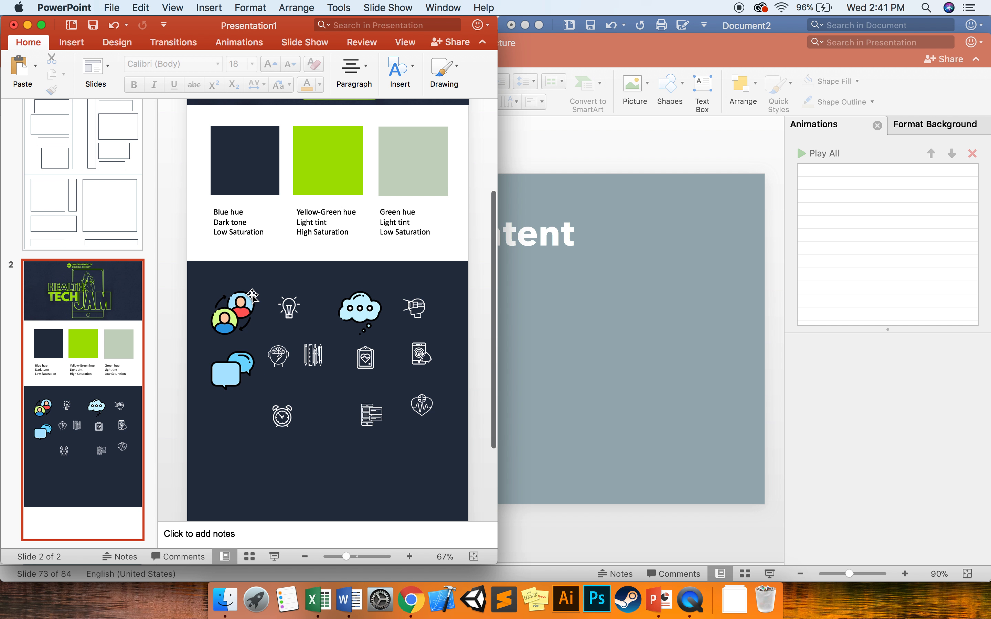
{"action": "scroll", "scroll_direction": "down", "scroll_amount": 3}
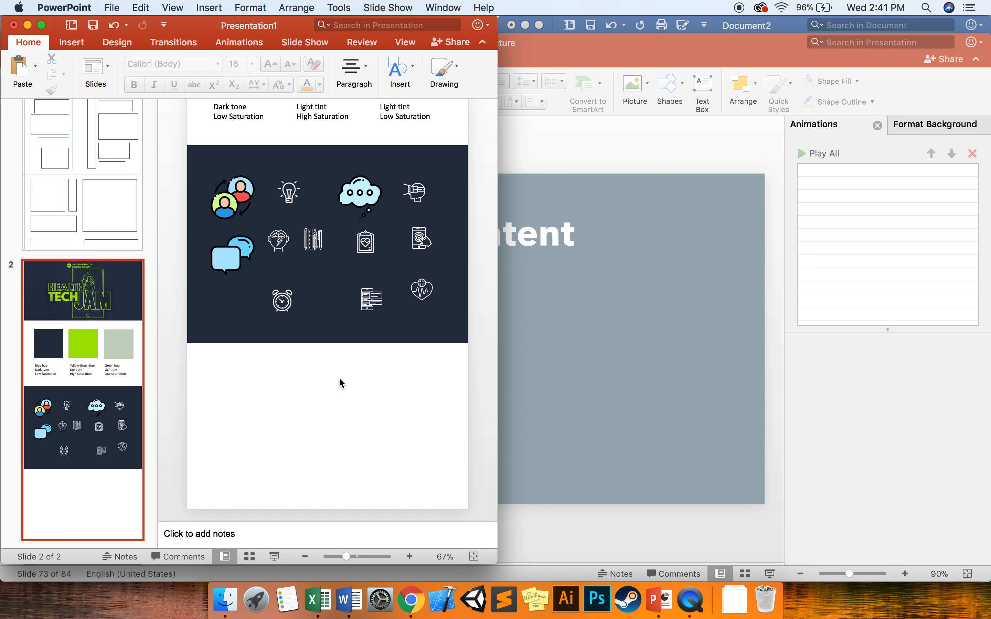
{"action": "scroll", "scroll_direction": "up", "scroll_amount": 3}
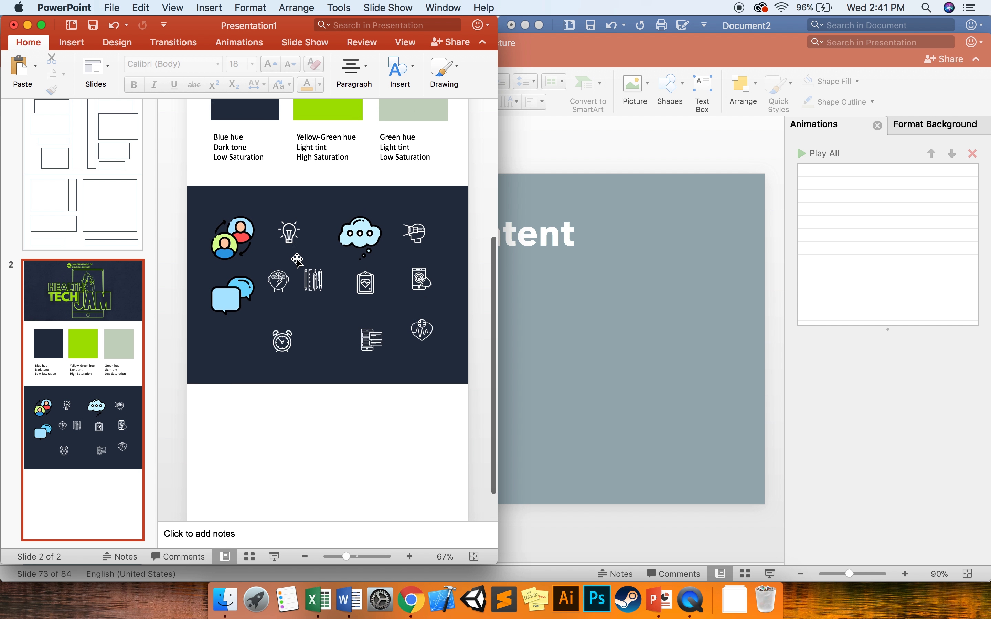
{"action": "left_click", "coordinate": [244, 152]}
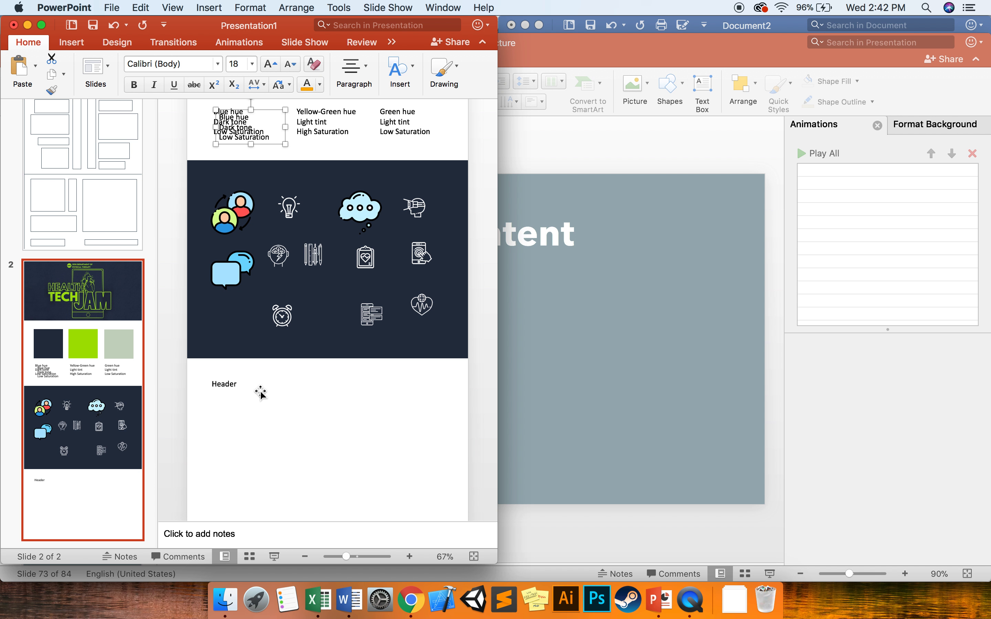
Step: Retype the duplicated caption as 'Body text' beneath the Subheader line
{"action": "left_click", "coordinate": [224, 383]}
{"action": "type", "text": "Header"}
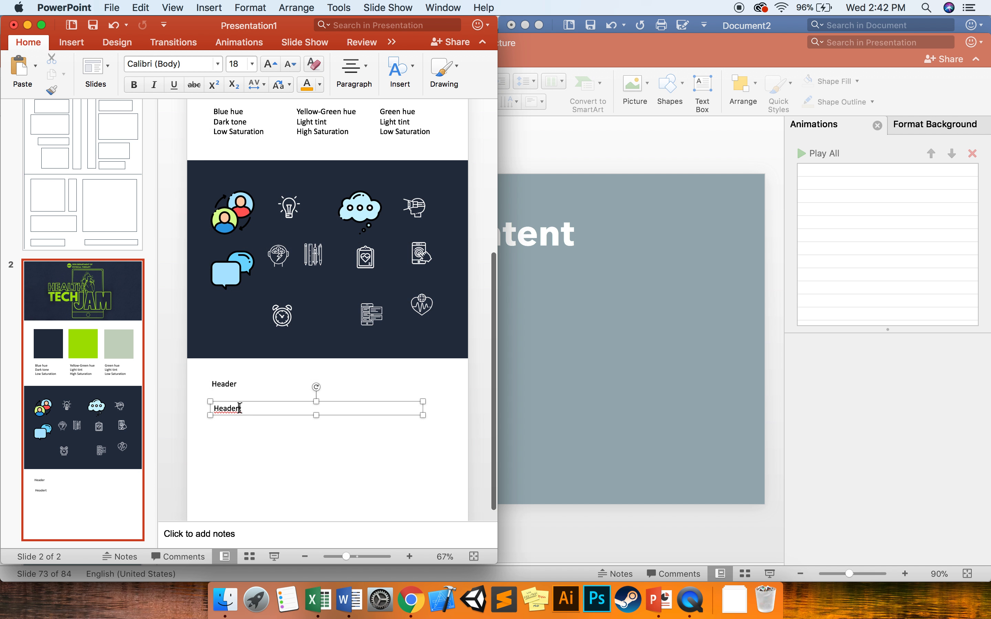
{"action": "type", "text": "Subh"}
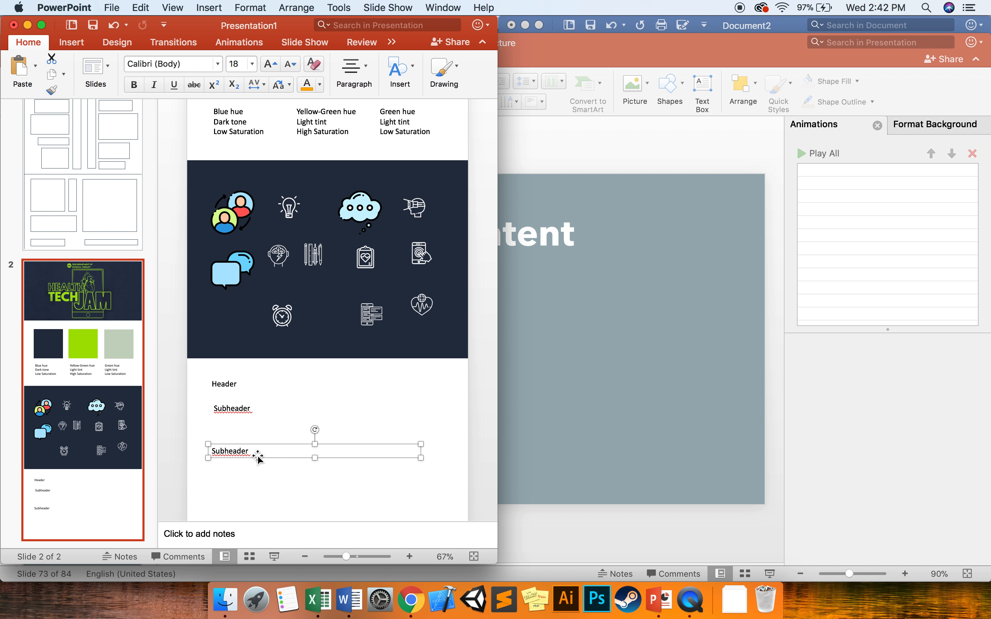
{"action": "type", "text": "Body"}
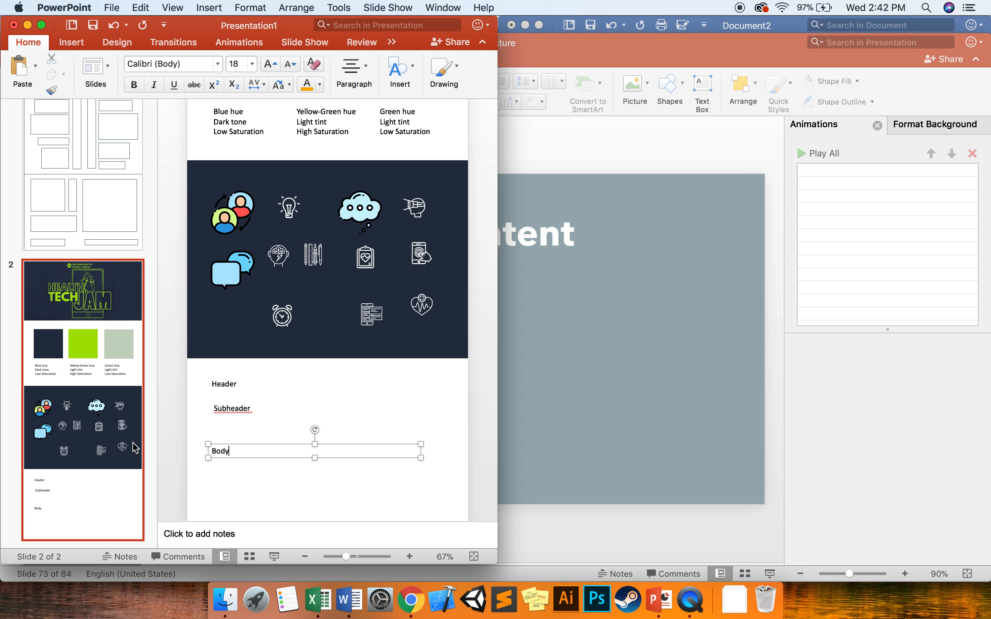
{"action": "type", "text": "text"}
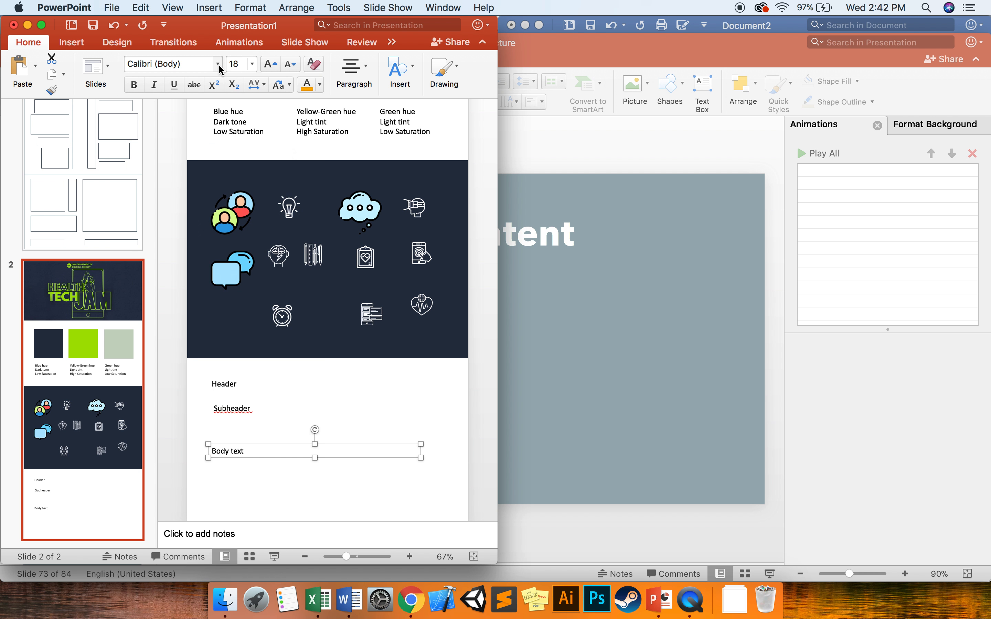
{"action": "left_click", "coordinate": [218, 64]}
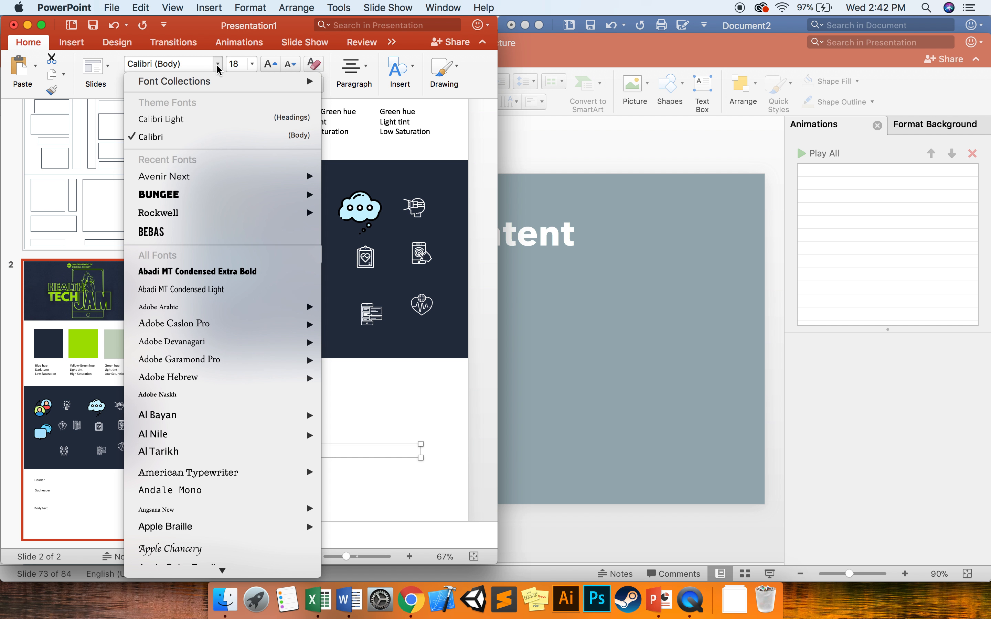
{"action": "mouse_move", "coordinate": [164, 176]}
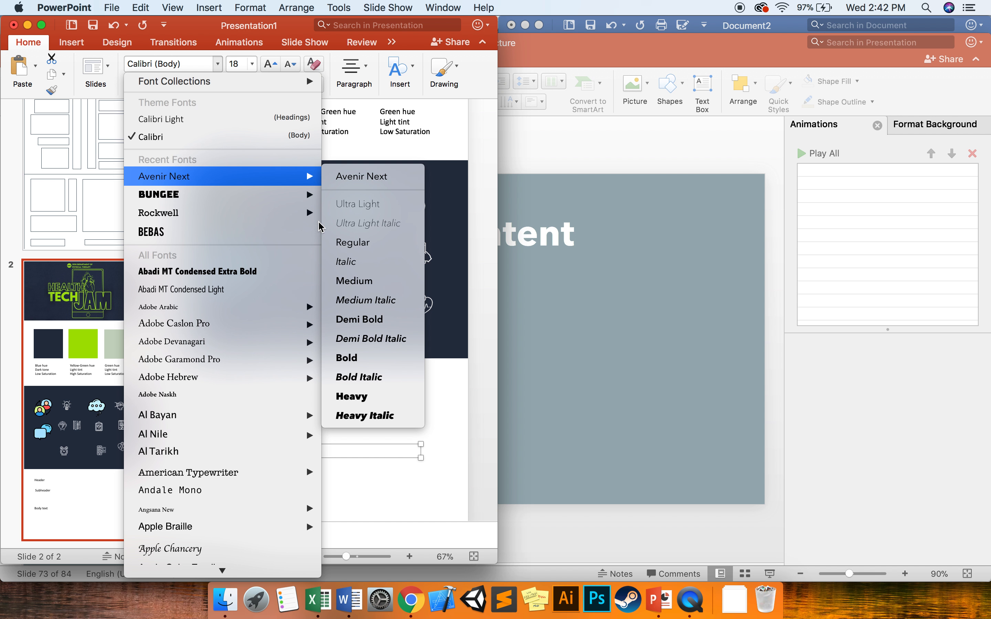
{"action": "mouse_move", "coordinate": [358, 319]}
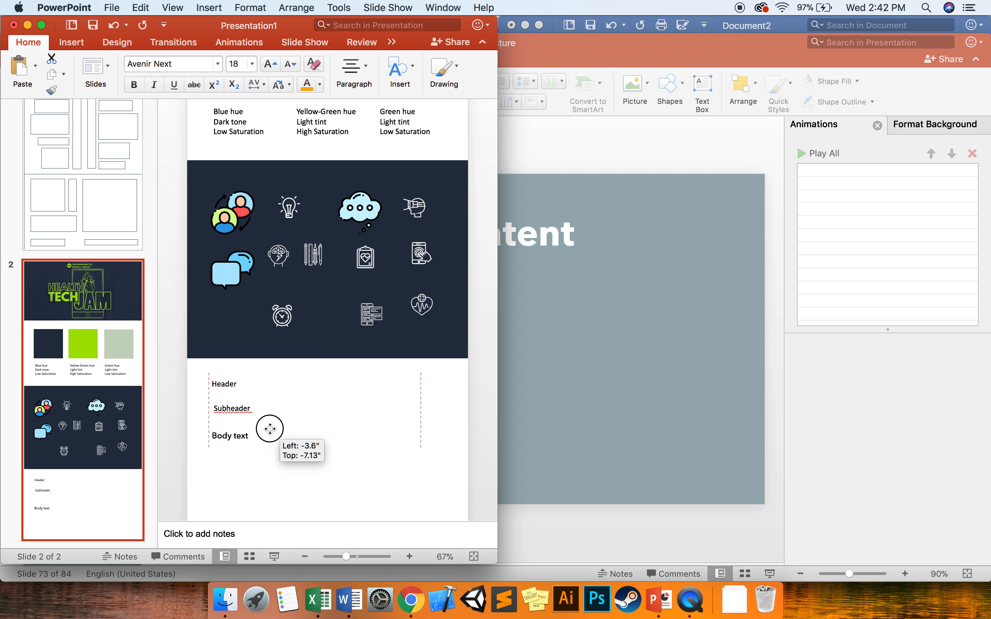
Step: Place the Avenir Next Body text line just under the Subheader line
{"action": "left_click", "coordinate": [231, 408]}
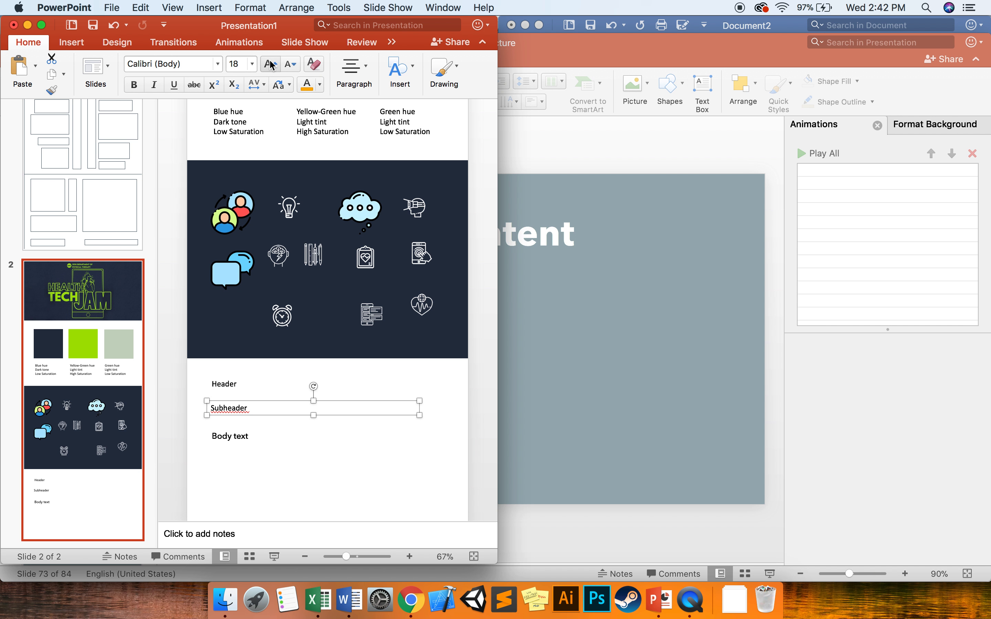
{"action": "left_click", "coordinate": [252, 64]}
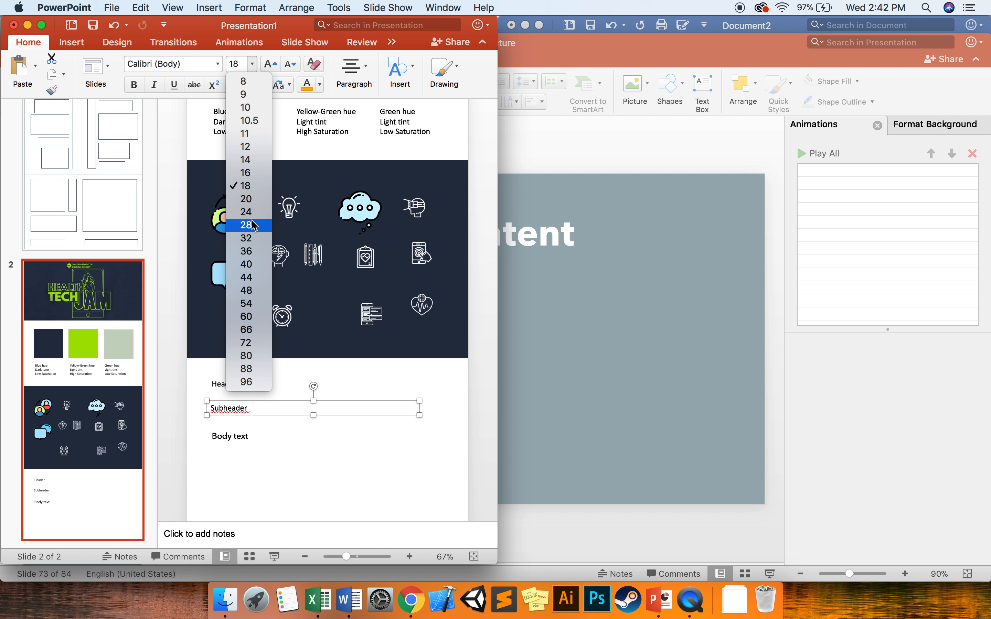
Step: Enlarge the Subheader line to 28 pt bold Avenir Next
{"action": "left_click", "coordinate": [218, 64]}
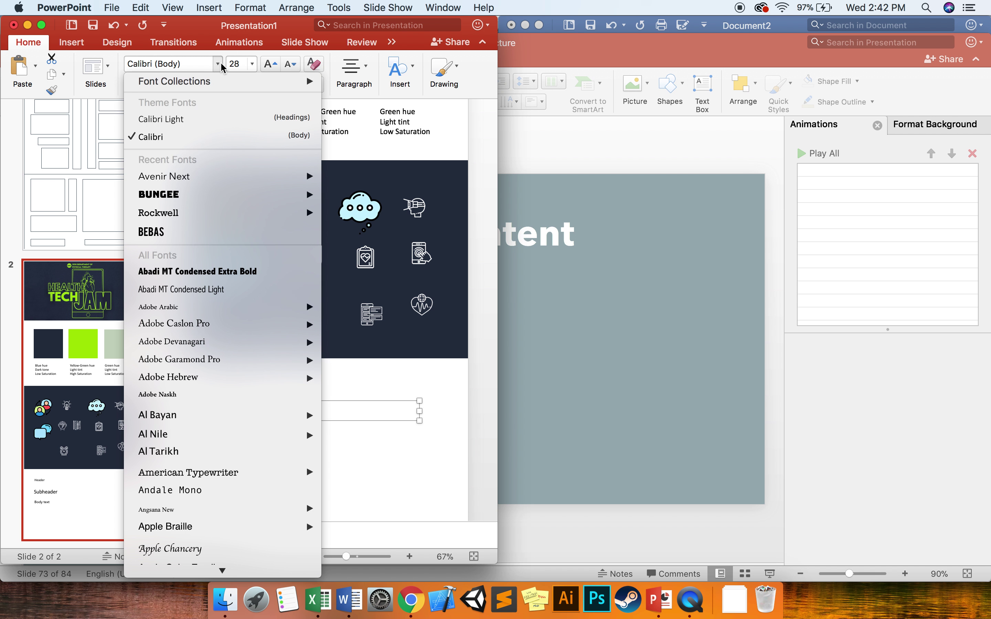
{"action": "mouse_move", "coordinate": [164, 176]}
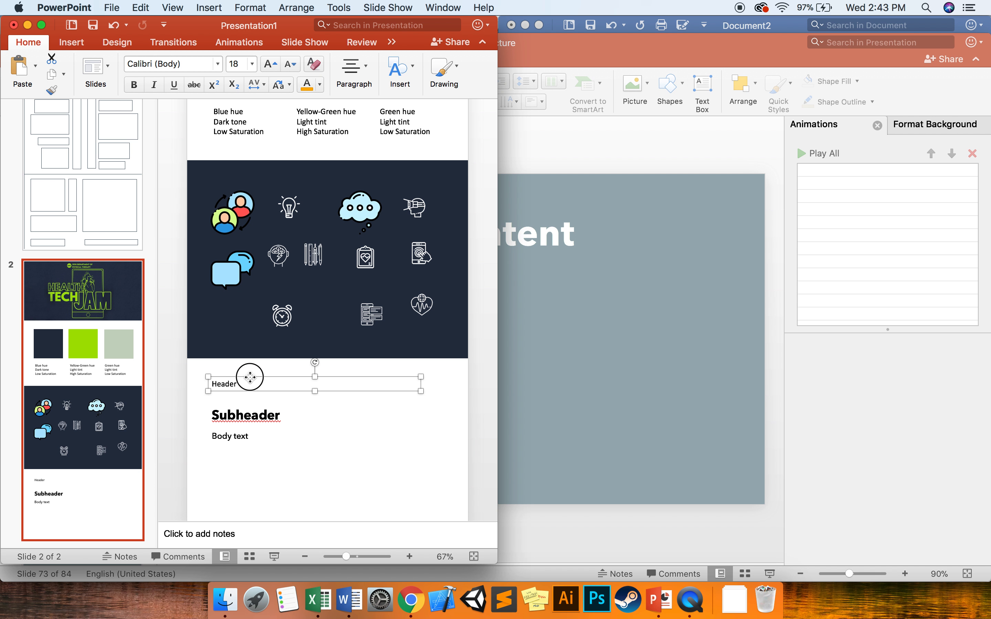
{"action": "left_click", "coordinate": [251, 64]}
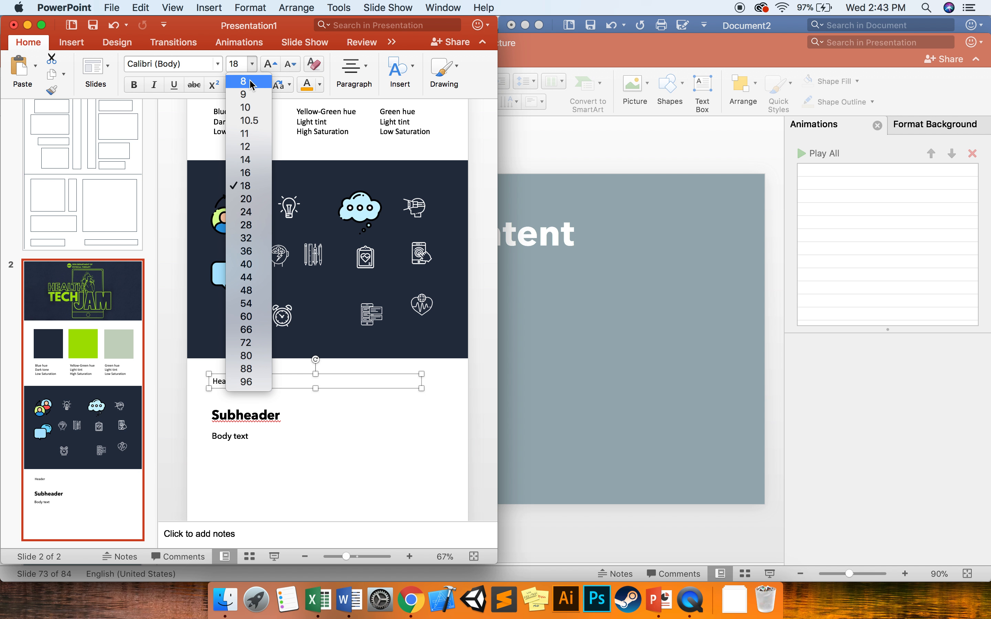
Step: Make the Header line 60 pt Bungee Regular so it reads HEADER in display type
{"action": "left_click", "coordinate": [245, 329]}
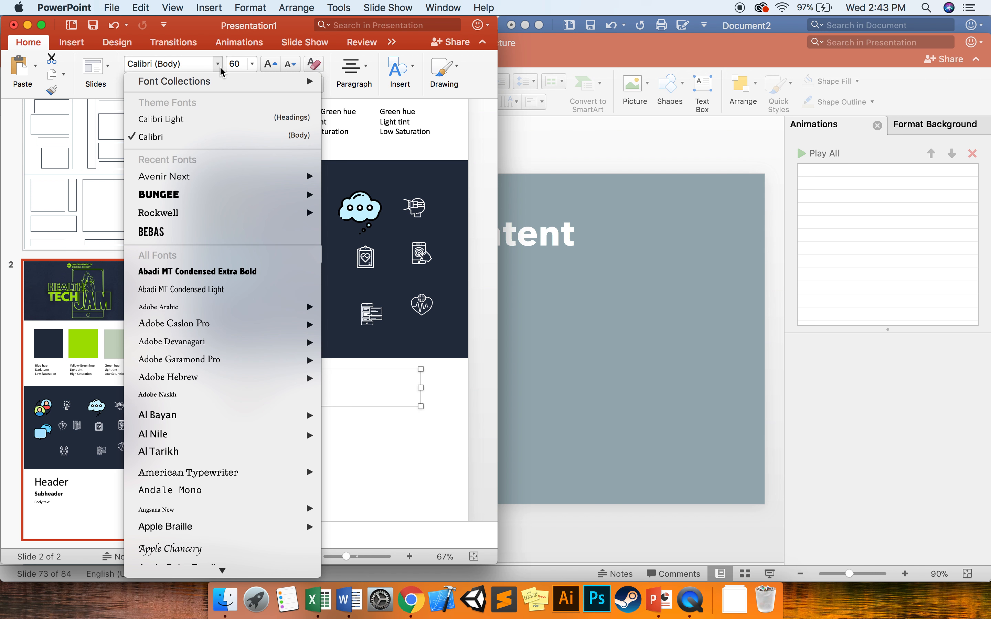
{"action": "mouse_move", "coordinate": [158, 194]}
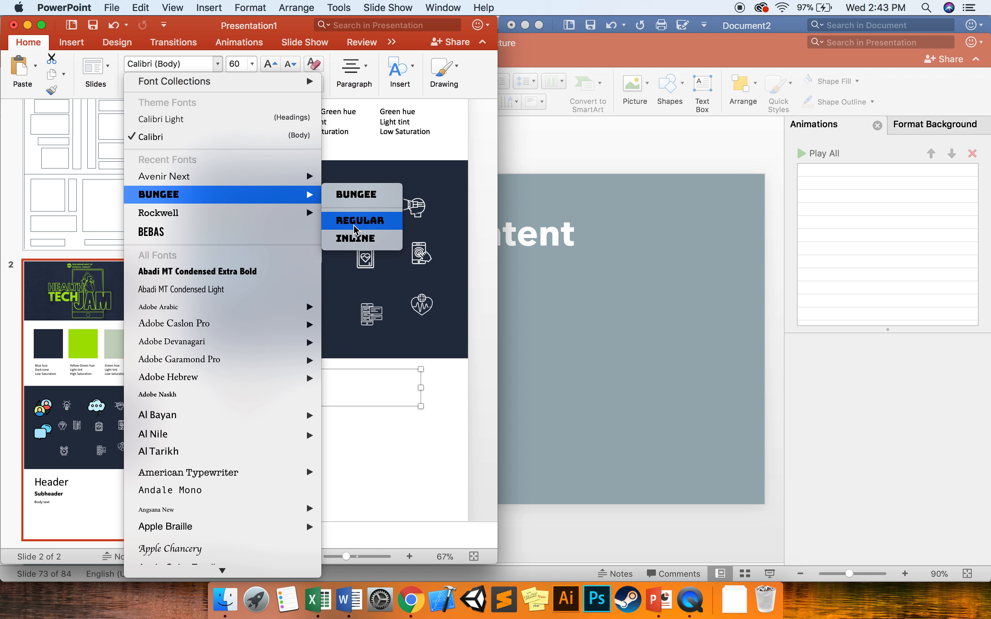
{"action": "left_click", "coordinate": [360, 221]}
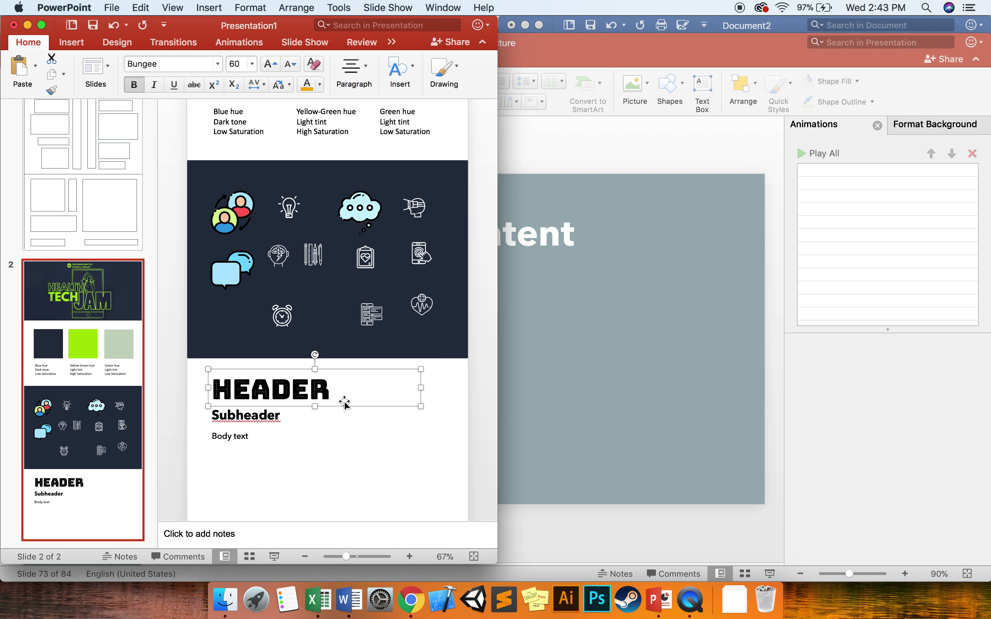
{"action": "left_click", "coordinate": [344, 411]}
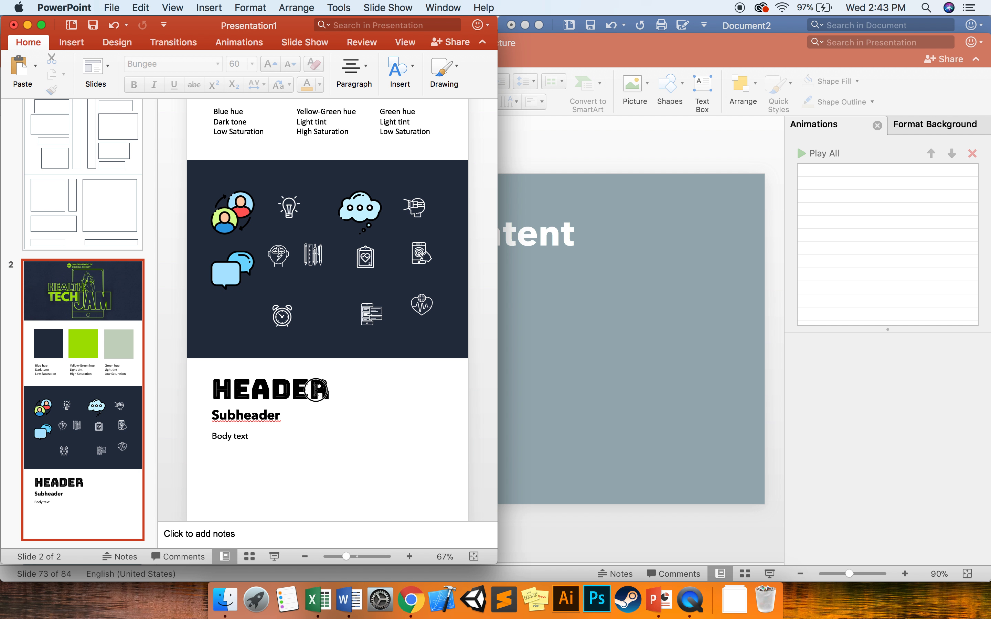
{"action": "left_click", "coordinate": [270, 389]}
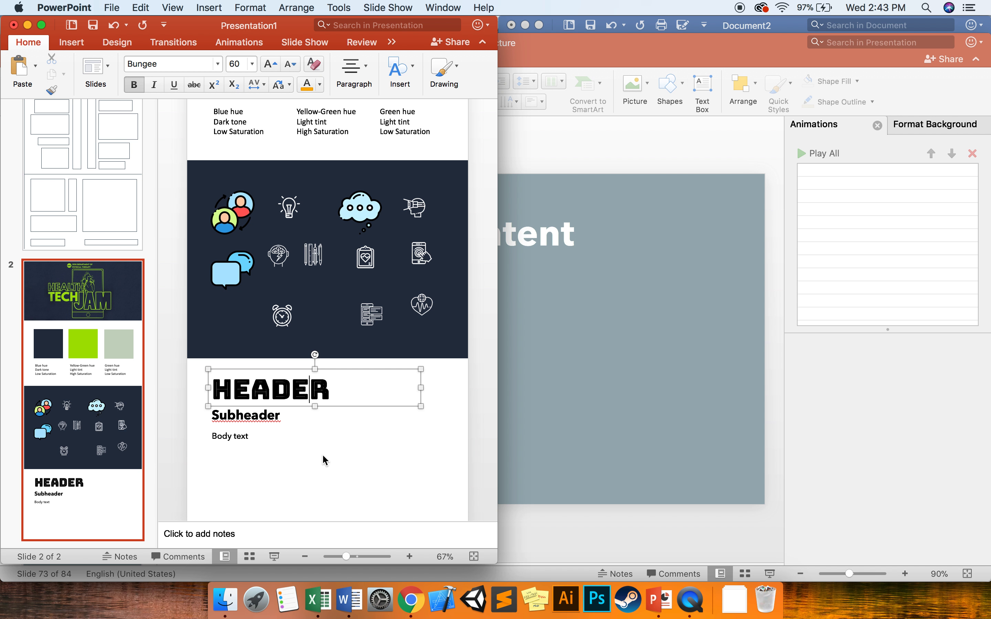
Step: Retype the subheader line in capitals as SUBHEADER between HEADER and Body text
{"action": "scroll", "scroll_direction": "up", "scroll_amount": 3}
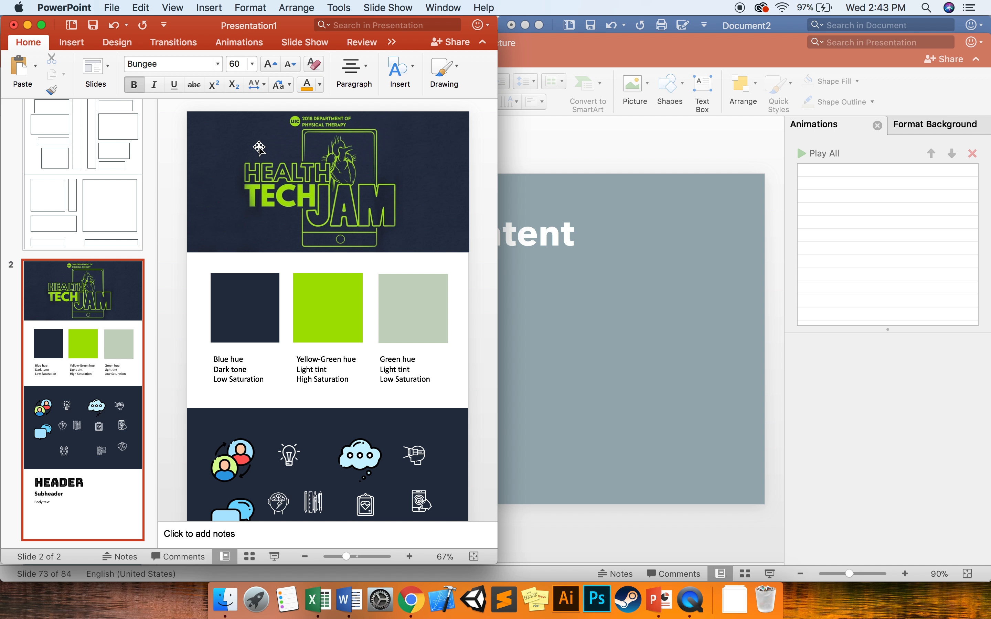
{"action": "mouse_move", "coordinate": [289, 171]}
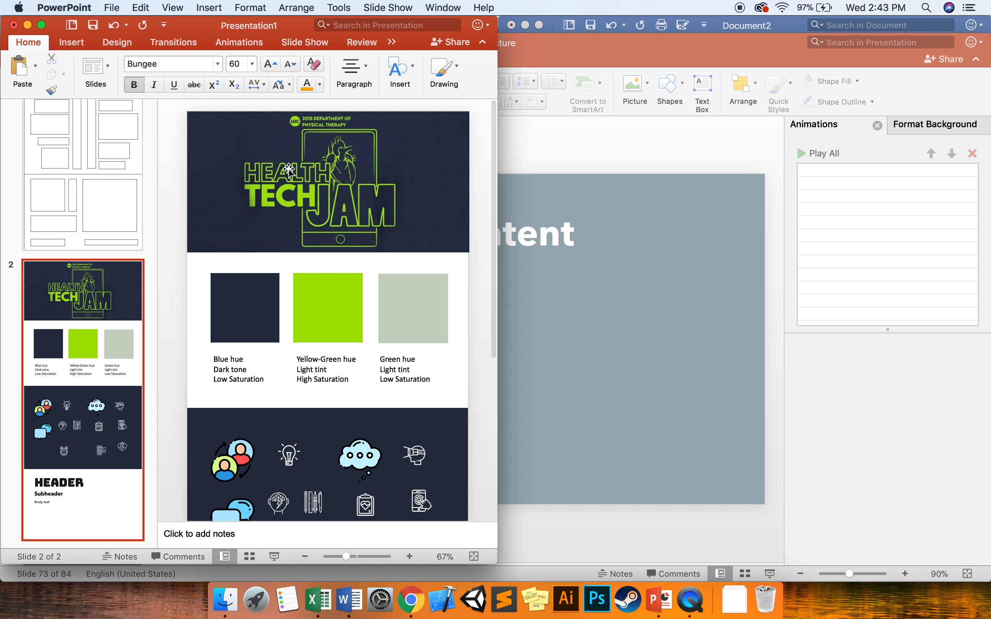
{"action": "mouse_move", "coordinate": [311, 201]}
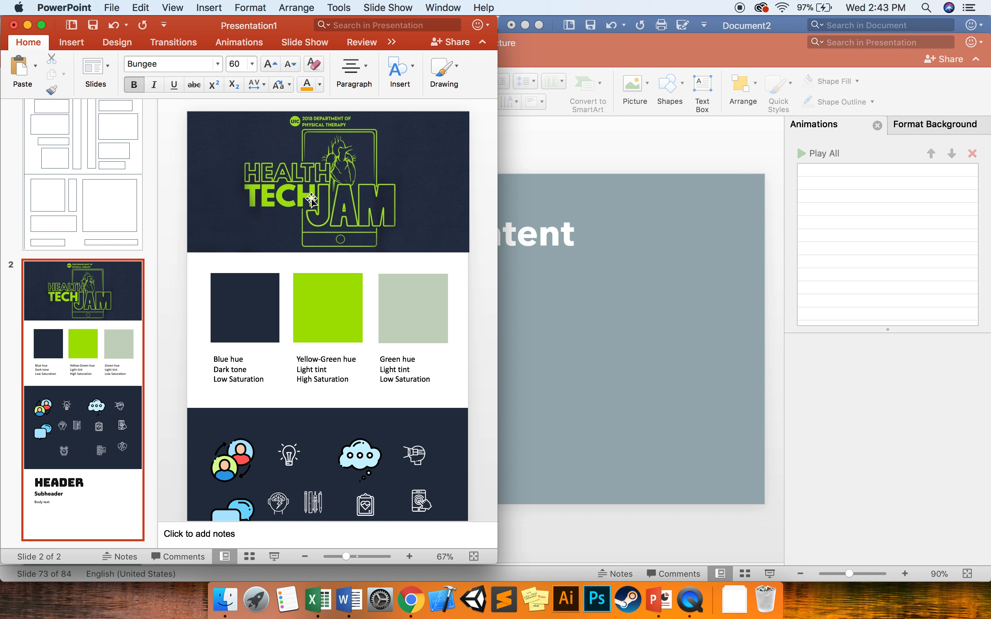
{"action": "mouse_move", "coordinate": [273, 204]}
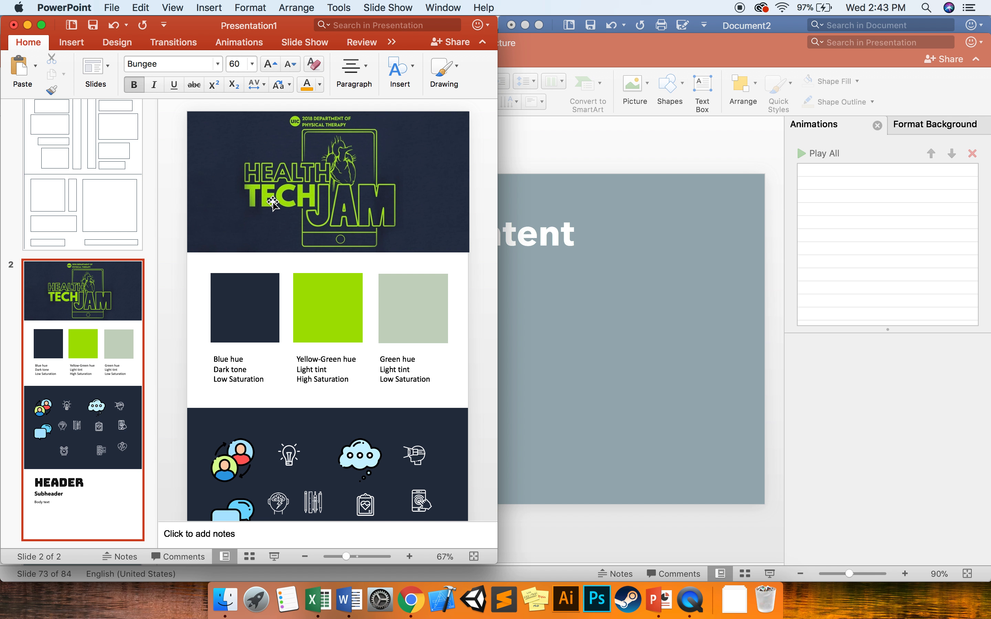
{"action": "mouse_move", "coordinate": [262, 159]}
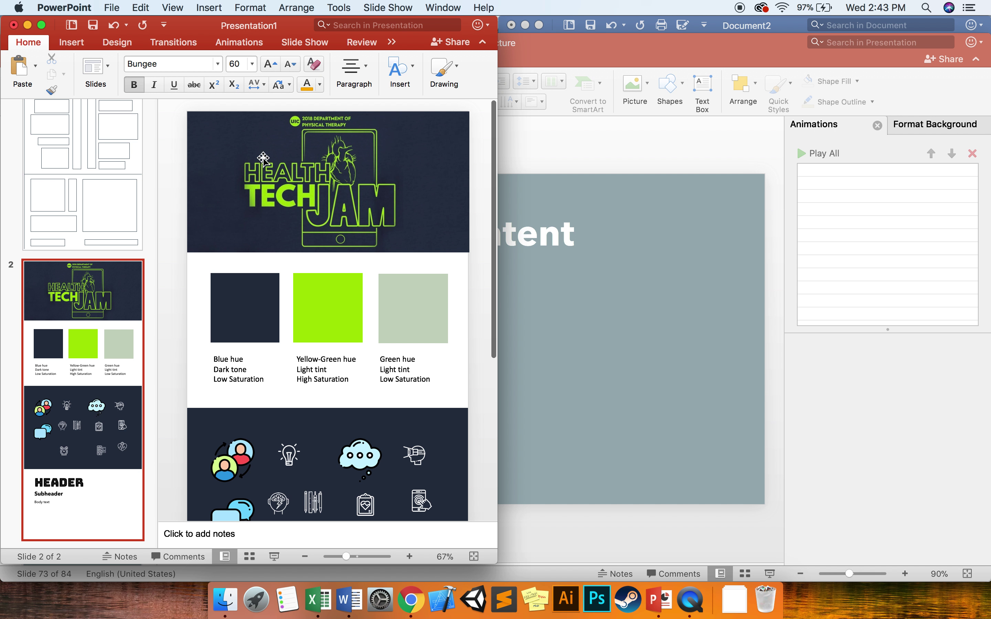
{"action": "scroll", "scroll_direction": "down", "scroll_amount": 3}
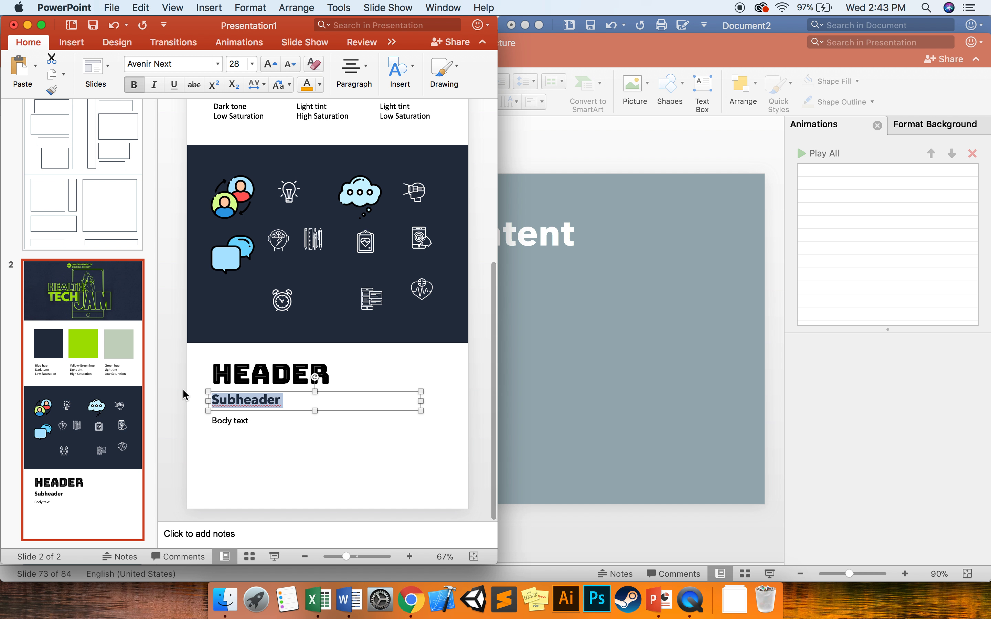
{"action": "type", "text": "SUBHE"}
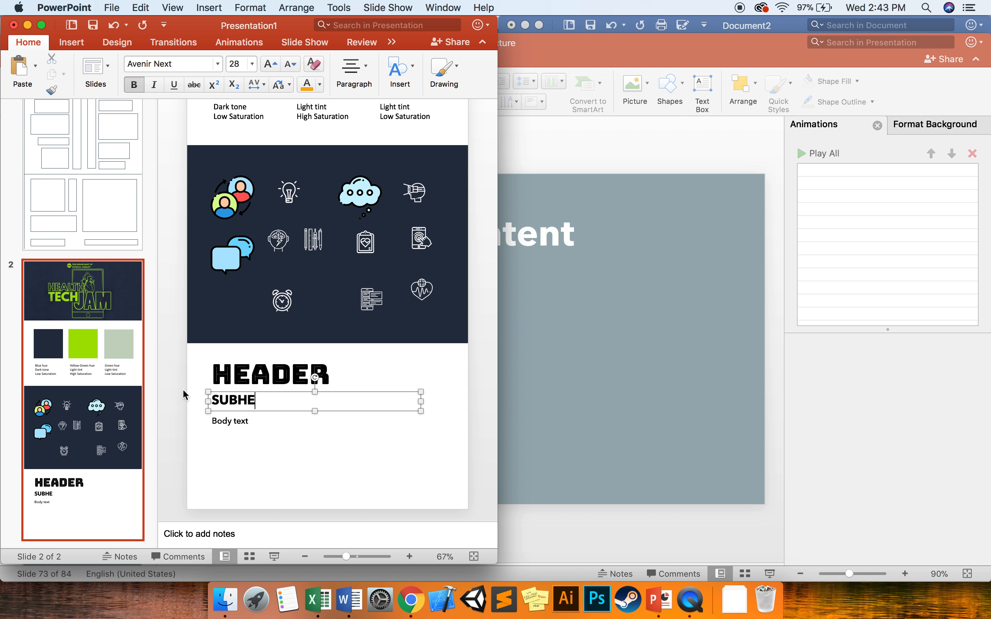
{"action": "scroll", "scroll_direction": "up", "scroll_amount": 3}
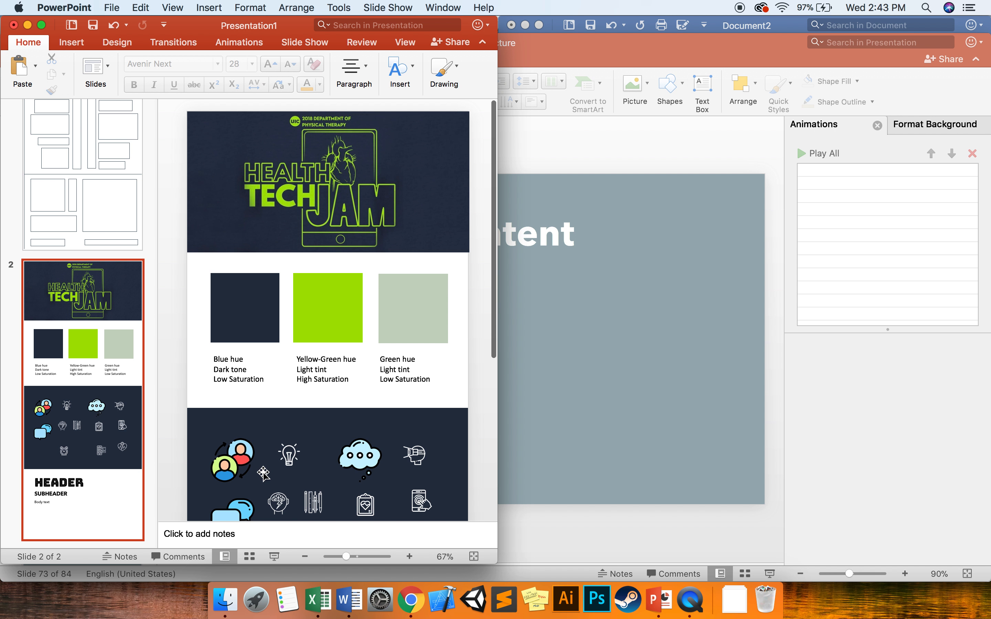
{"action": "scroll", "scroll_direction": "down", "scroll_amount": 3}
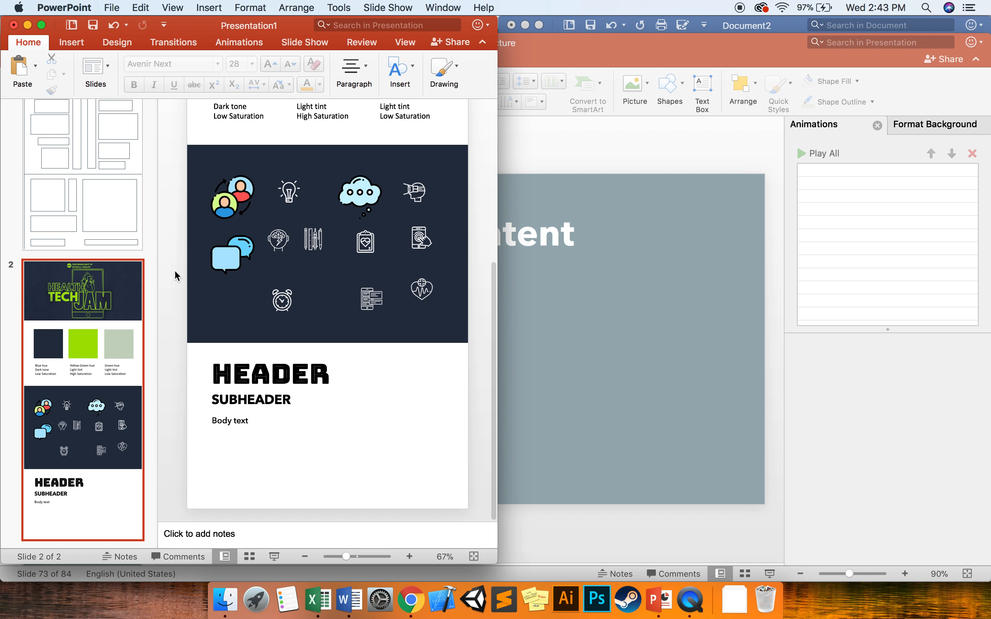
Step: Scroll back to the first slide with the wireframe placeholder boxes
{"action": "scroll", "scroll_direction": "up", "scroll_amount": 3}
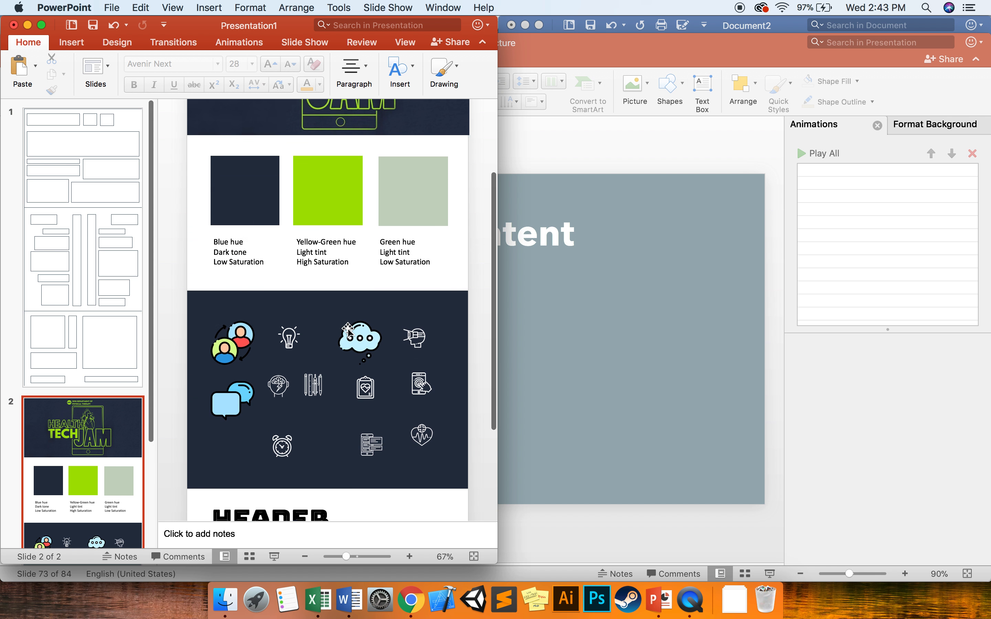
{"action": "scroll", "scroll_direction": "down", "scroll_amount": 3}
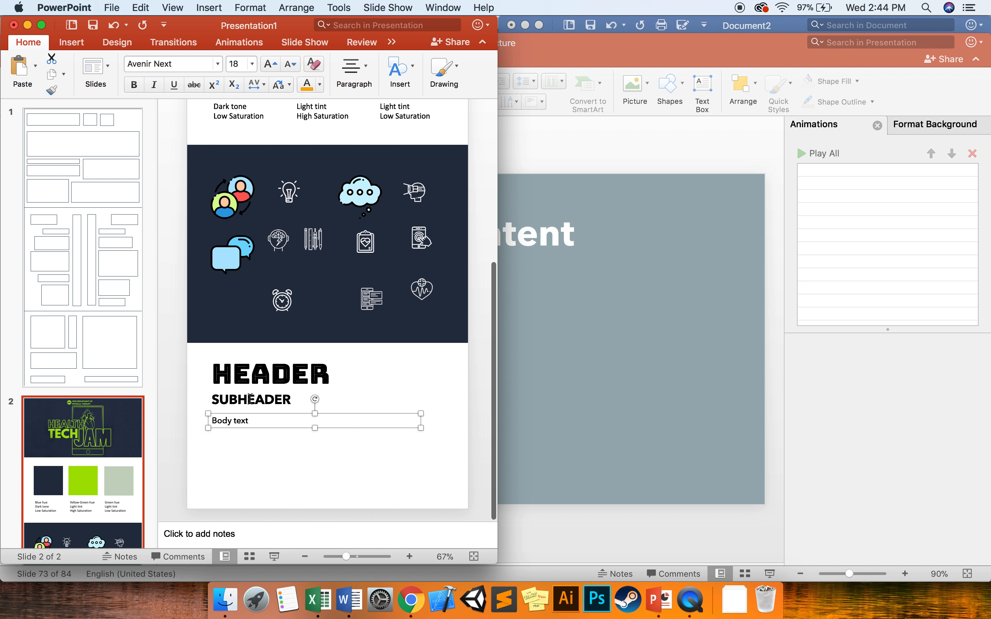
{"action": "scroll", "scroll_direction": "up", "scroll_amount": 3}
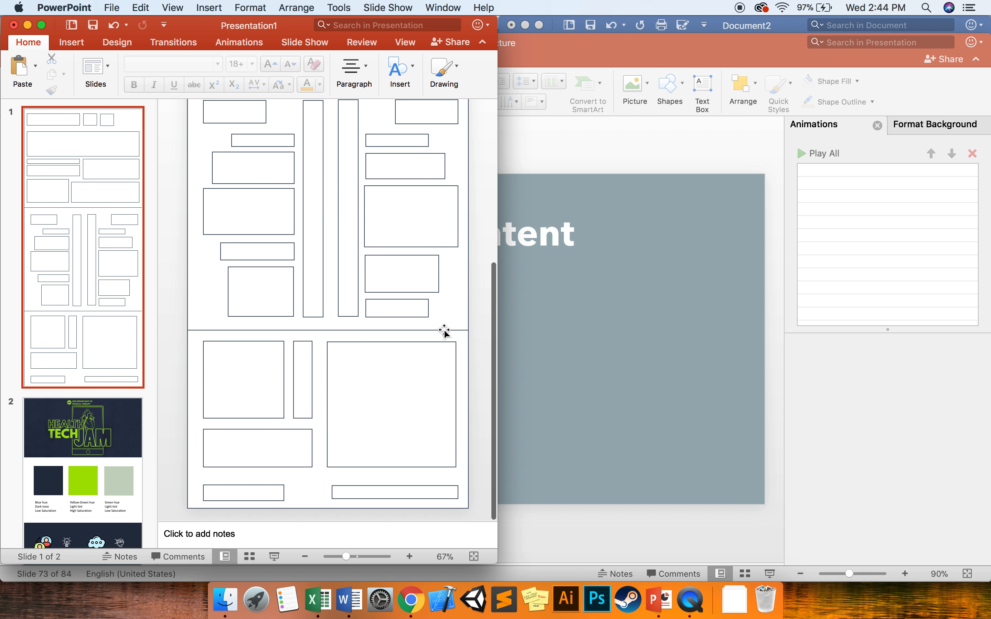
{"action": "scroll", "scroll_direction": "up", "scroll_amount": 3}
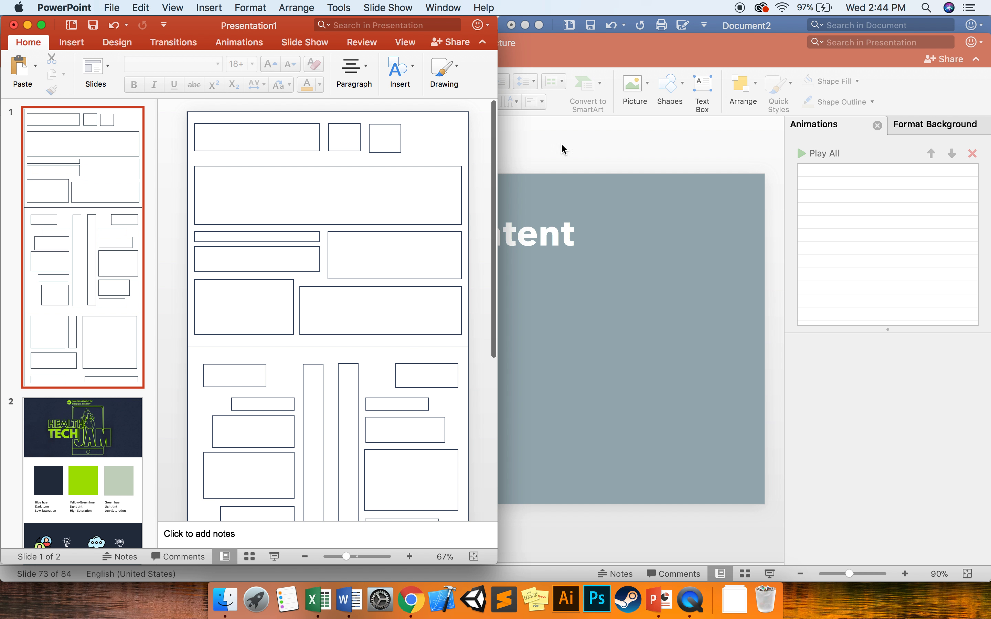